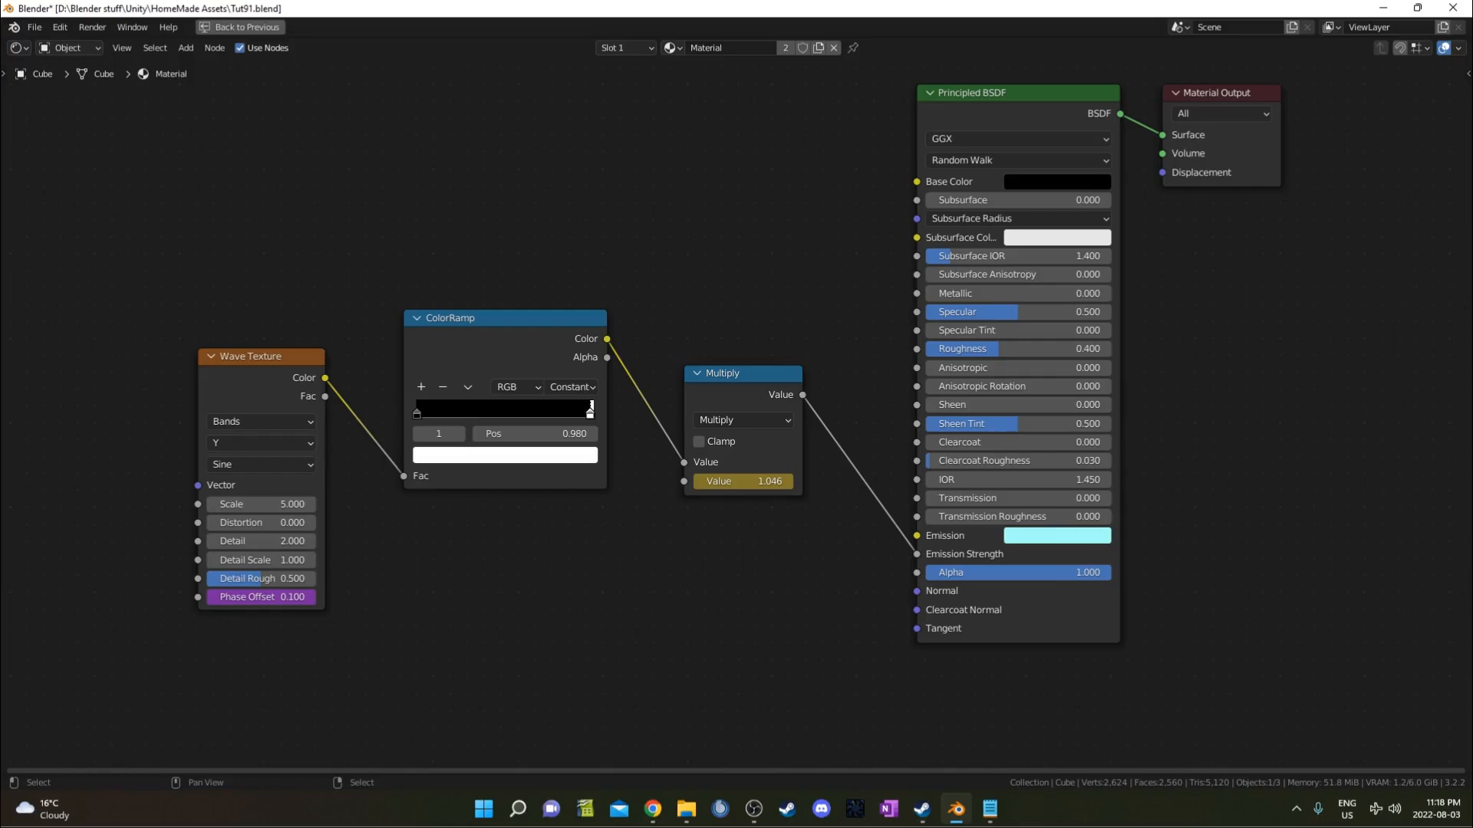
Start a new General scene and give the default cube an empty Geometry Nodes tree
{"action": "left_click", "coordinate": [1236, 47]}
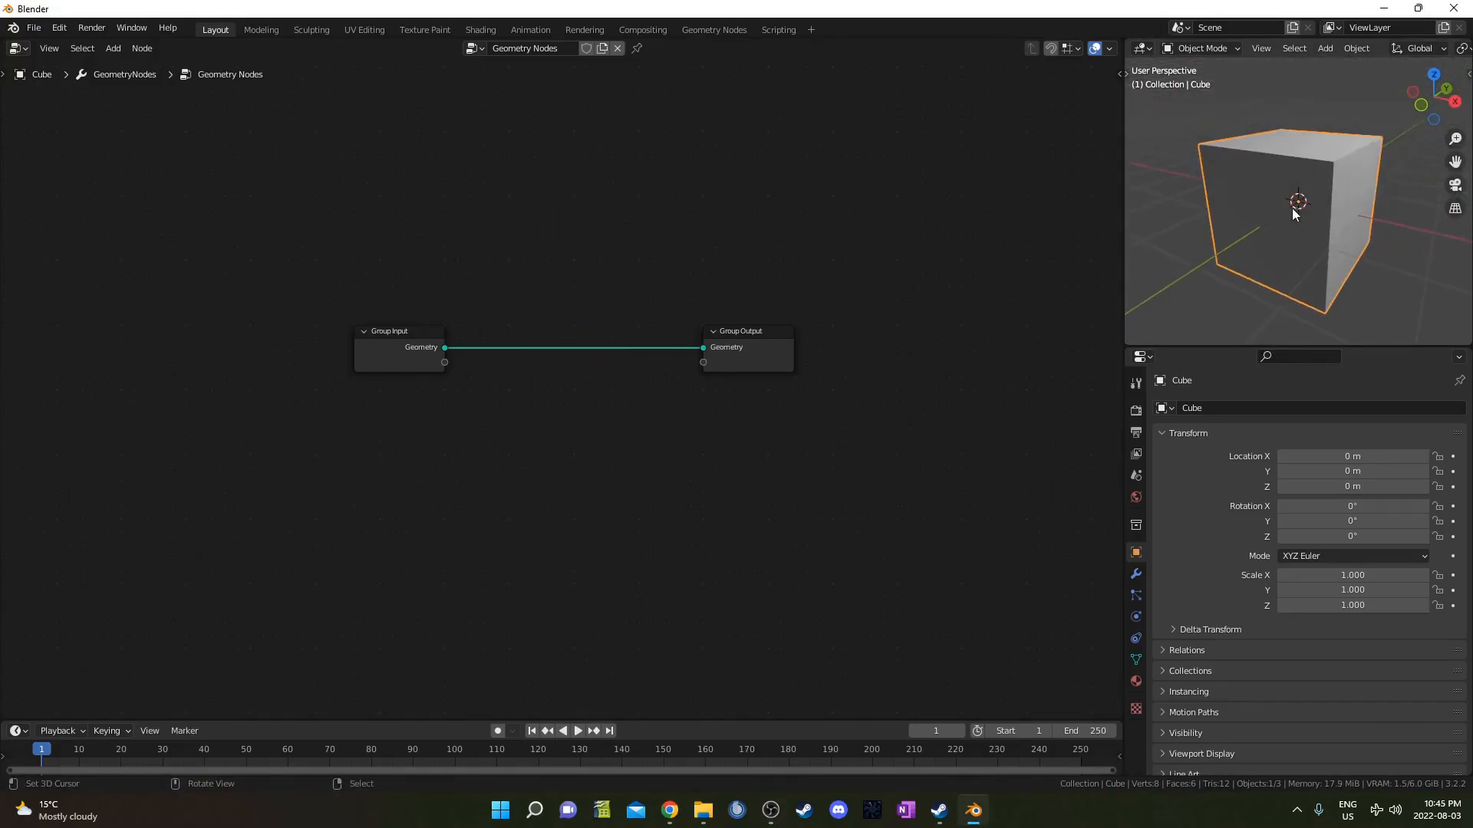
Render with Cycles on GPU Compute and raise the render noise threshold to 0.1
{"action": "left_click_drag", "start_coordinate": [1295, 215], "coordinate": [1241, 252]}
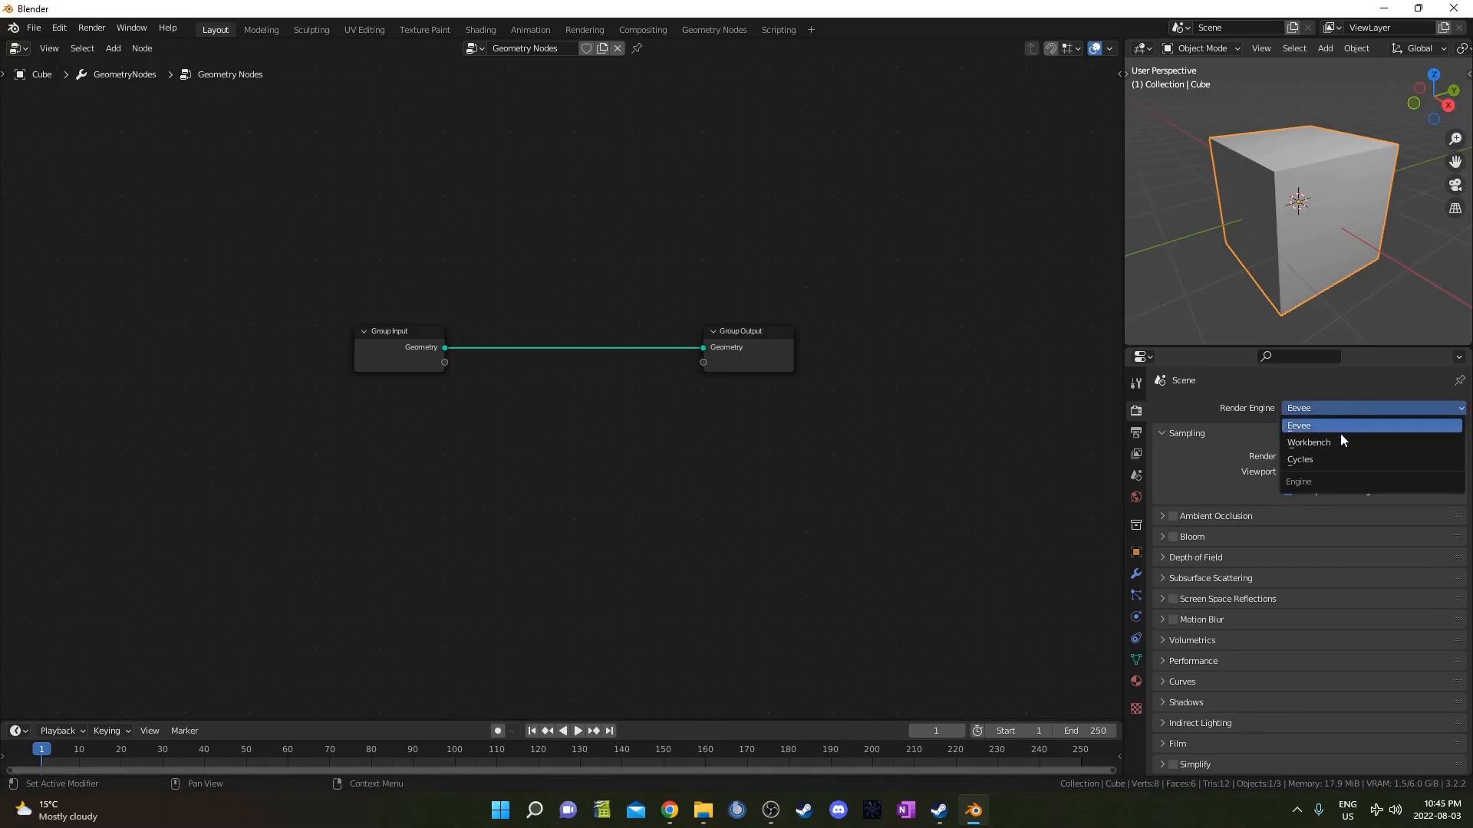
{"action": "left_click", "coordinate": [1299, 458]}
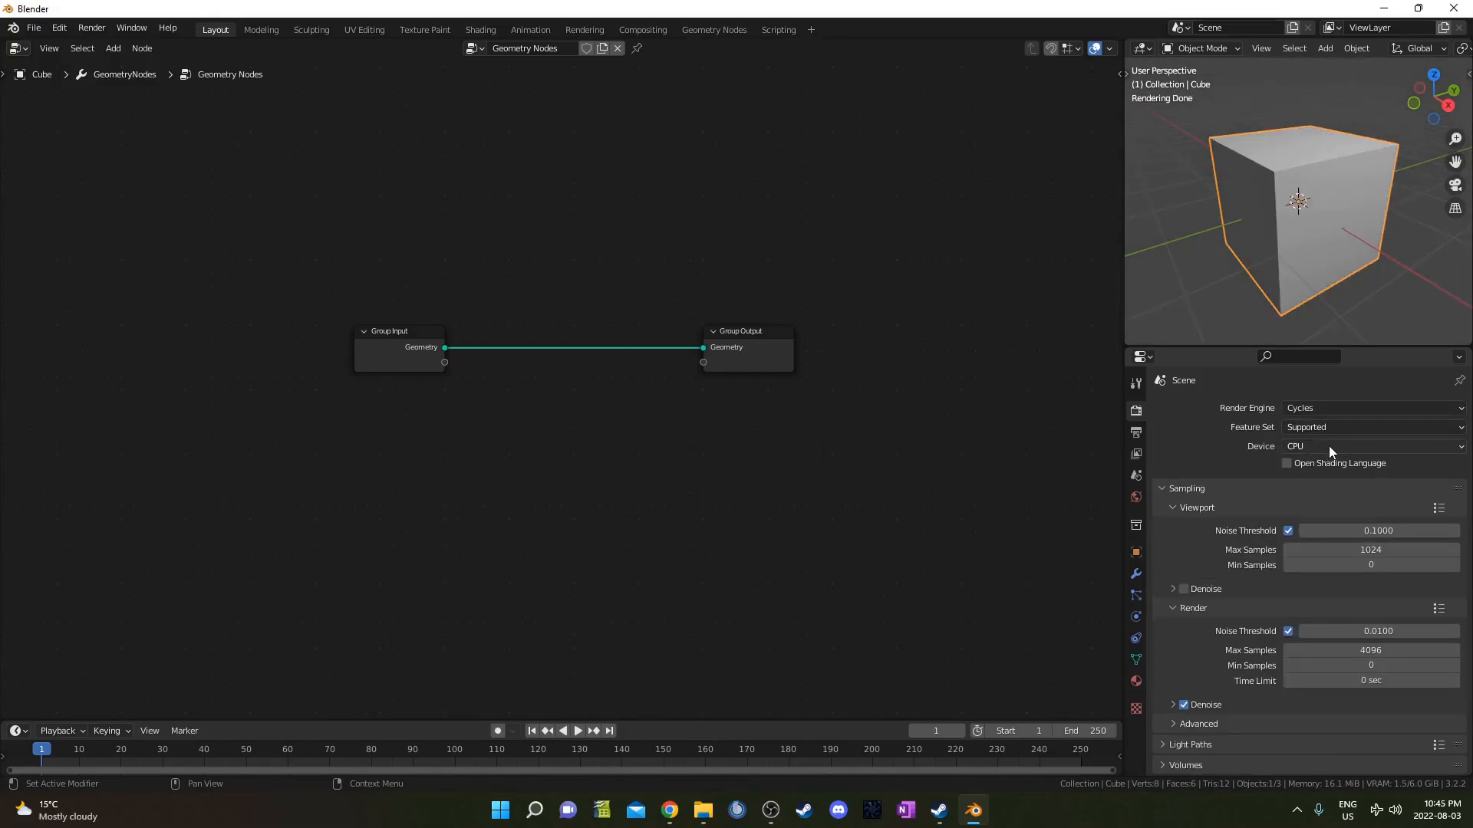
{"action": "left_click", "coordinate": [1372, 446]}
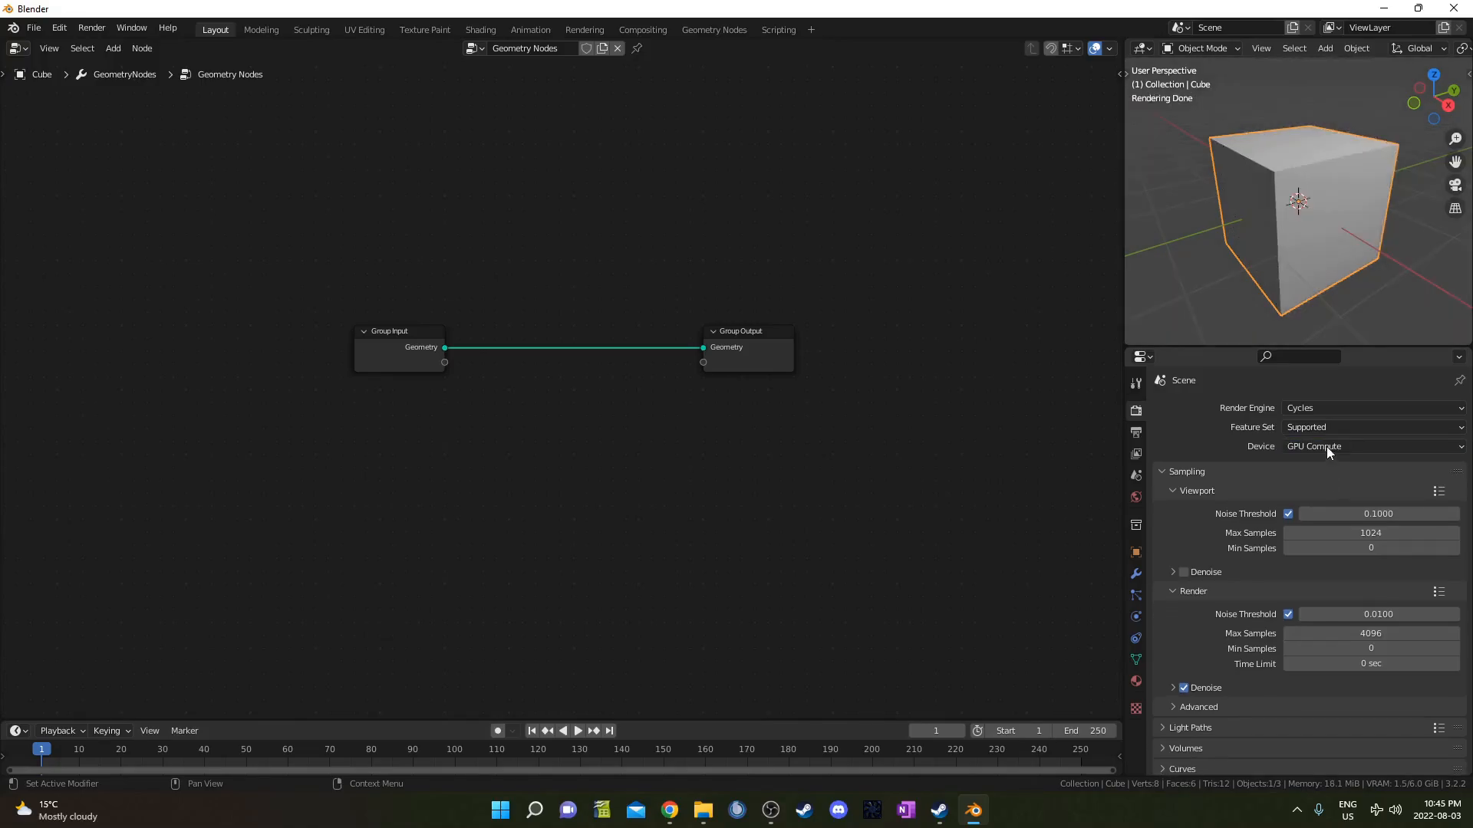
{"action": "mouse_move", "coordinate": [1392, 589]}
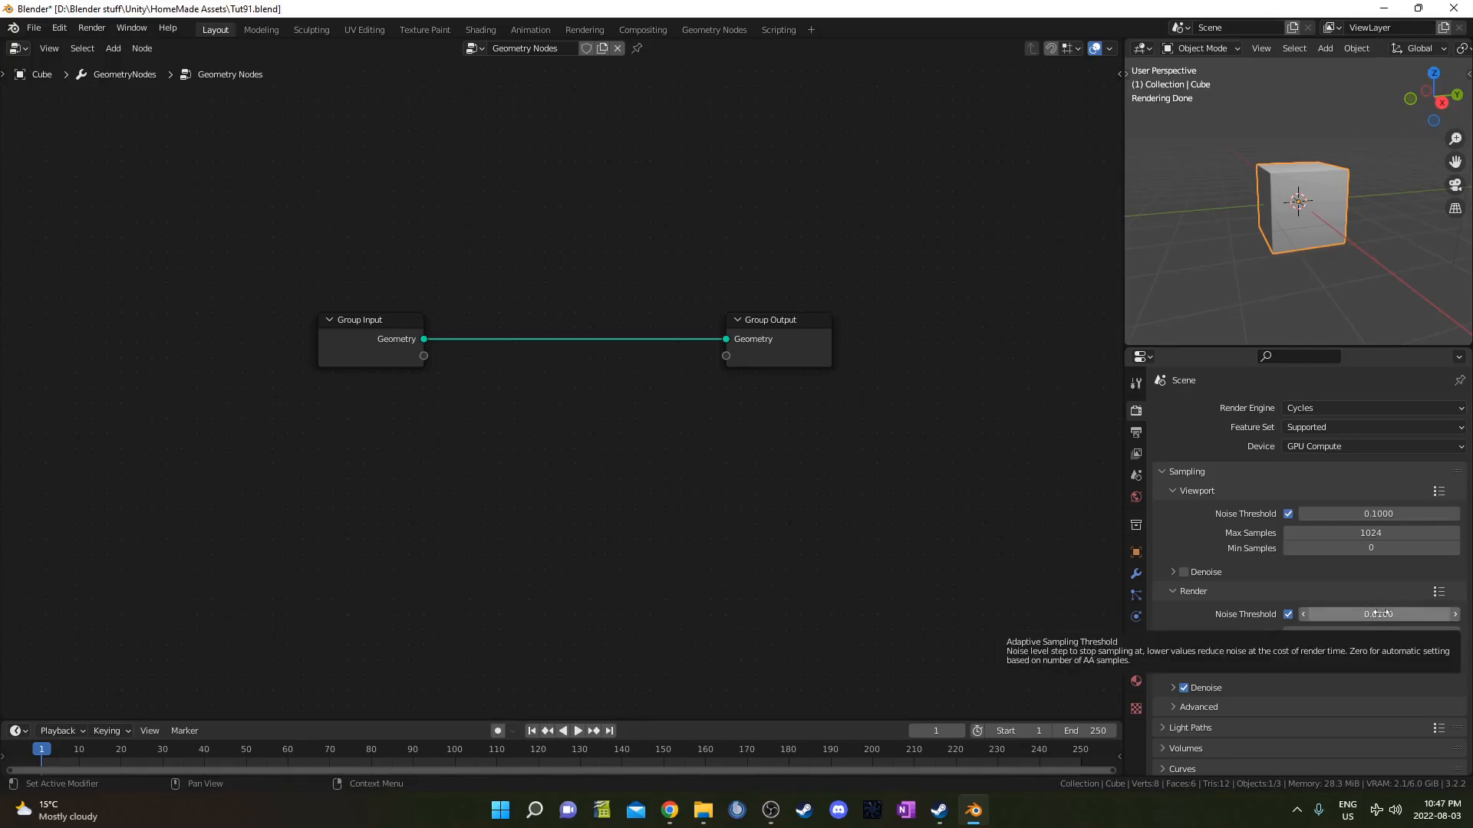
{"action": "left_click", "coordinate": [1376, 613]}
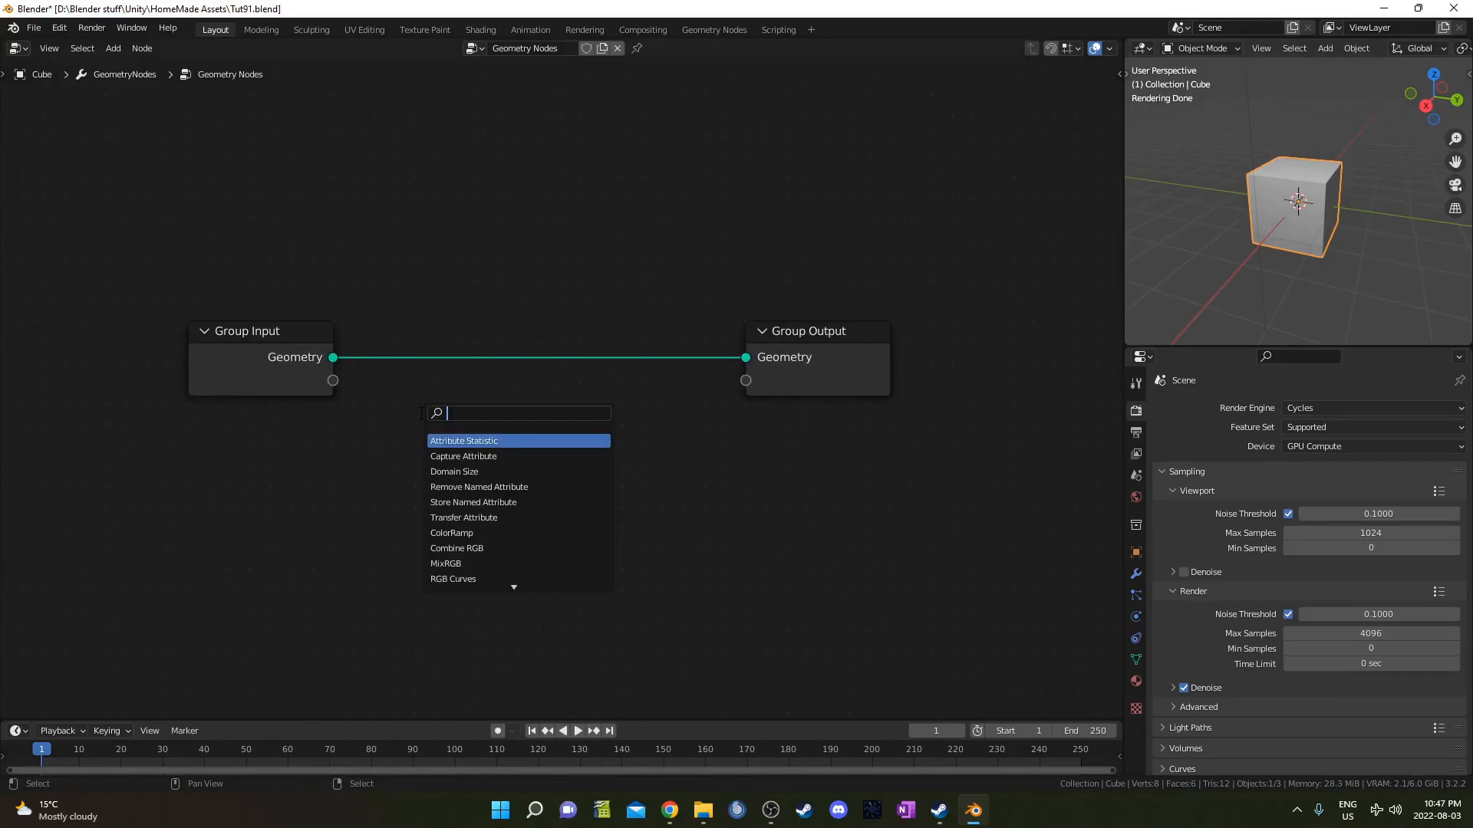
Add a Quadratic Bezier curve node feeding the Group Output and flatten its middle point
{"action": "type", "text": "q"}
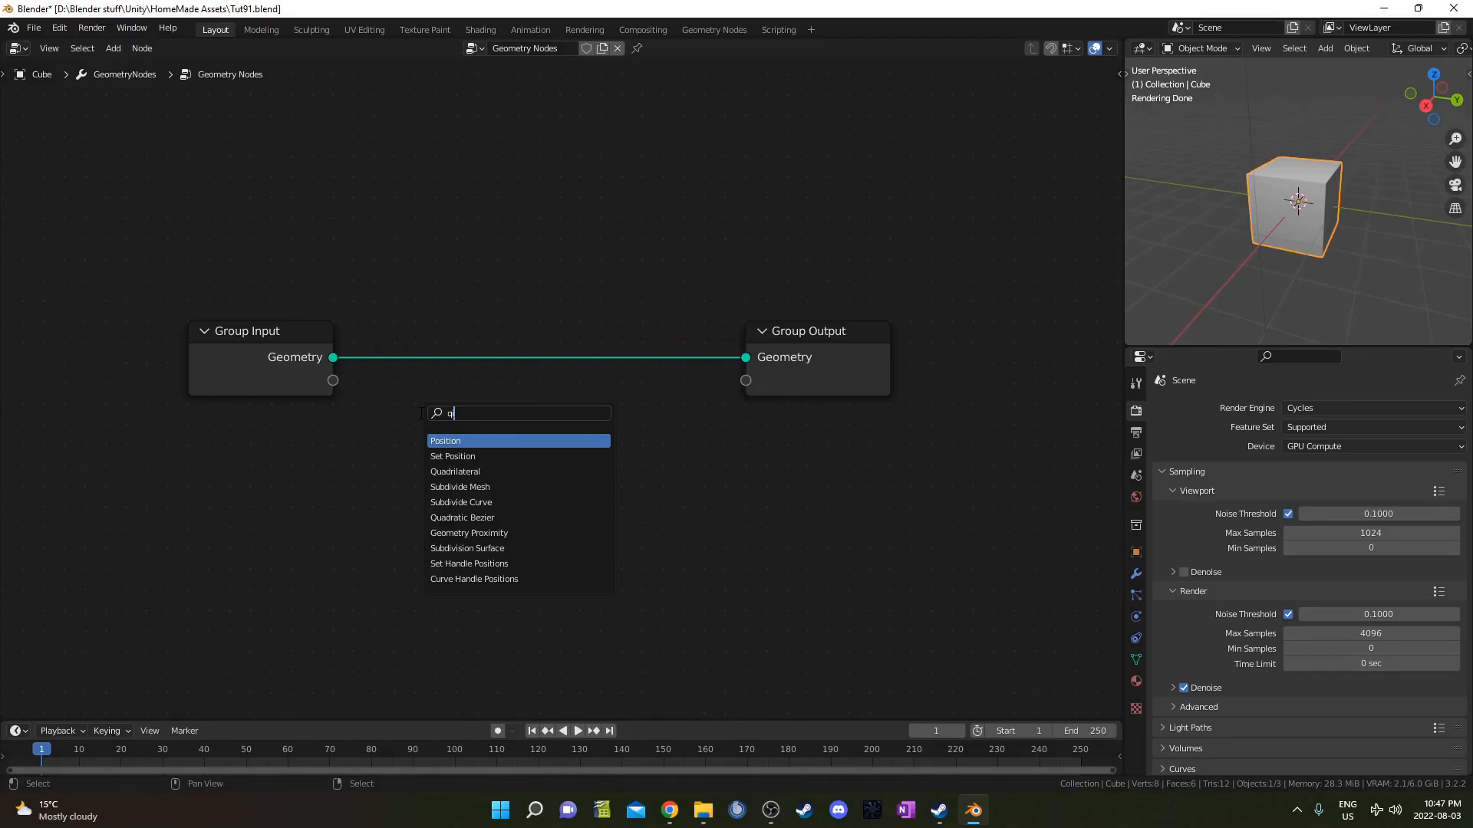
{"action": "left_click", "coordinate": [462, 517]}
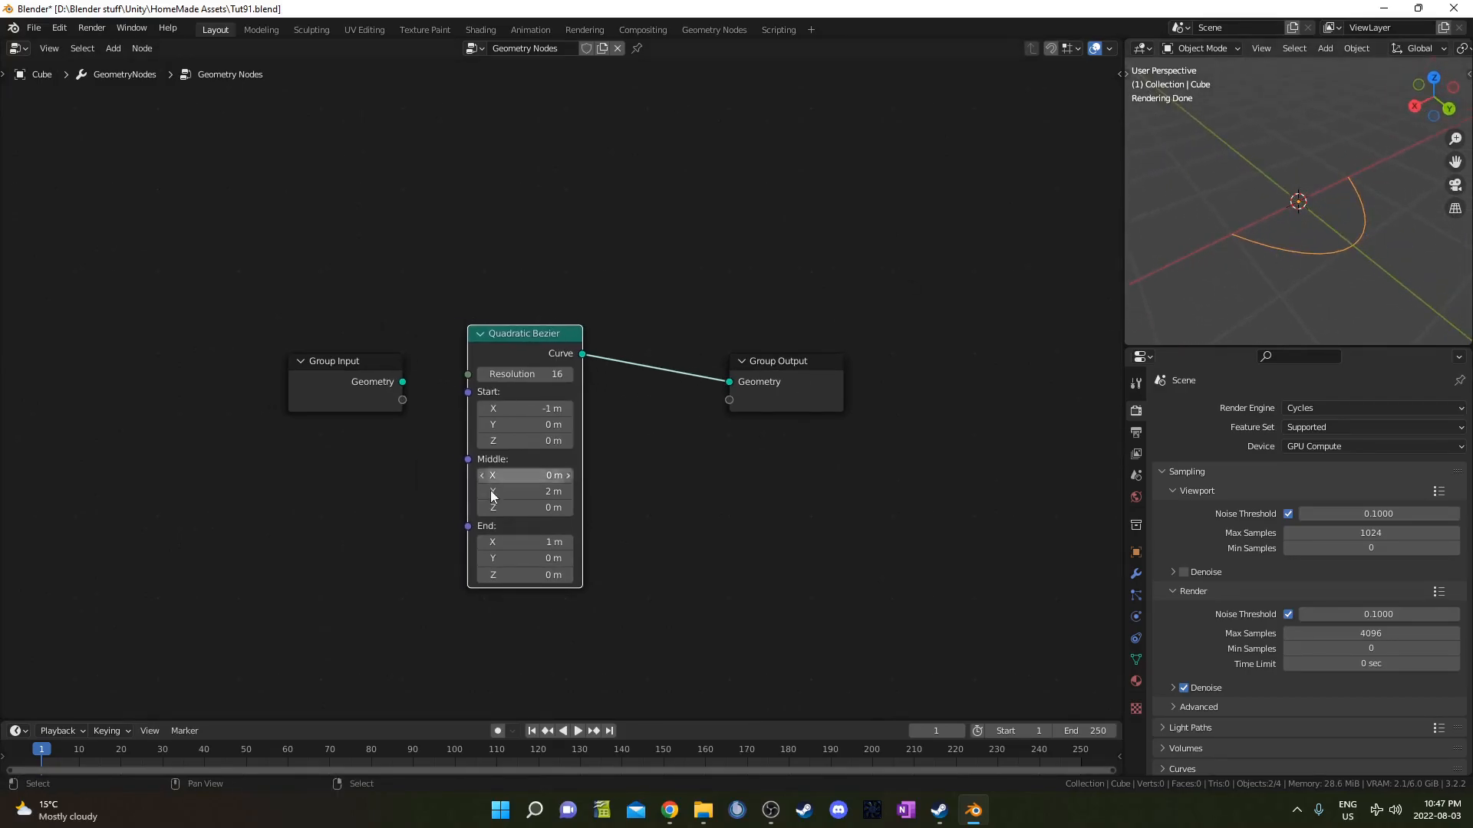
{"action": "left_click_drag", "start_coordinate": [523, 491], "coordinate": [469, 491]}
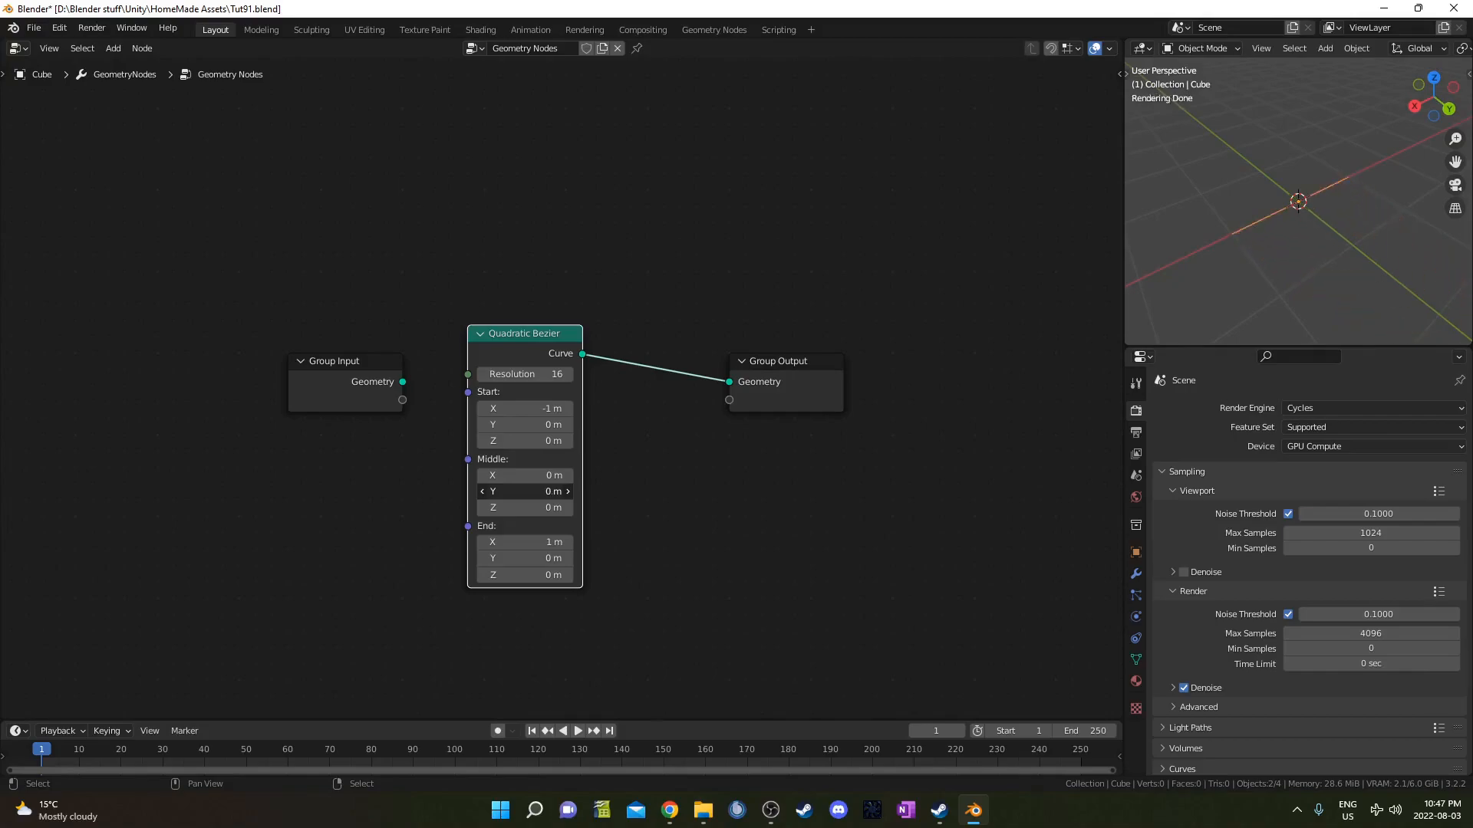
{"action": "left_click_drag", "start_coordinate": [523, 491], "coordinate": [523, 491]}
{"action": "type", "text": "-1.3"}
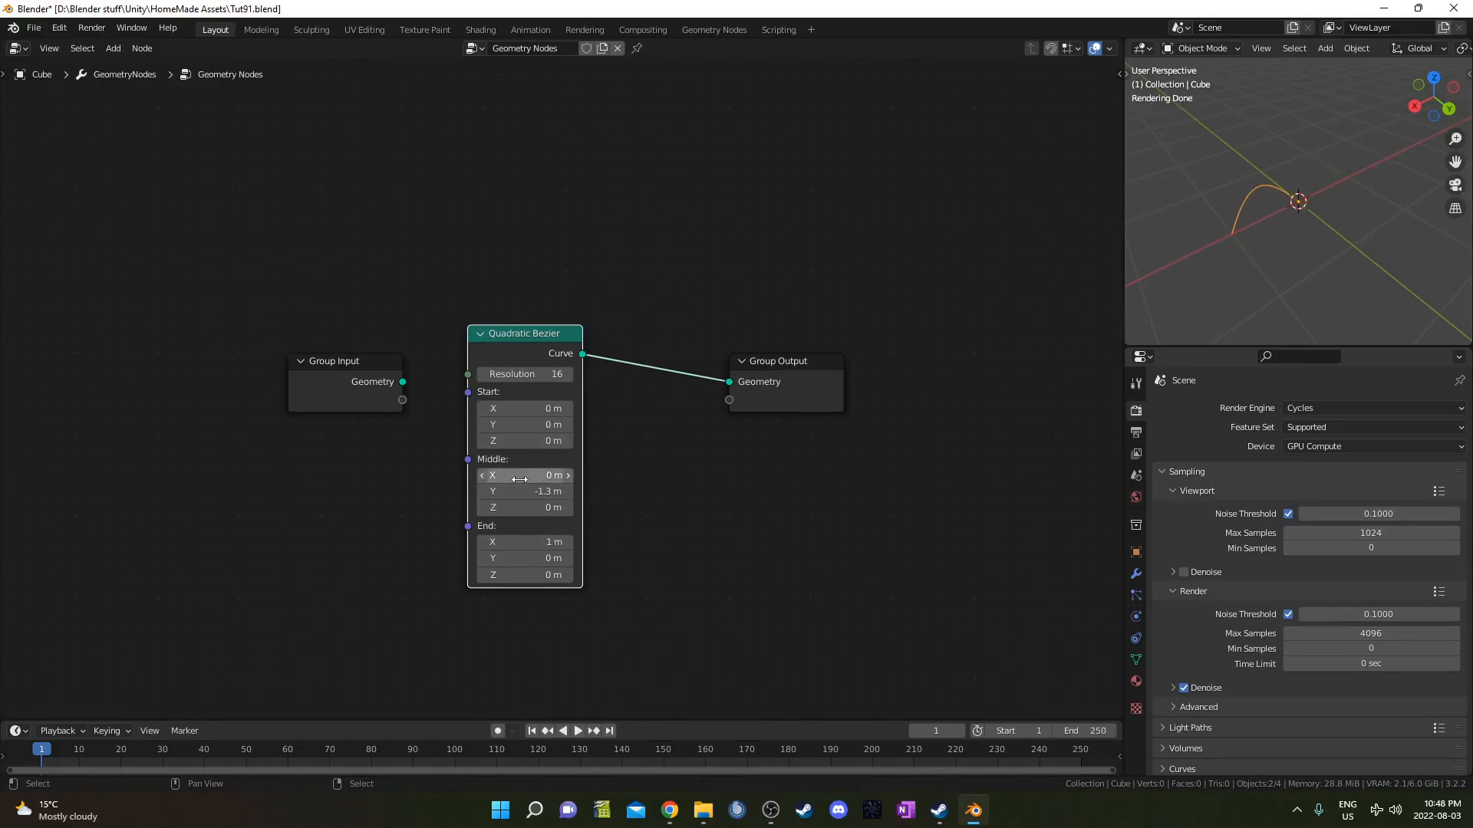
Set the curve's middle Y to 10 m and end Y to 20 m so it runs straight along Y
{"action": "double_click", "coordinate": [523, 491]}
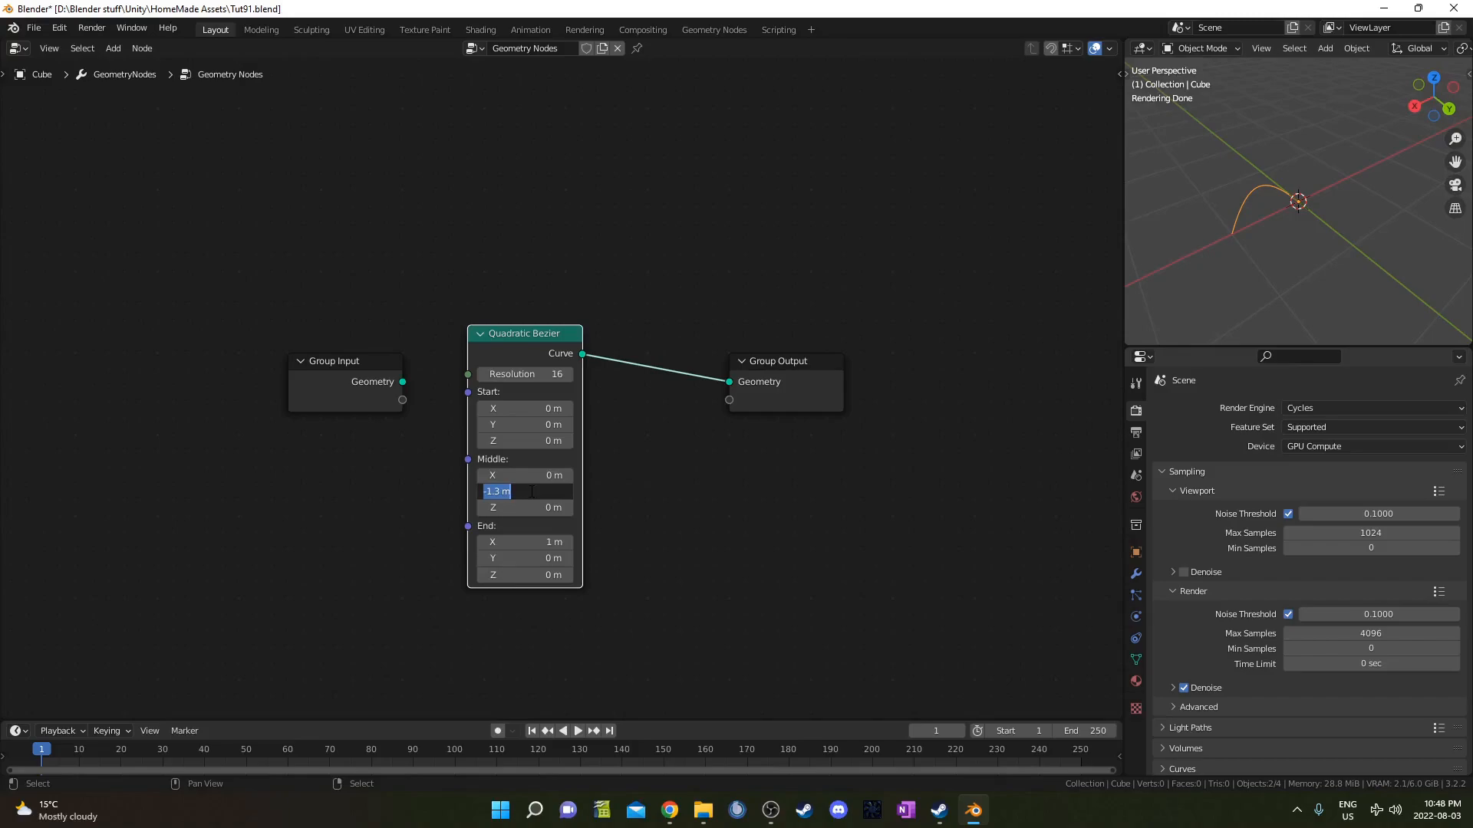
{"action": "type", "text": "10"}
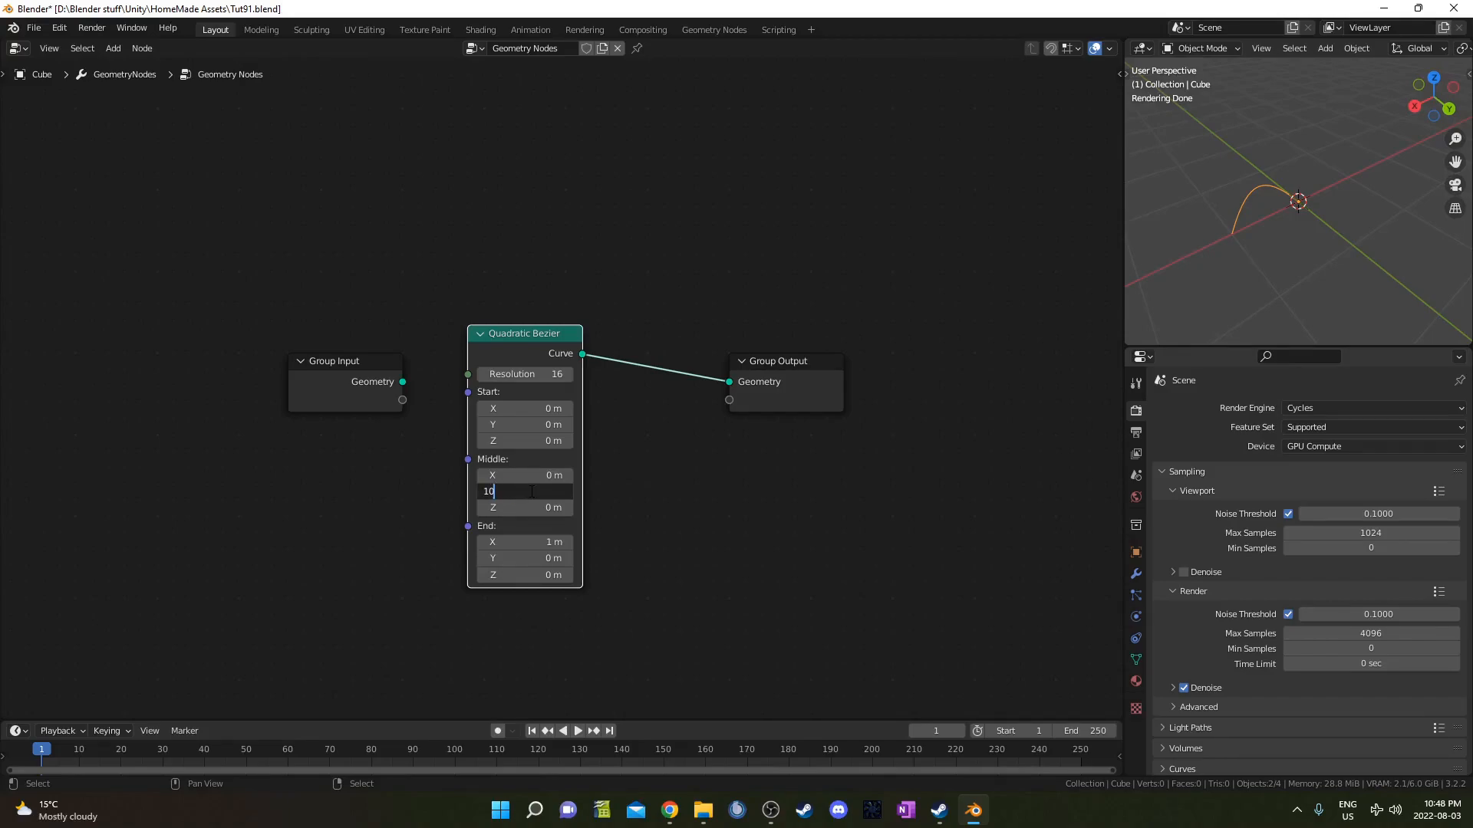
{"action": "key", "text": "Tab"}
{"action": "type", "text": "0"}
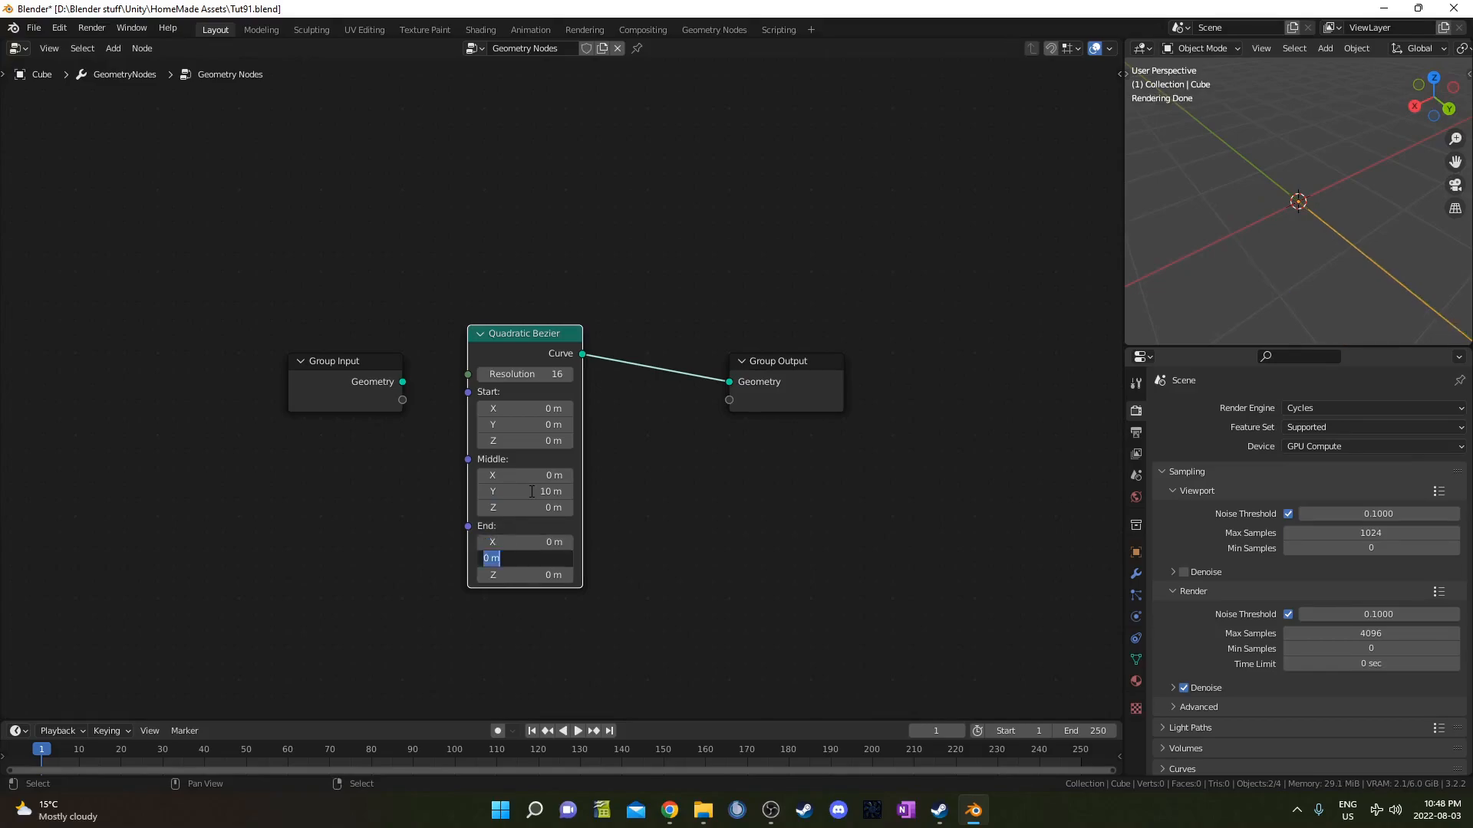
{"action": "type", "text": "20"}
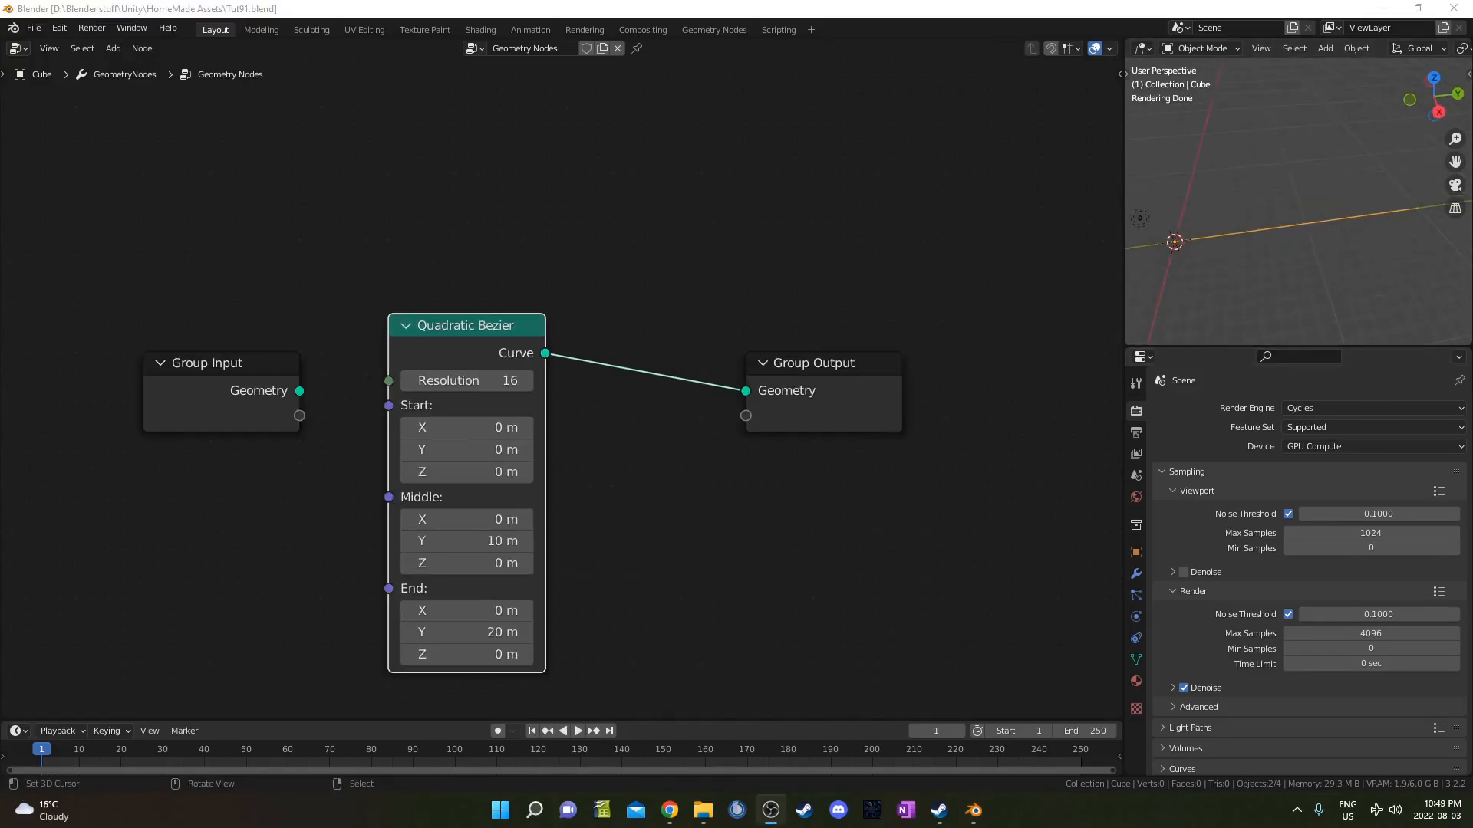
{"action": "mouse_move", "coordinate": [1233, 277]}
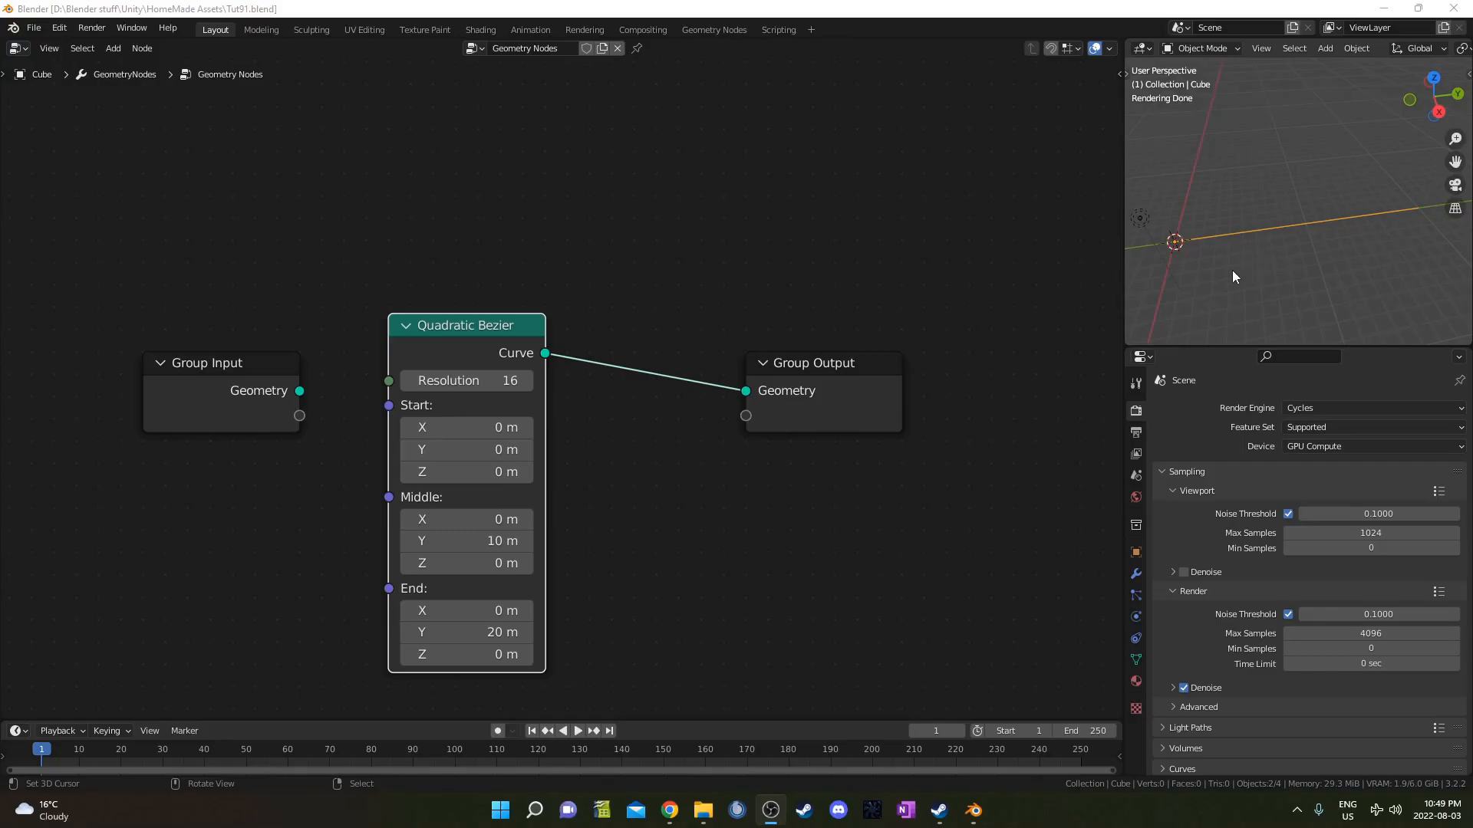
{"action": "mouse_move", "coordinate": [1260, 264]}
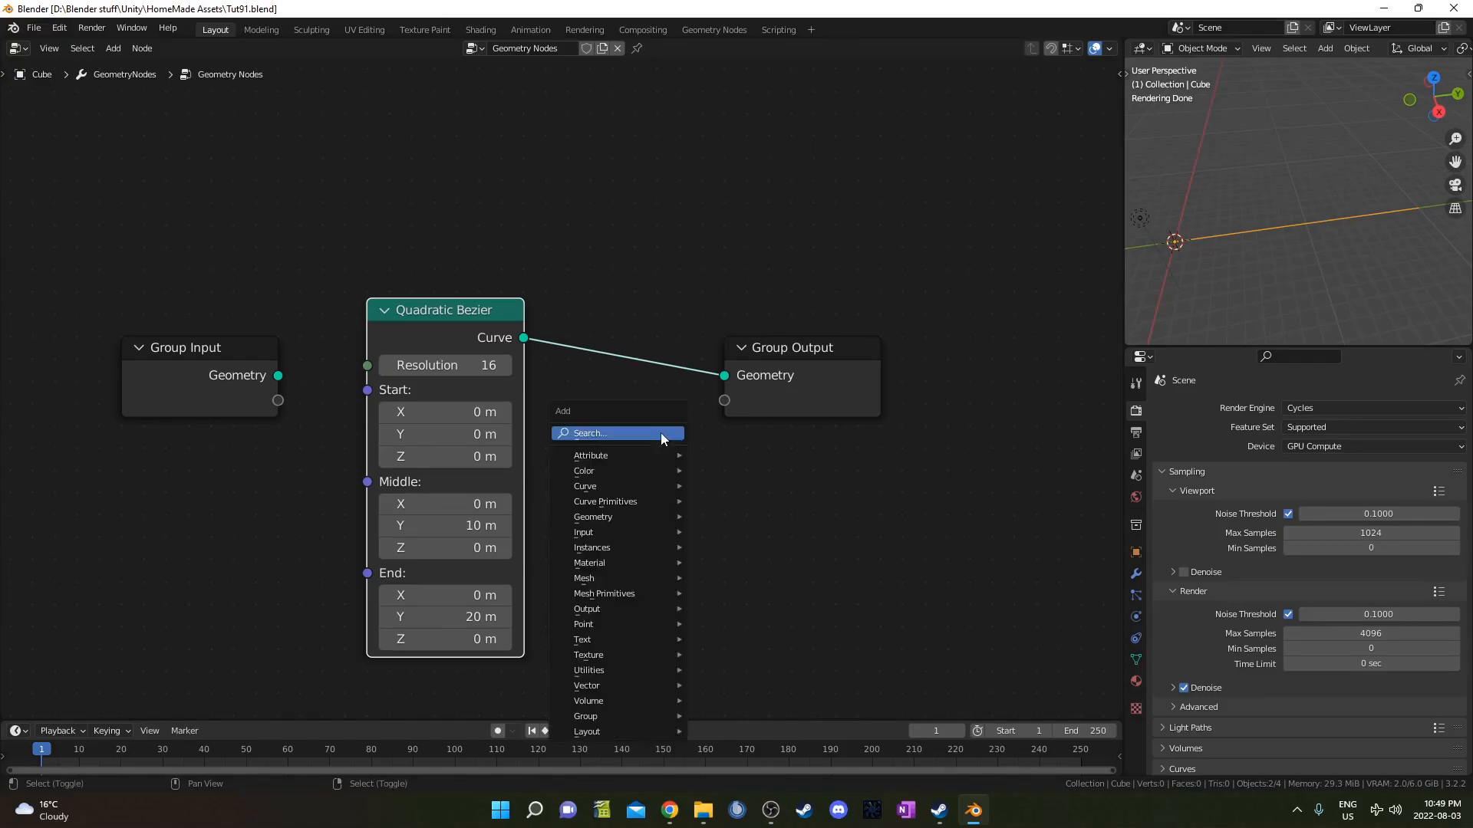
Insert a Curve to Mesh node between the Bezier curve and the Group Output
{"action": "type", "text": "cyl"}
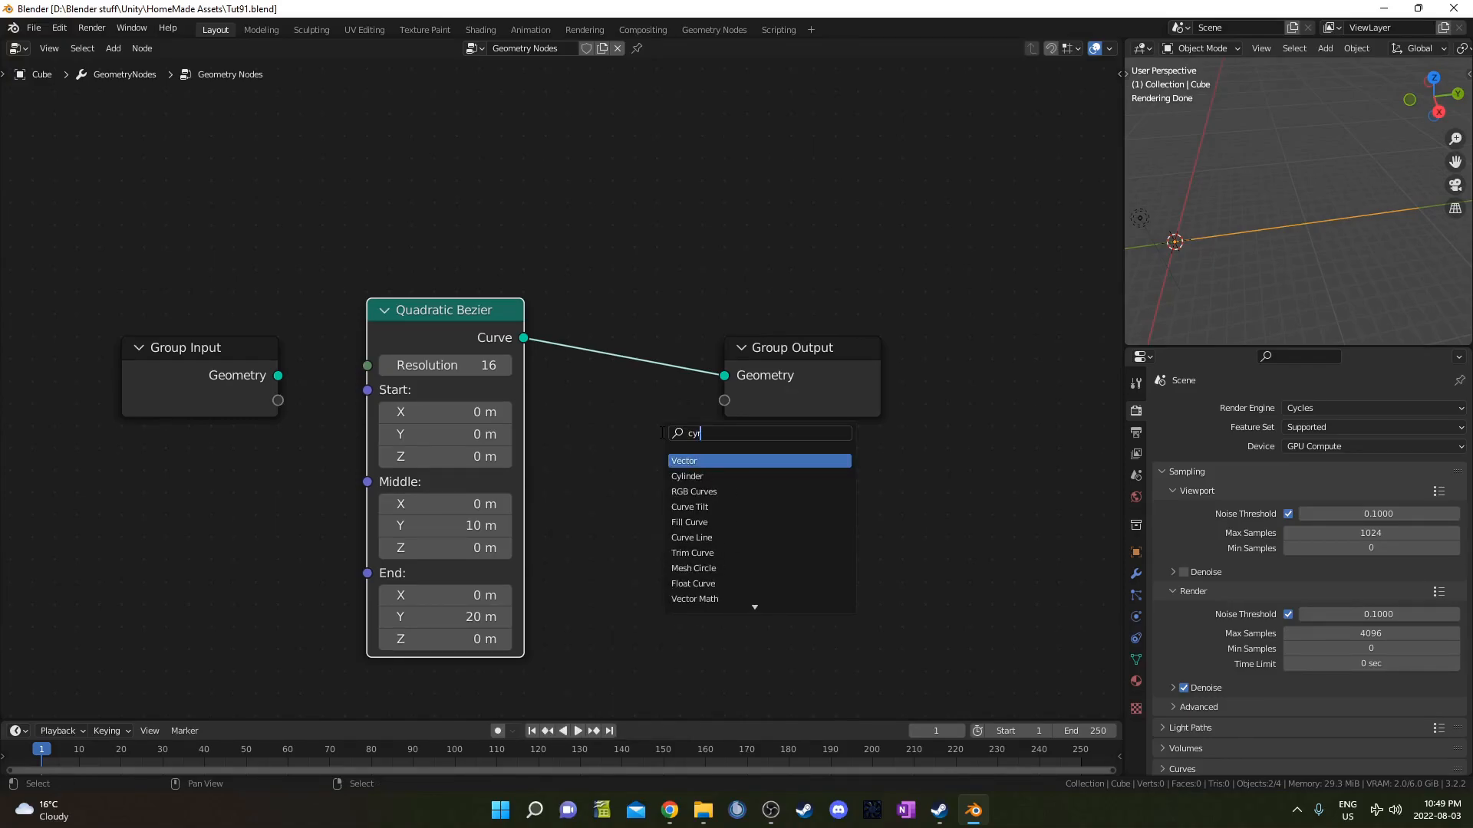
{"action": "type", "text": "urve to me"}
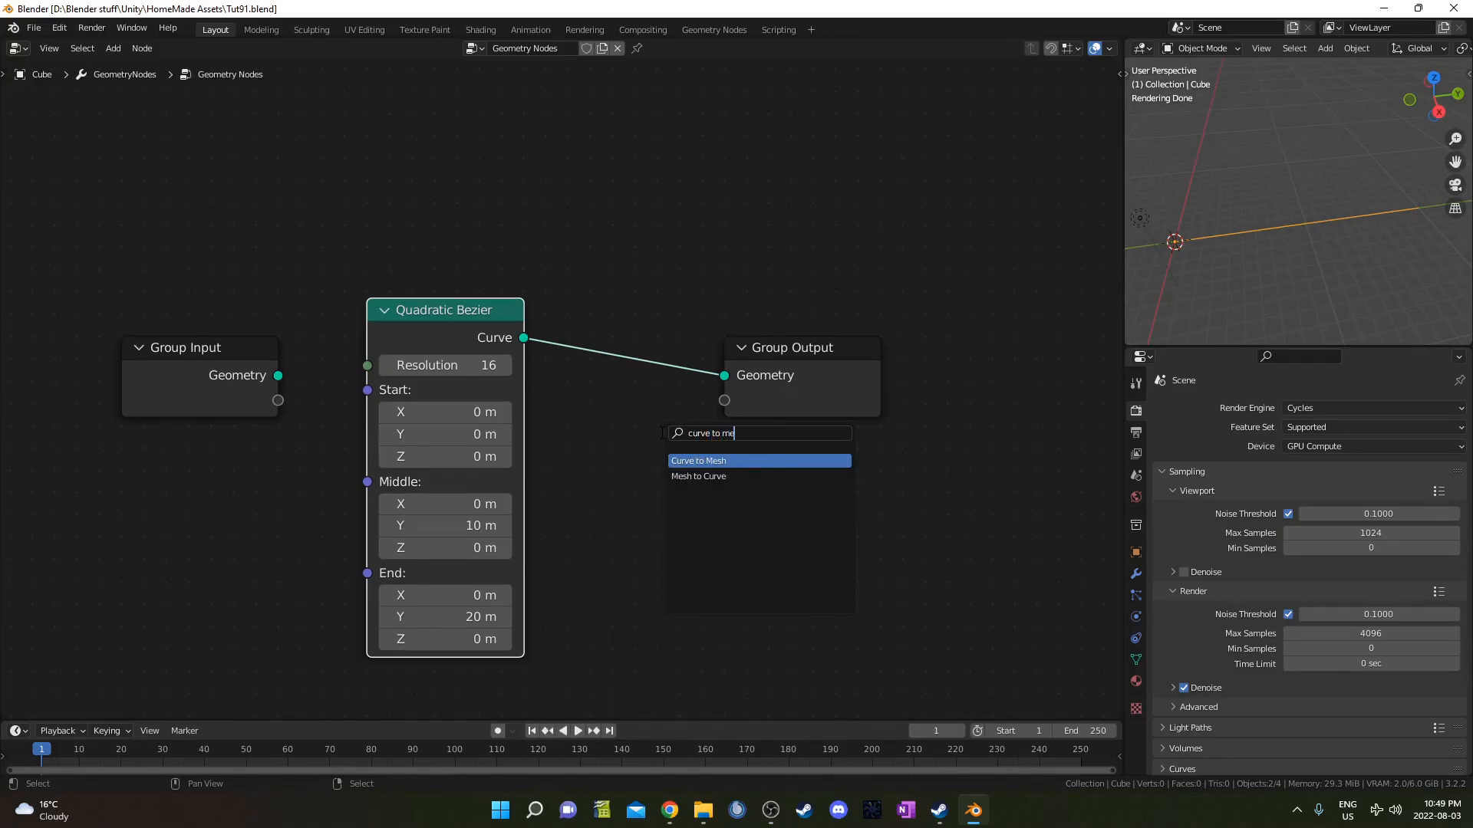
{"action": "left_click", "coordinate": [697, 460]}
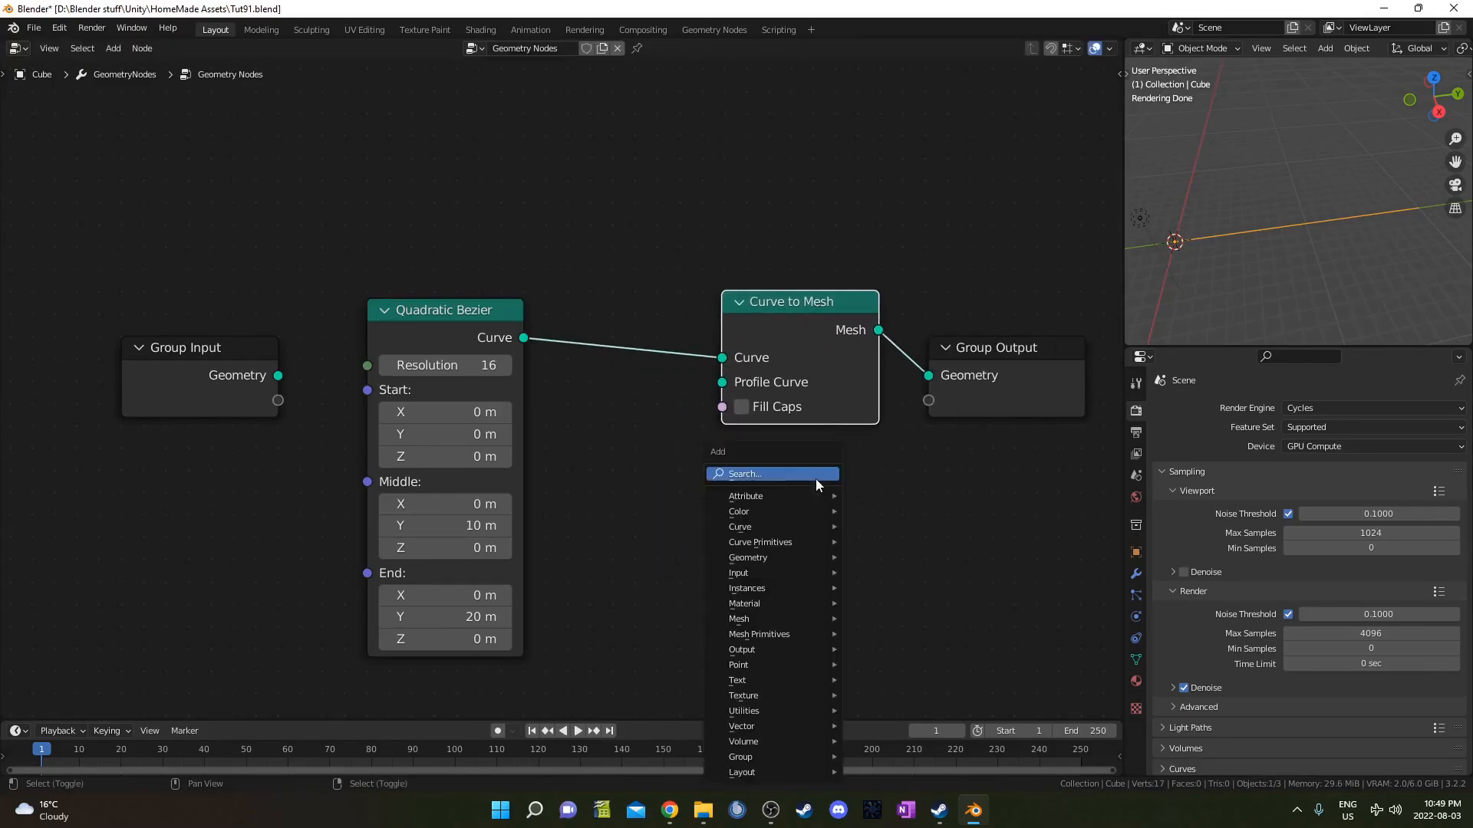
Sweep the curve with a Curve Circle profile of 0.7 m radius to form a tube
{"action": "type", "text": "curv"}
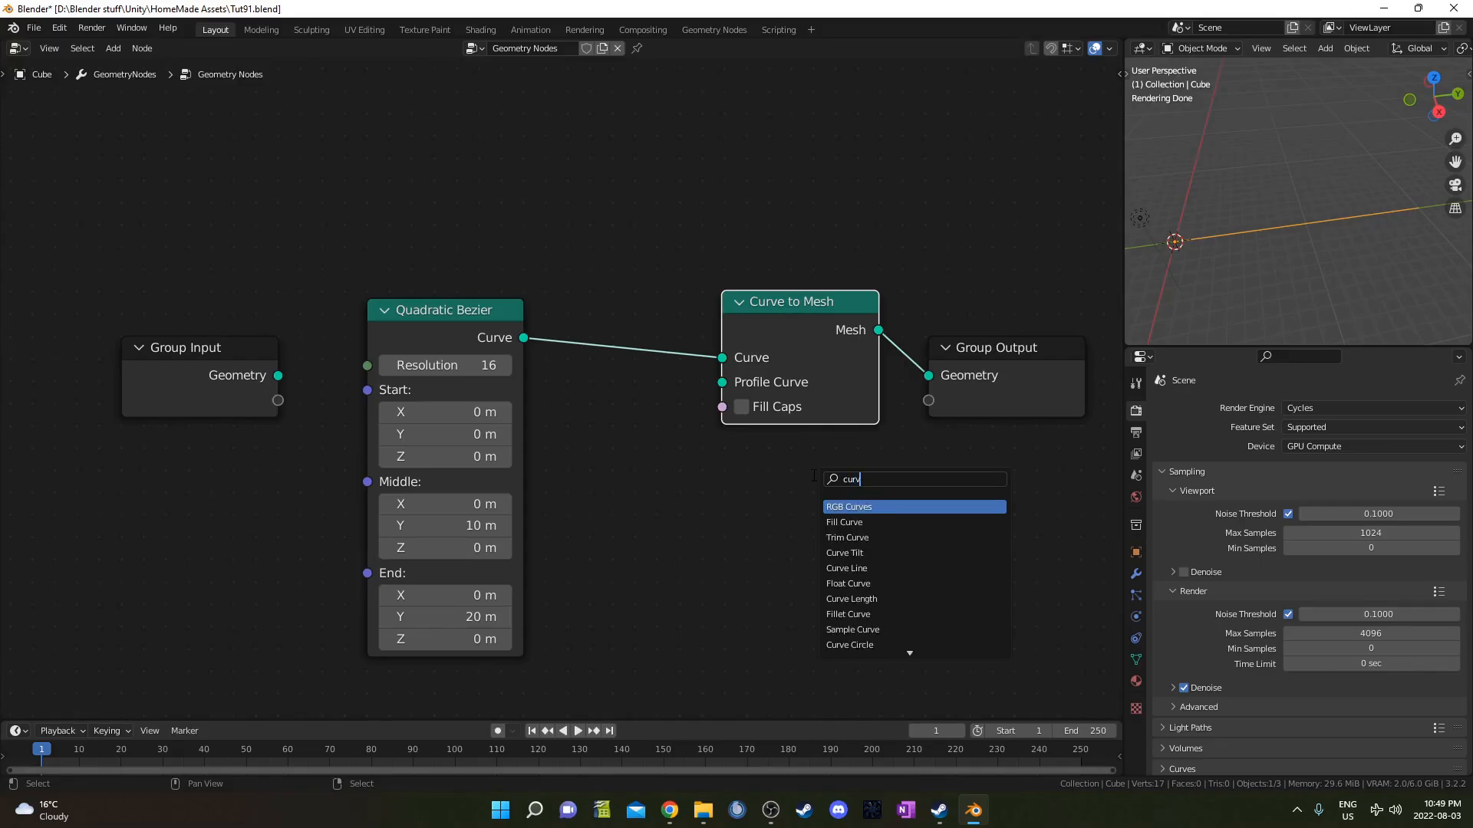
{"action": "left_click", "coordinate": [848, 645]}
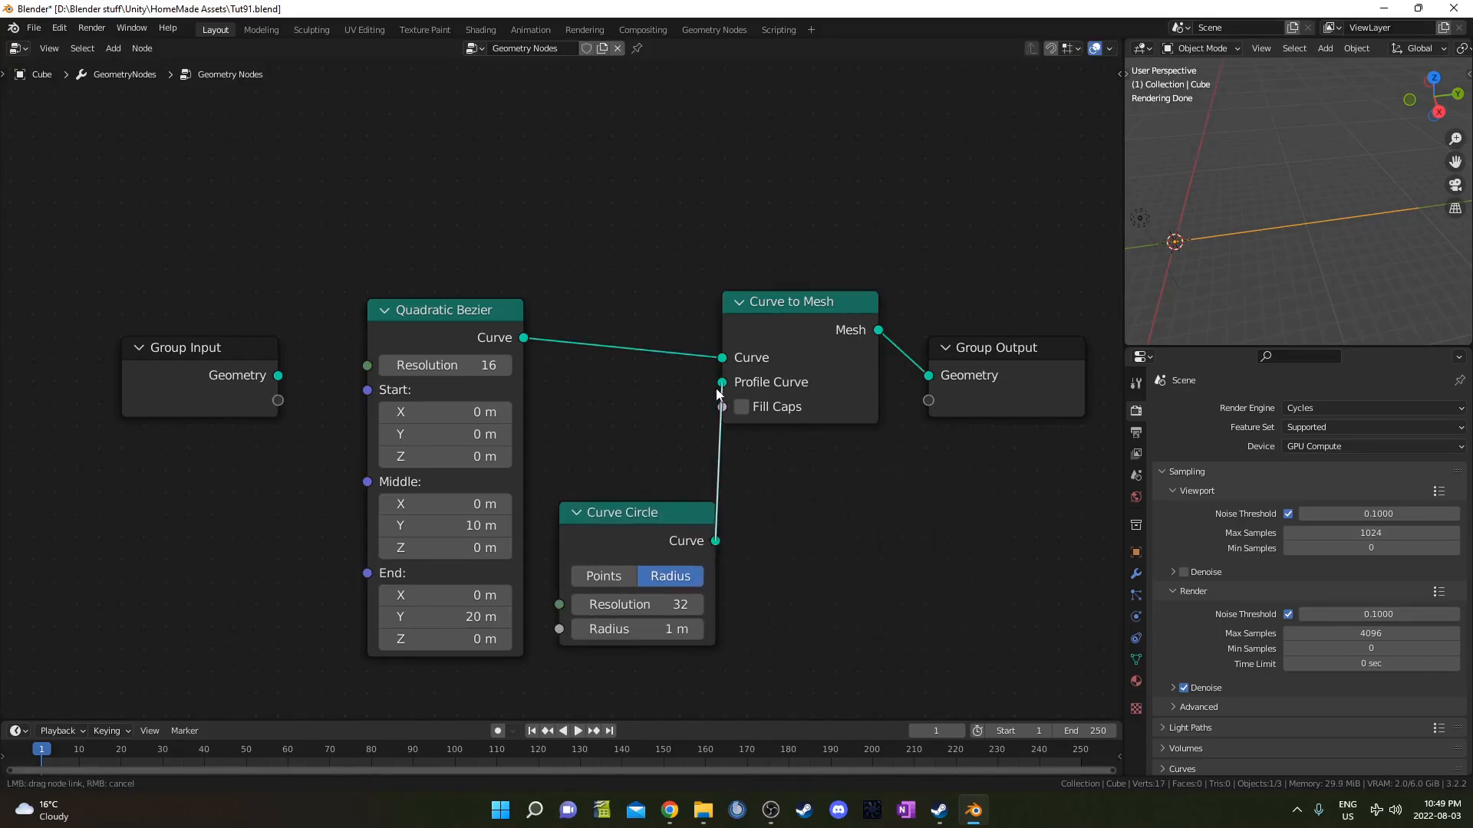
{"action": "left_click_drag", "start_coordinate": [715, 540], "coordinate": [723, 382]}
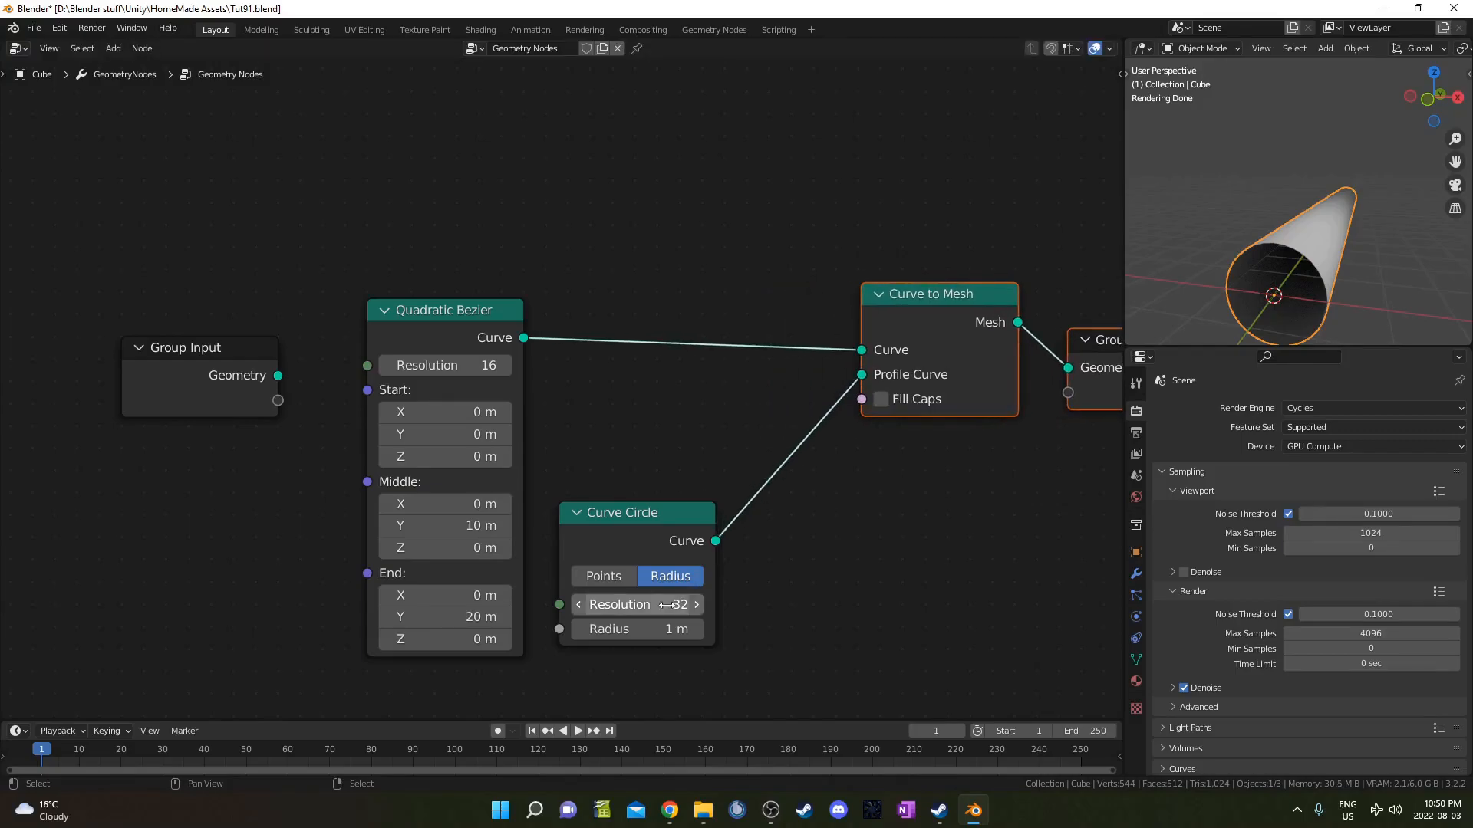
{"action": "double_click", "coordinate": [609, 629]}
{"action": "type", "text": "0.7"}
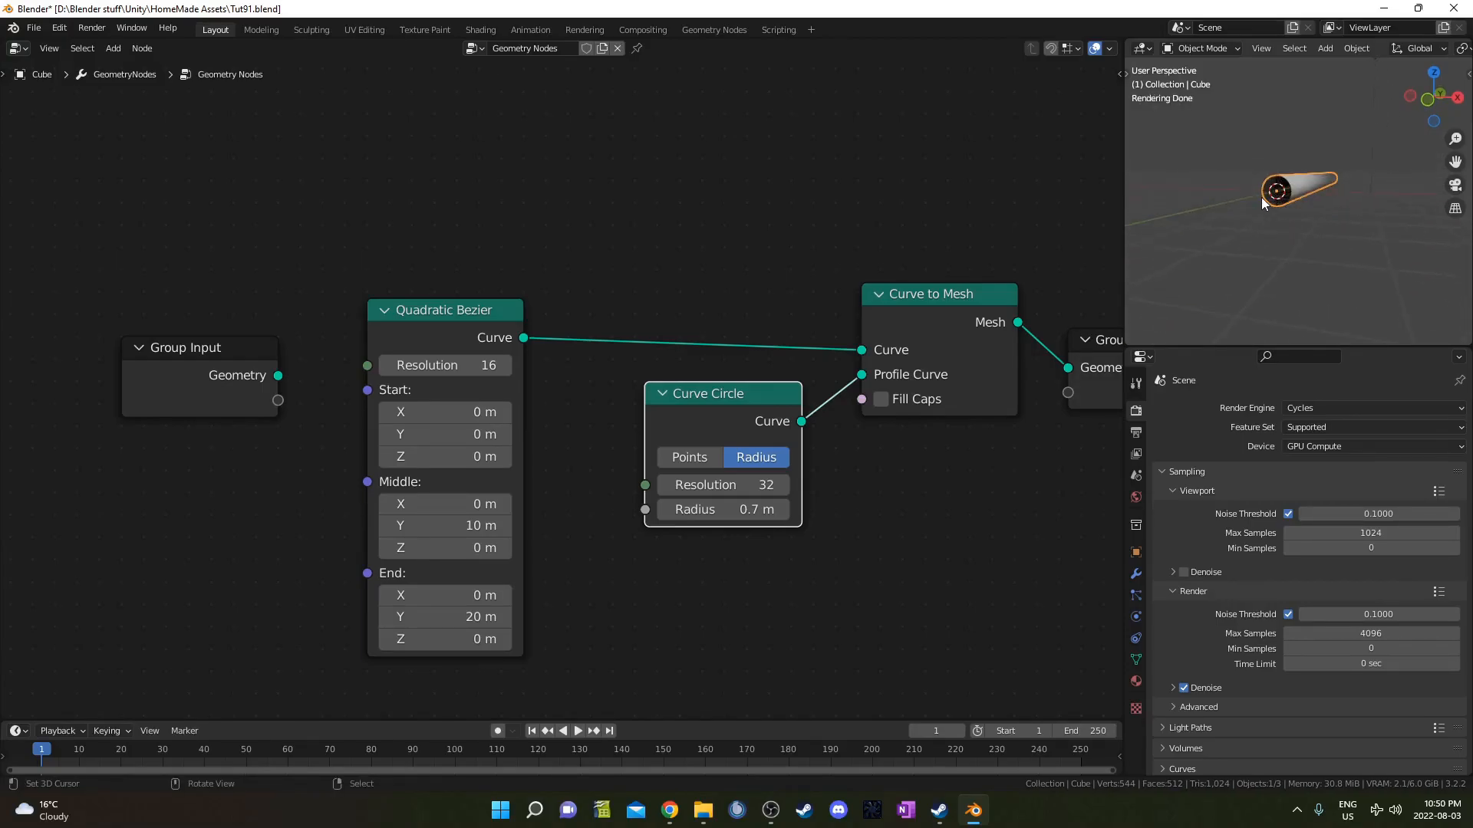
View from the front, switch to camera view and move the camera to look down the tube
{"action": "key", "text": "KP_1"}
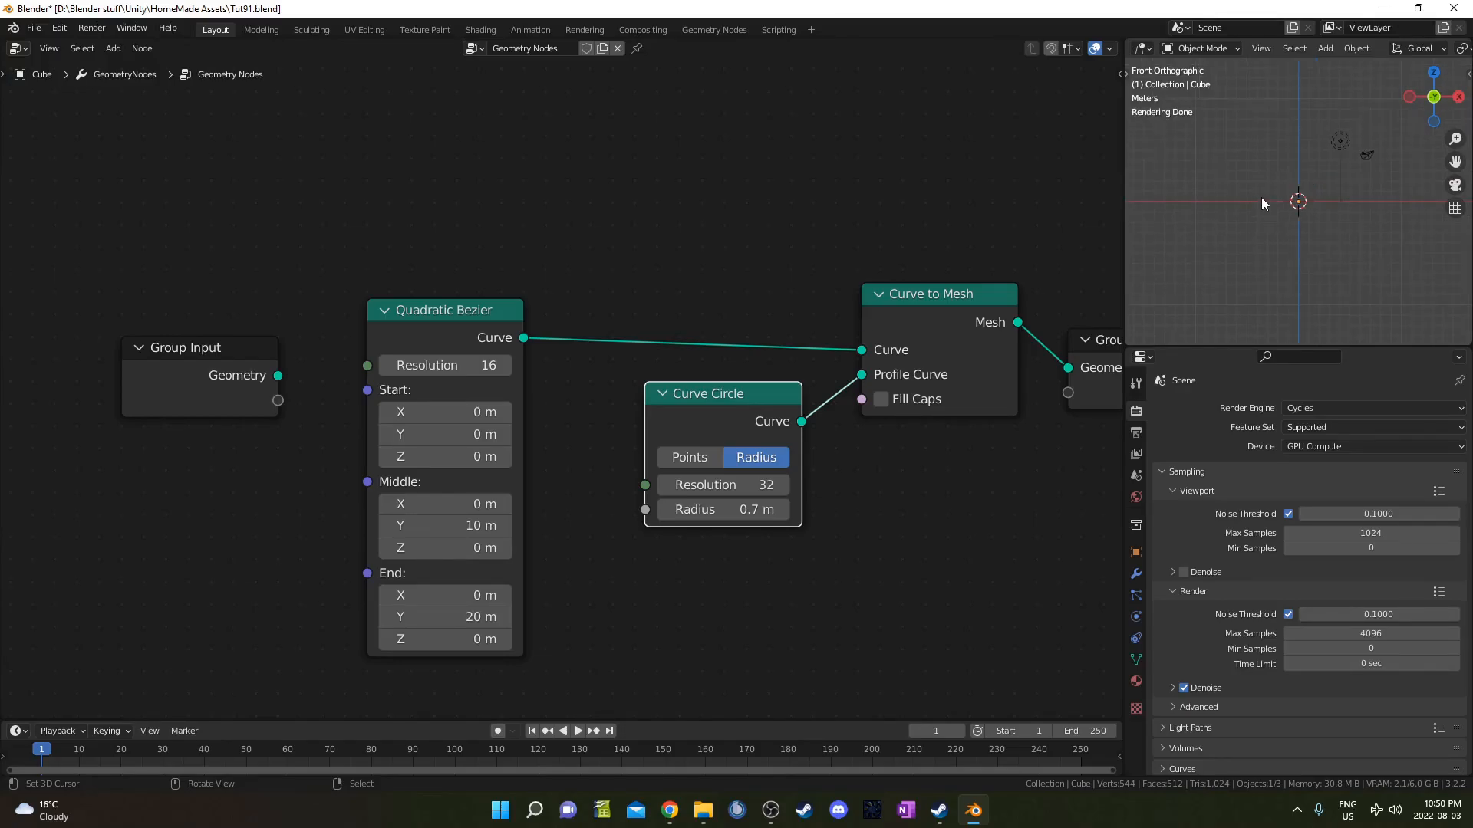
{"action": "key", "text": "0"}
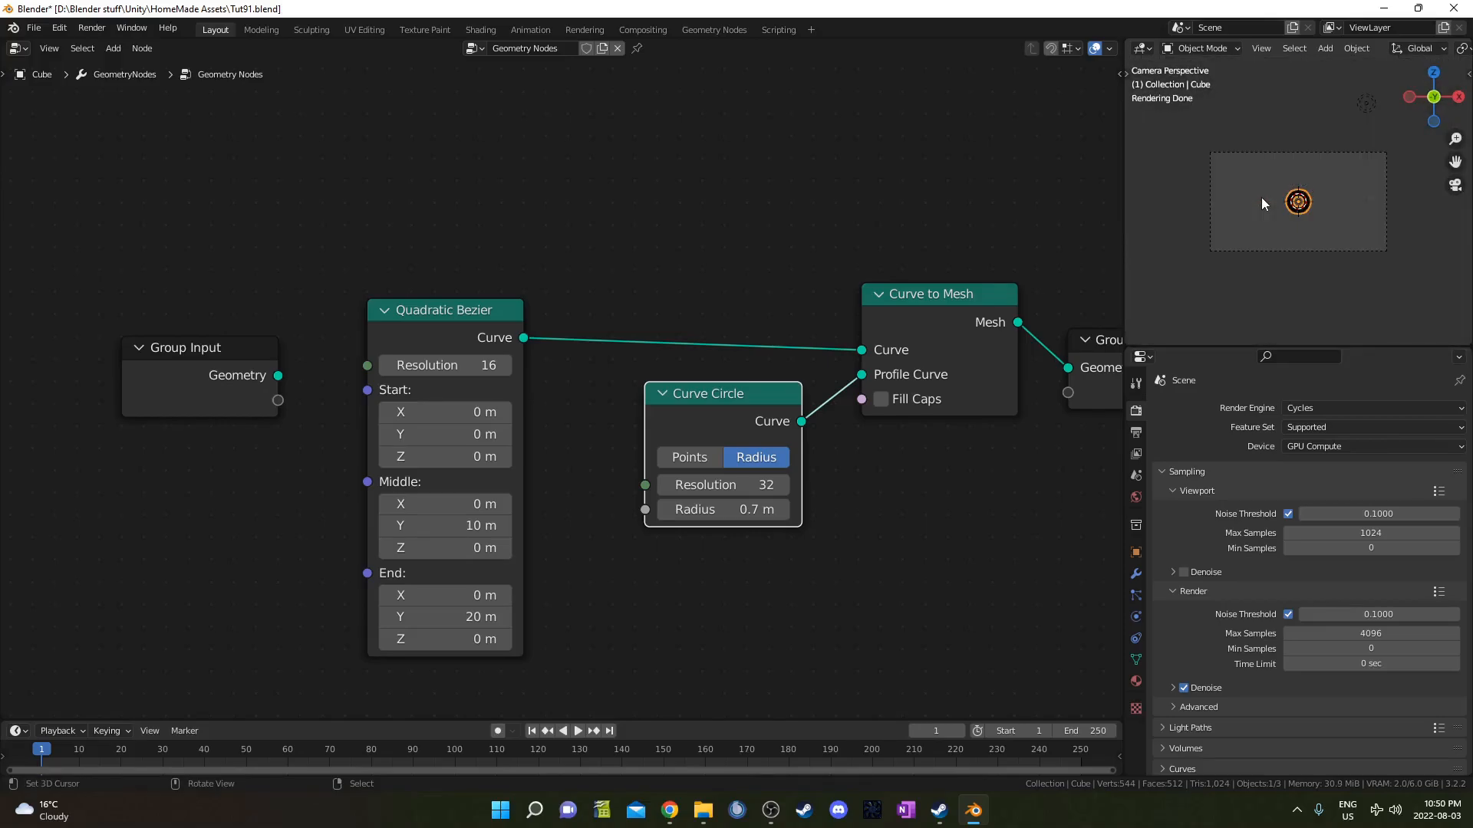
{"action": "mouse_move", "coordinate": [1260, 258]}
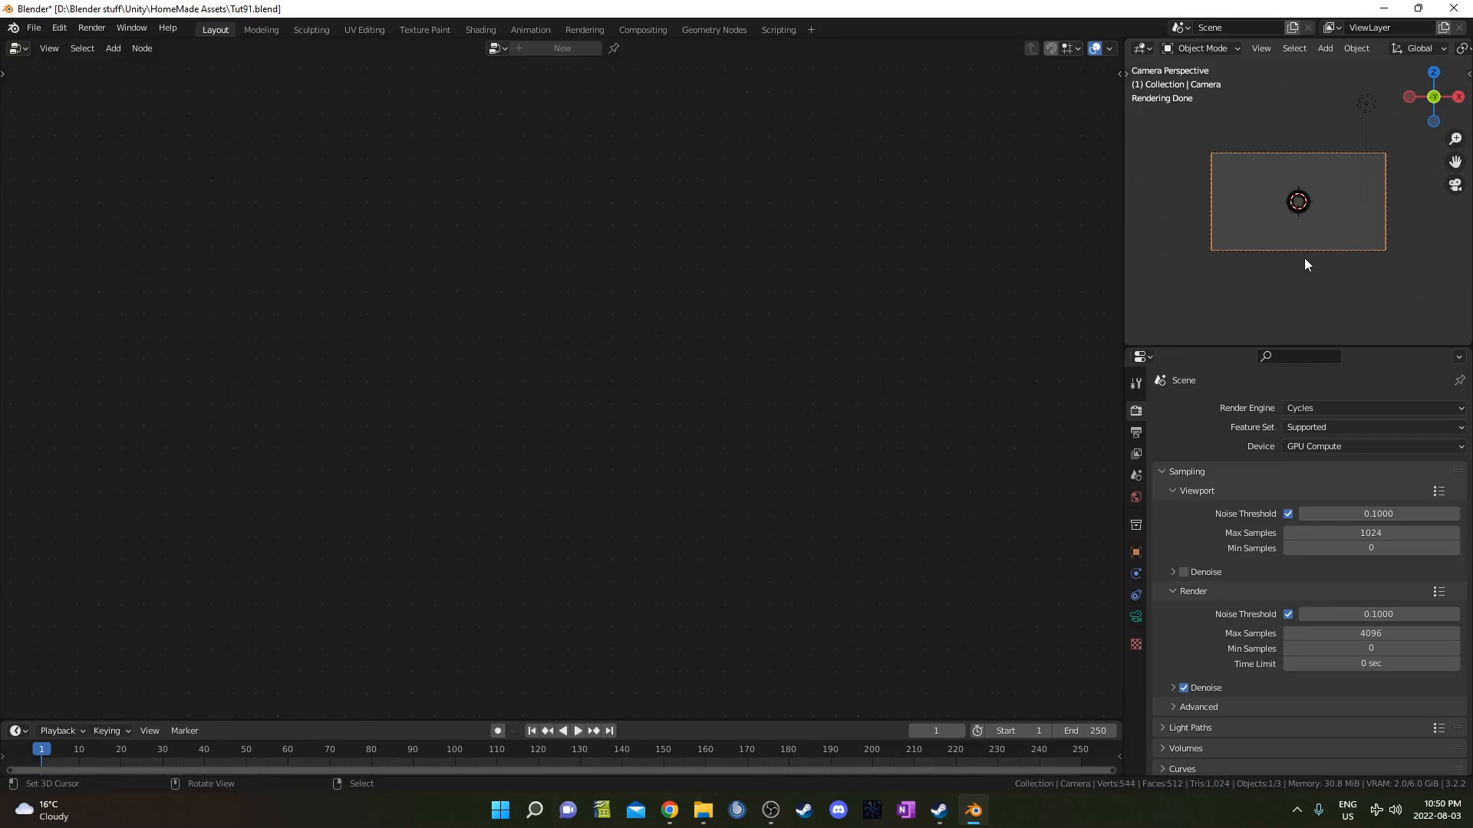
{"action": "key", "text": "g"}
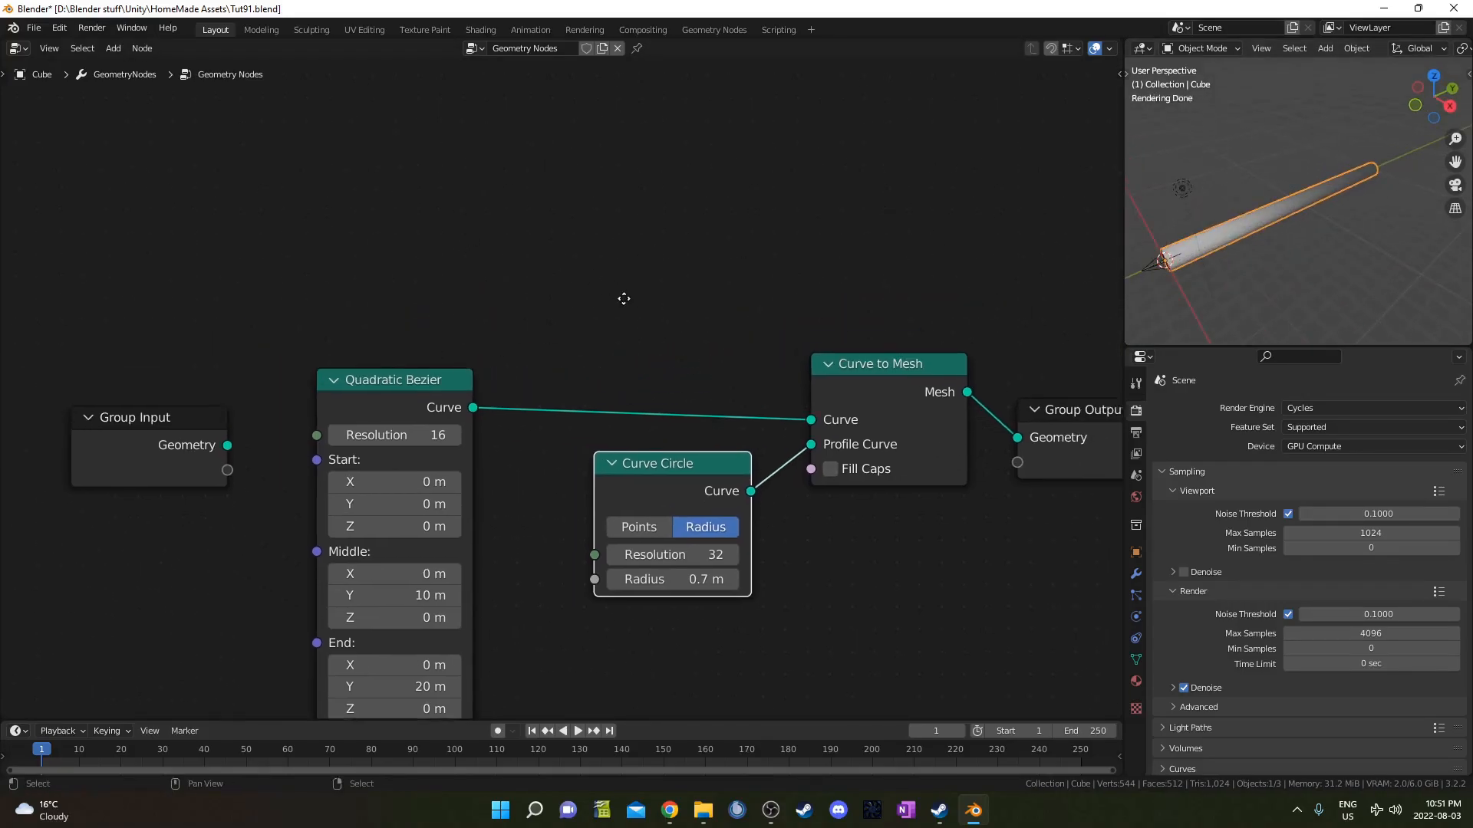
Add a Noise Texture whose color drives a Set Position offset between Bezier and Curve to Mesh
{"action": "type", "text": "noi"}
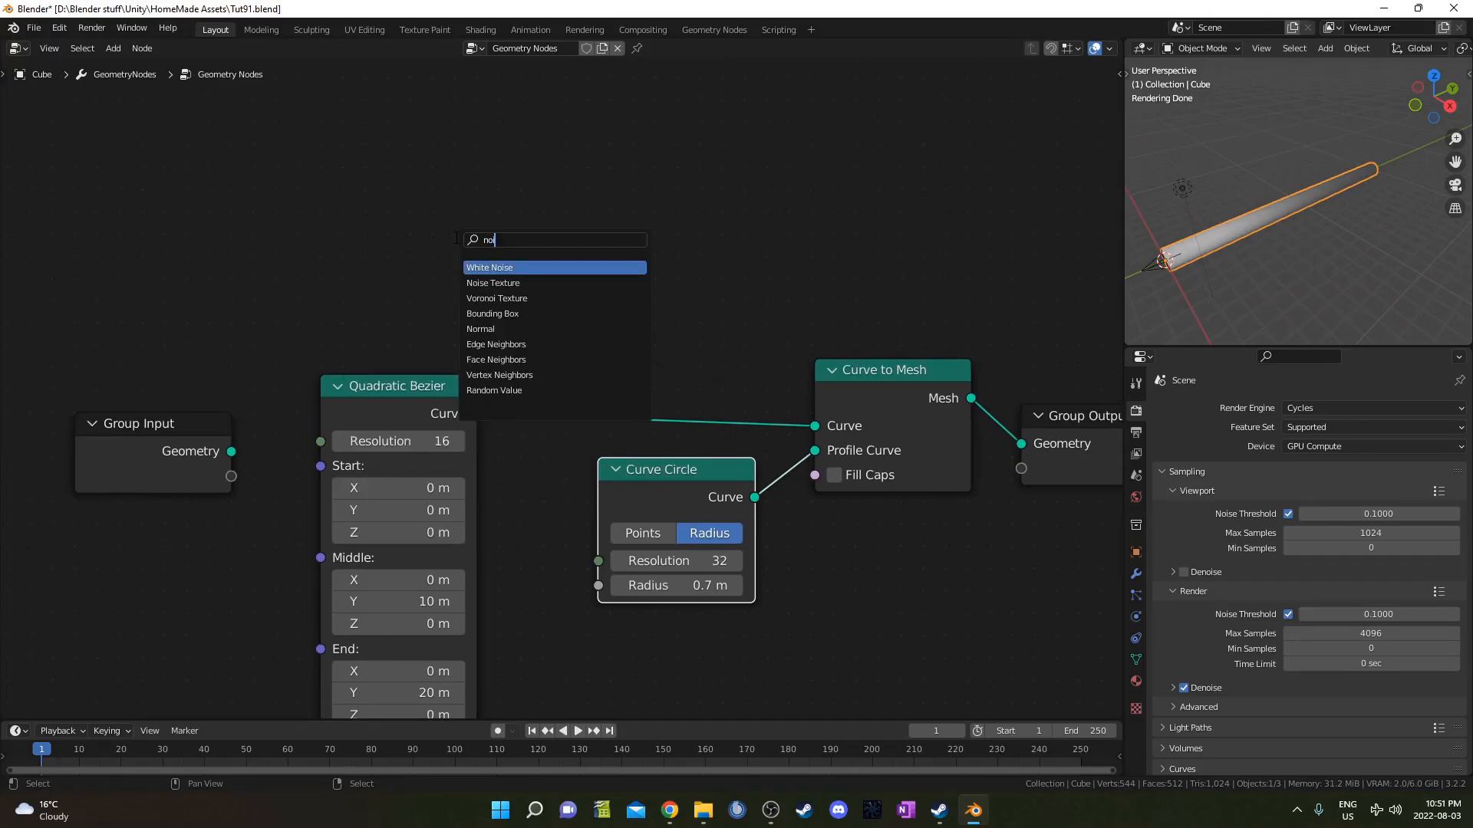
{"action": "left_click", "coordinate": [492, 282]}
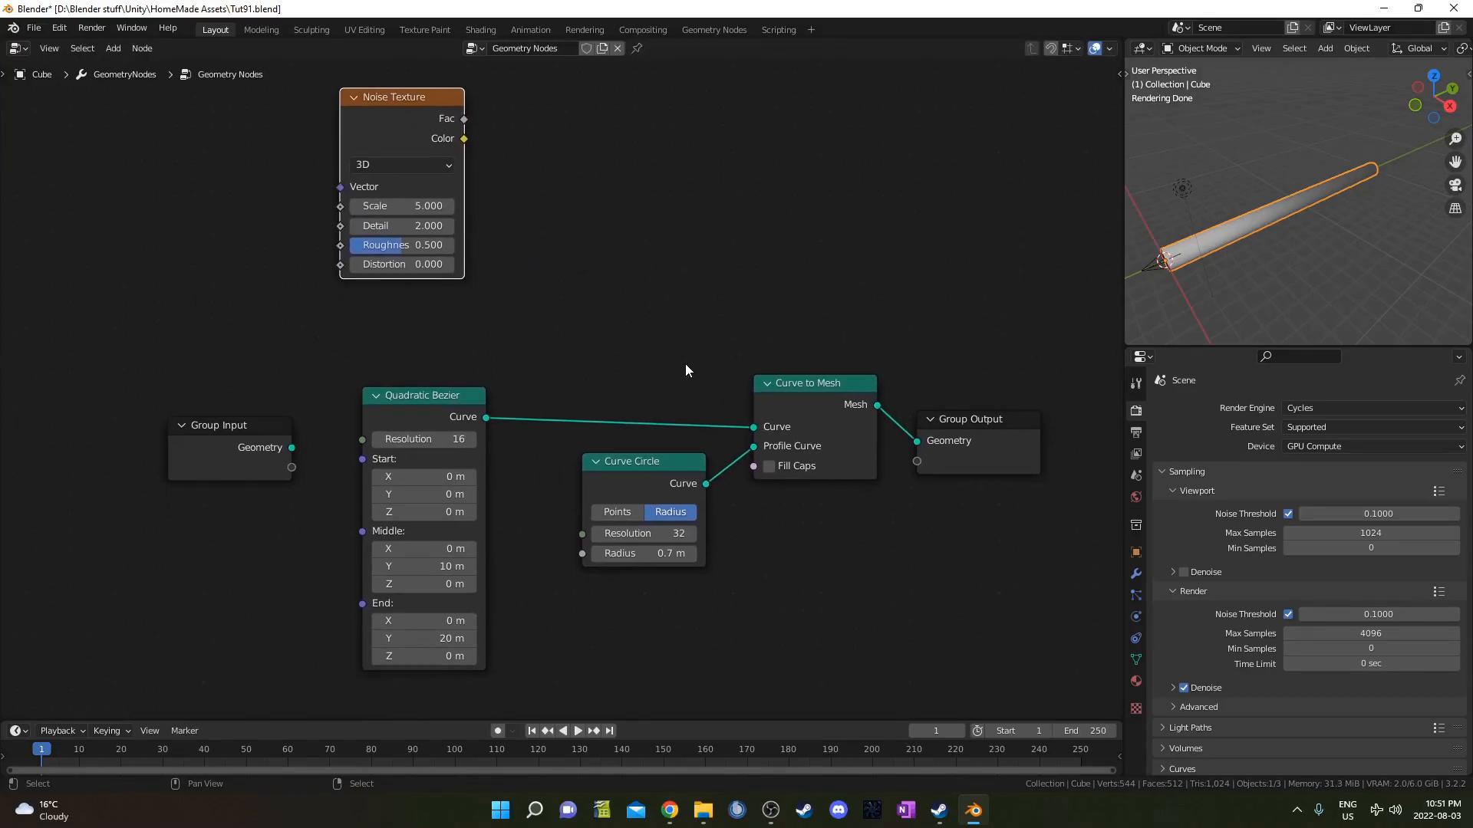
{"action": "type", "text": "set"}
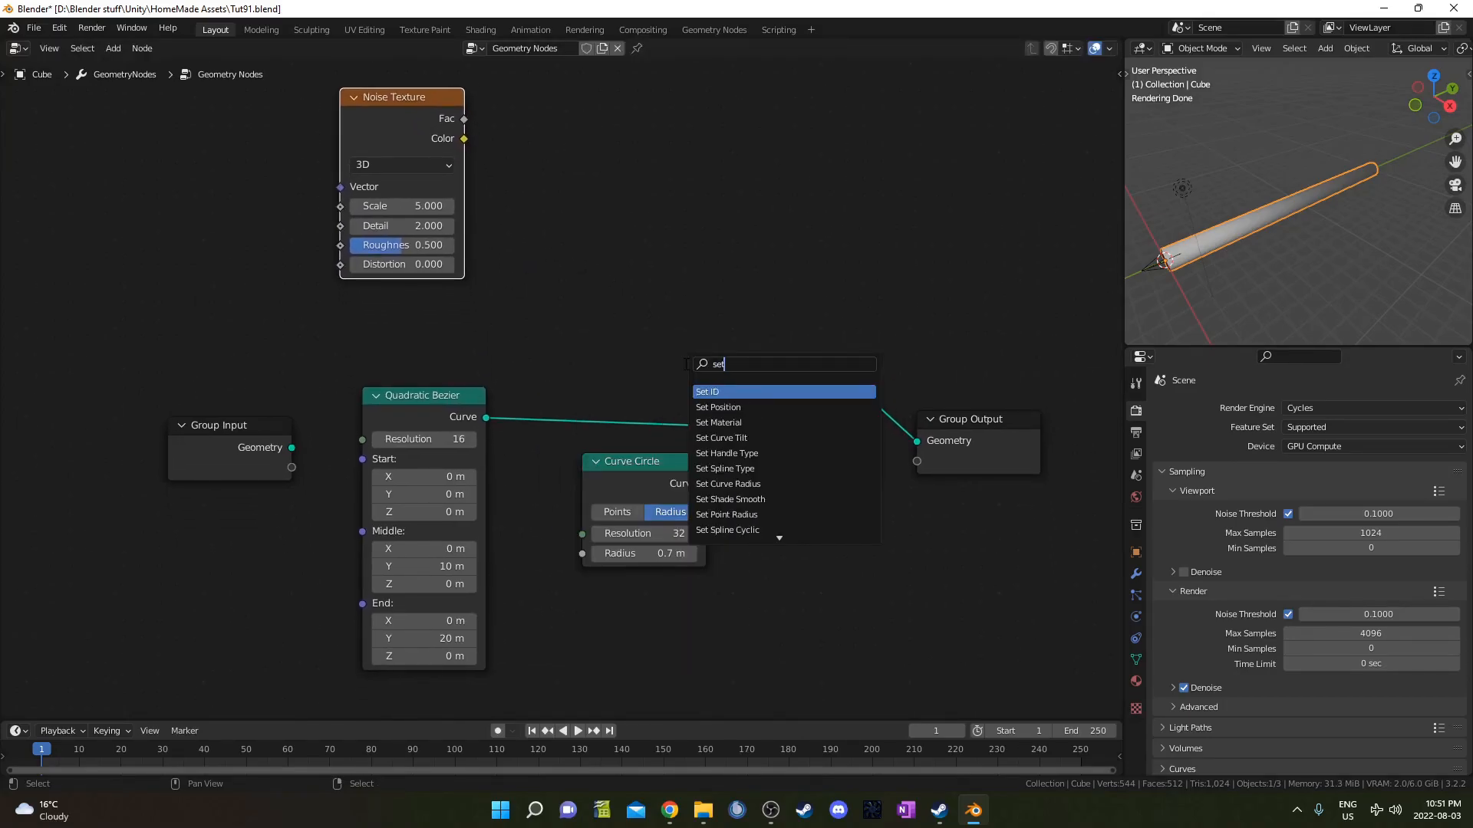
{"action": "left_click", "coordinate": [718, 406]}
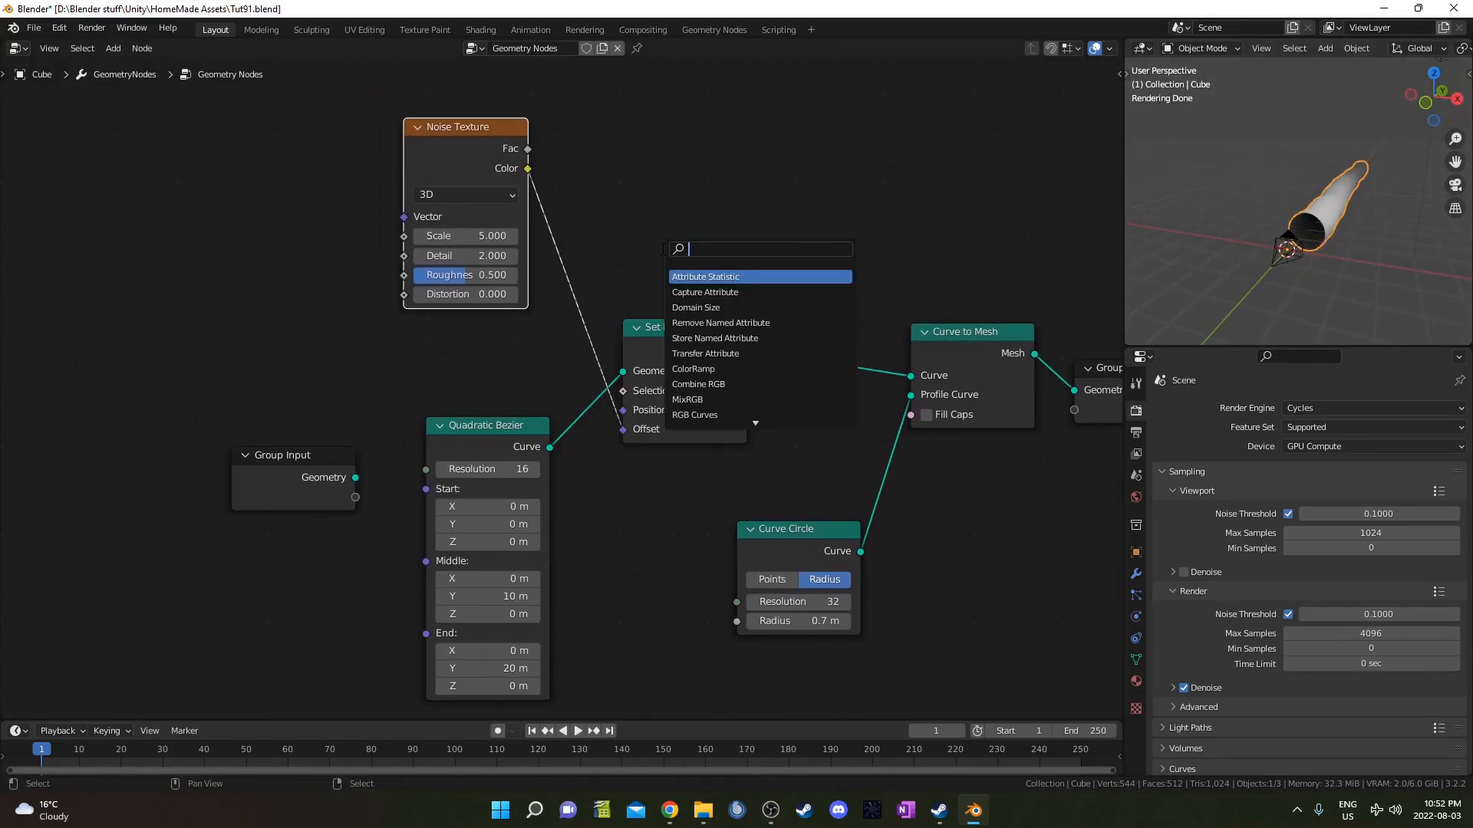
Subtract 0.5 from the noise color with a Vector Math node before the offset
{"action": "type", "text": "vec"}
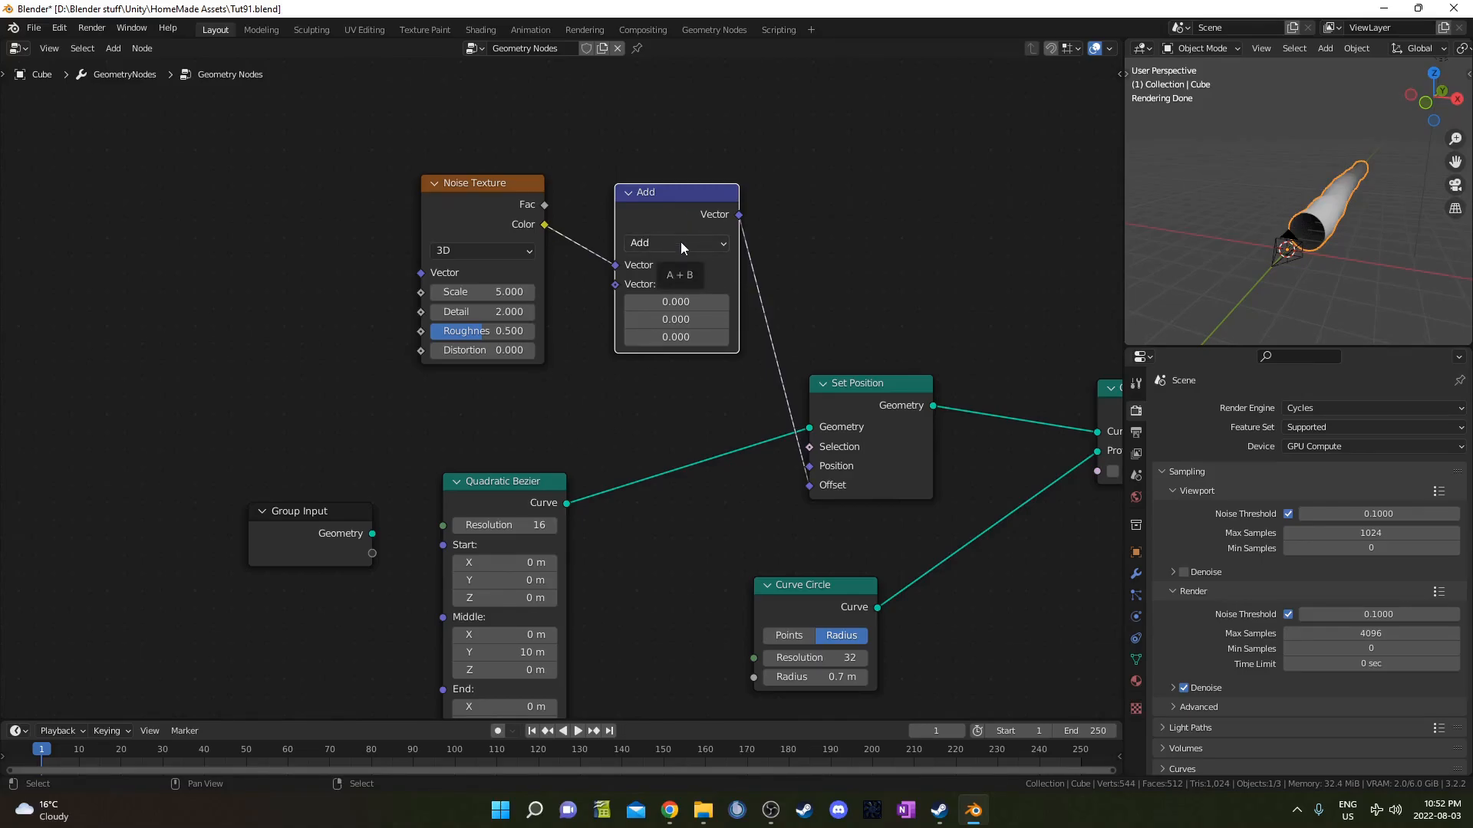
{"action": "left_click", "coordinate": [675, 243]}
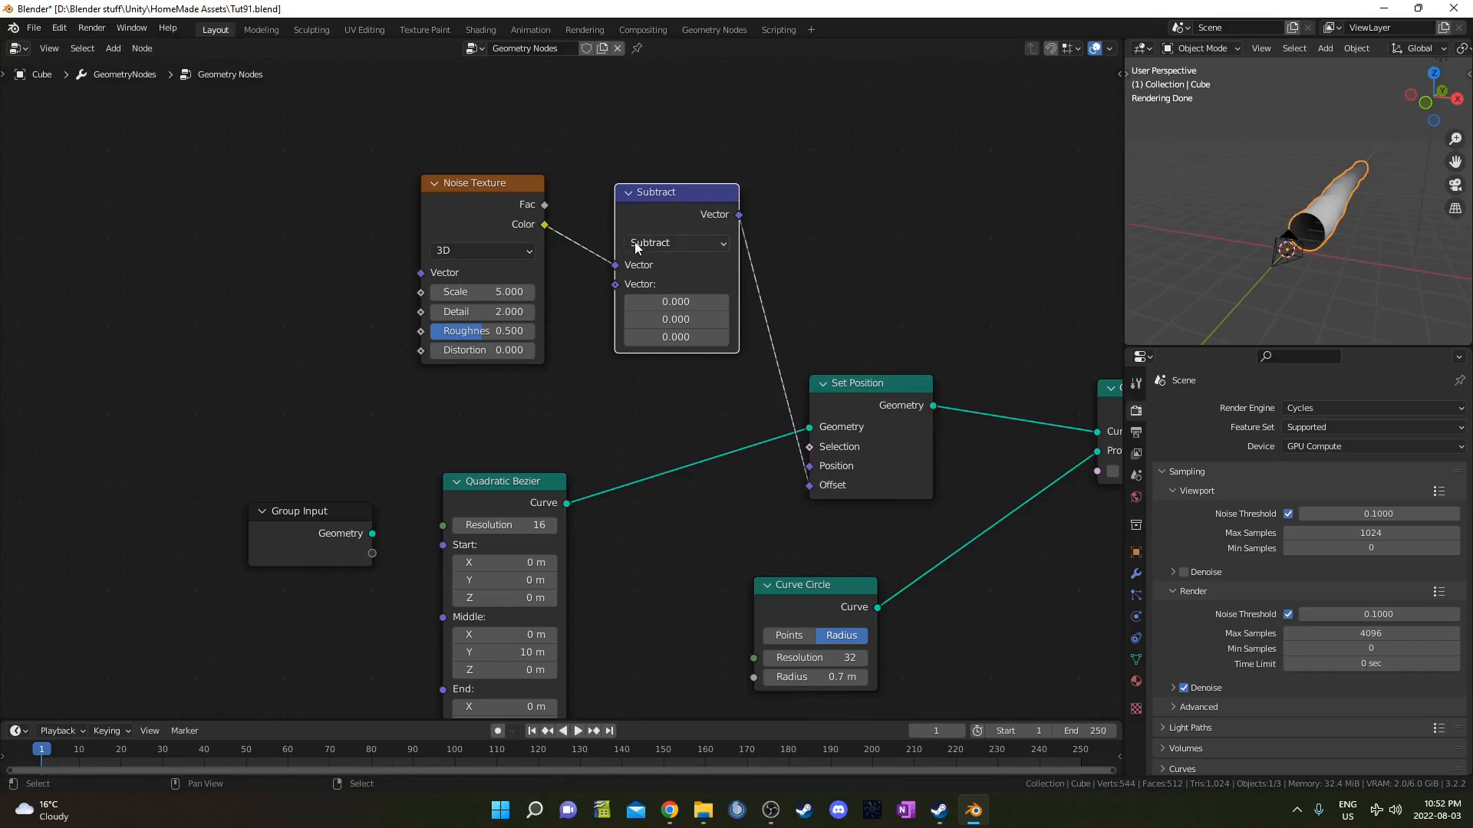
{"action": "double_click", "coordinate": [675, 302]}
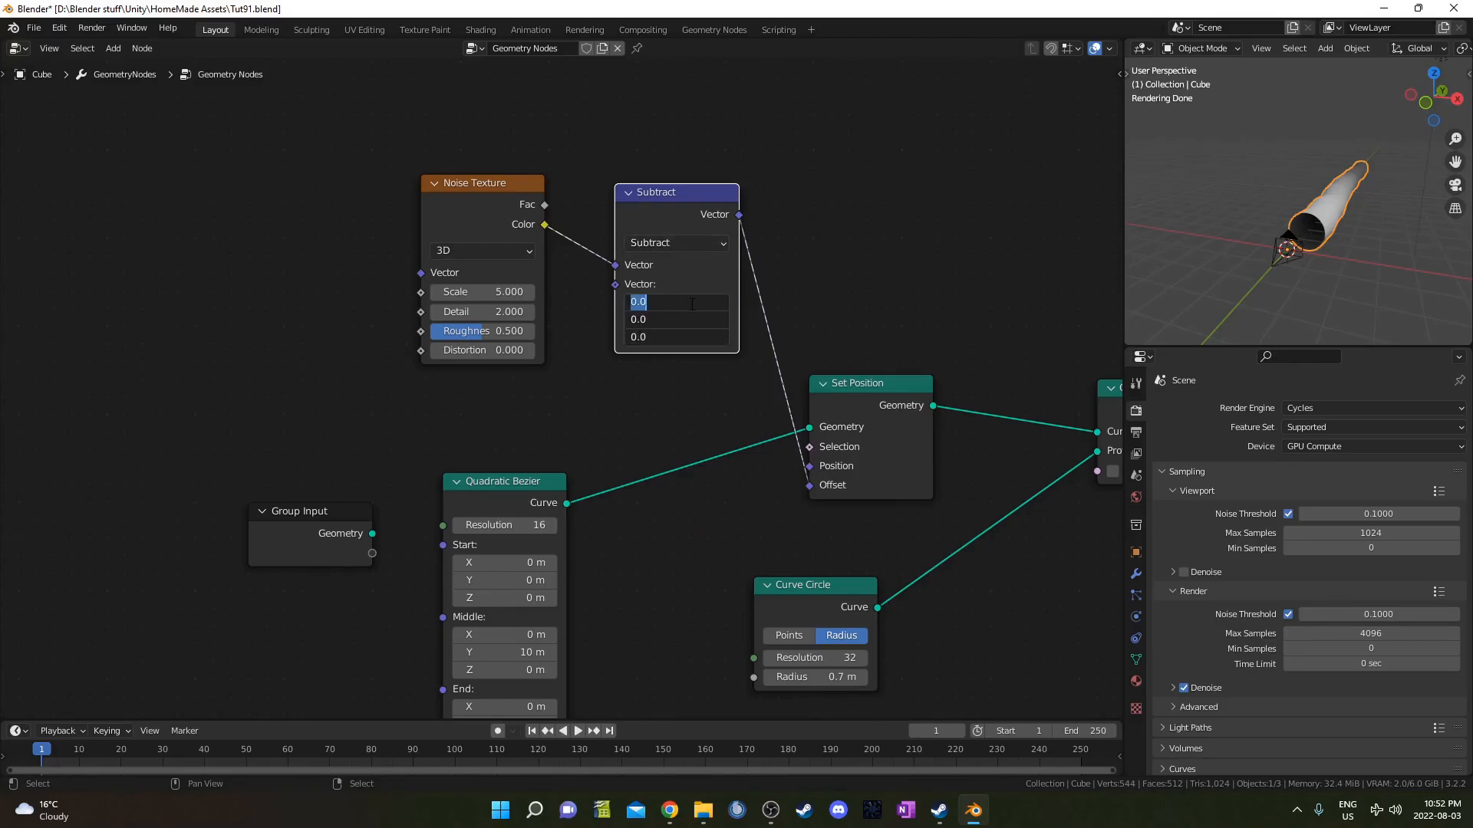
{"action": "type", "text": "0.500"}
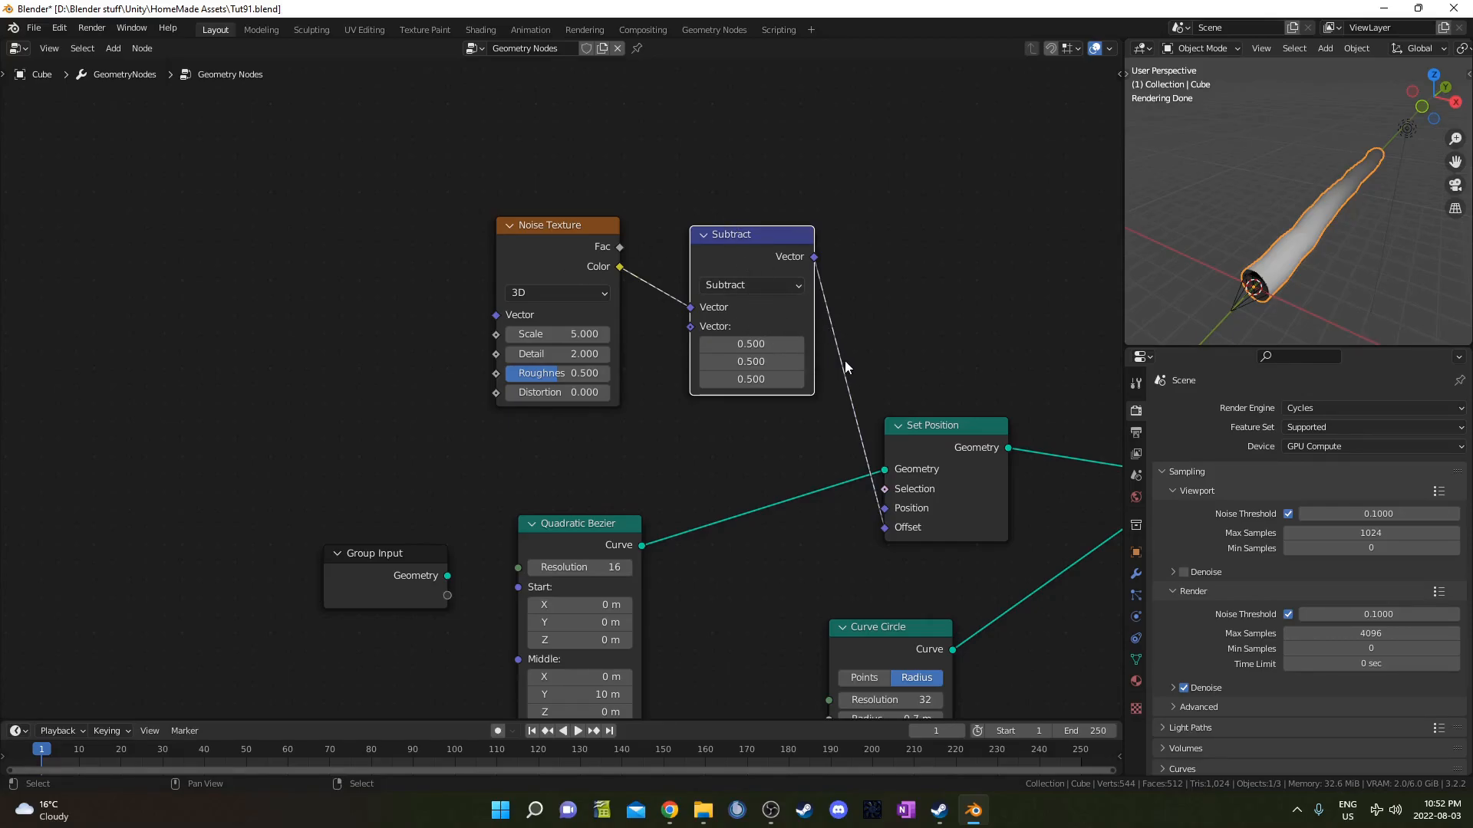
{"action": "mouse_move", "coordinate": [725, 490]}
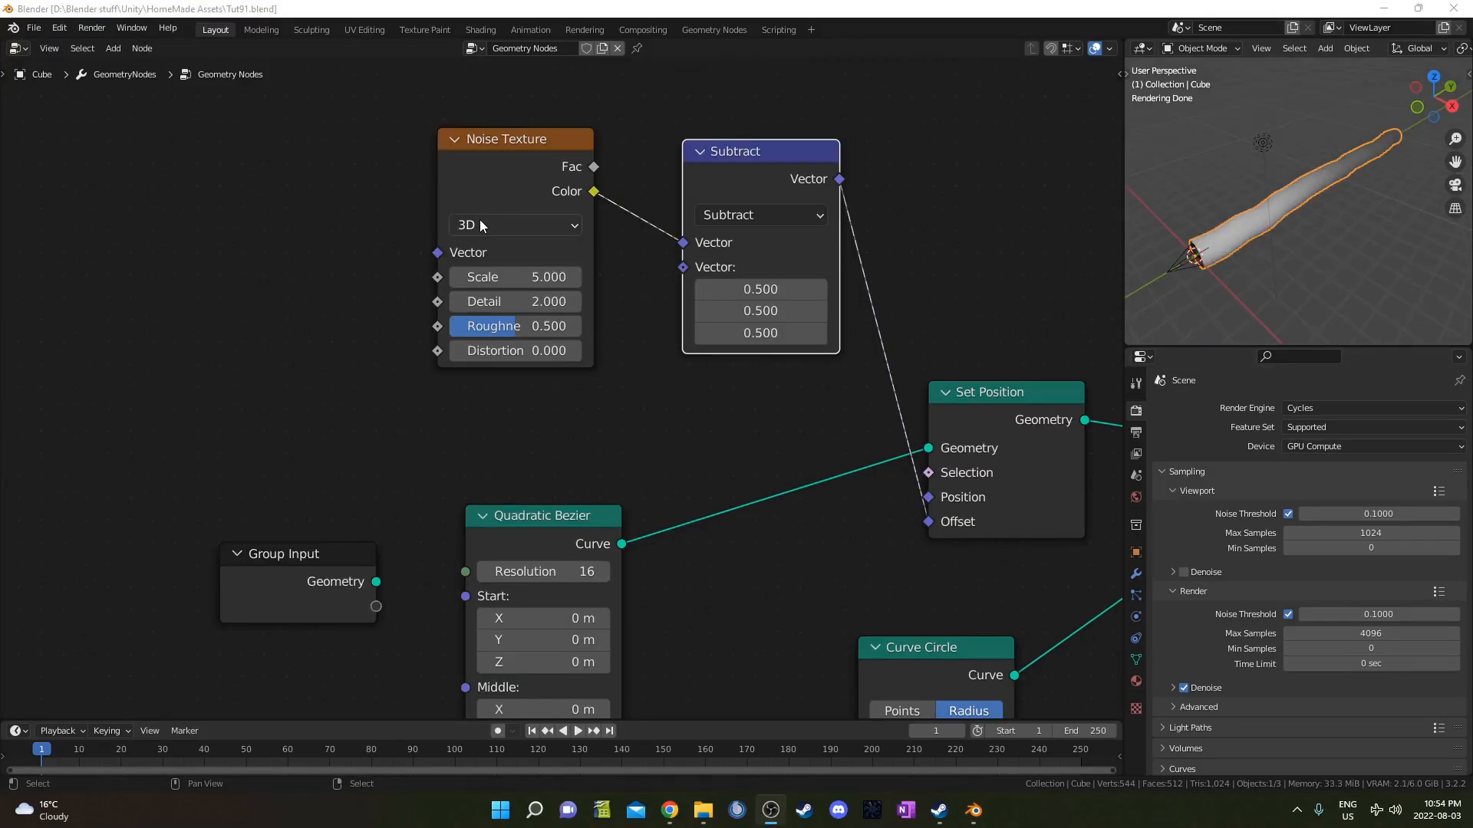
Switch the Noise Texture to 4D and inspect the distorted tube
{"action": "left_click", "coordinate": [515, 224]}
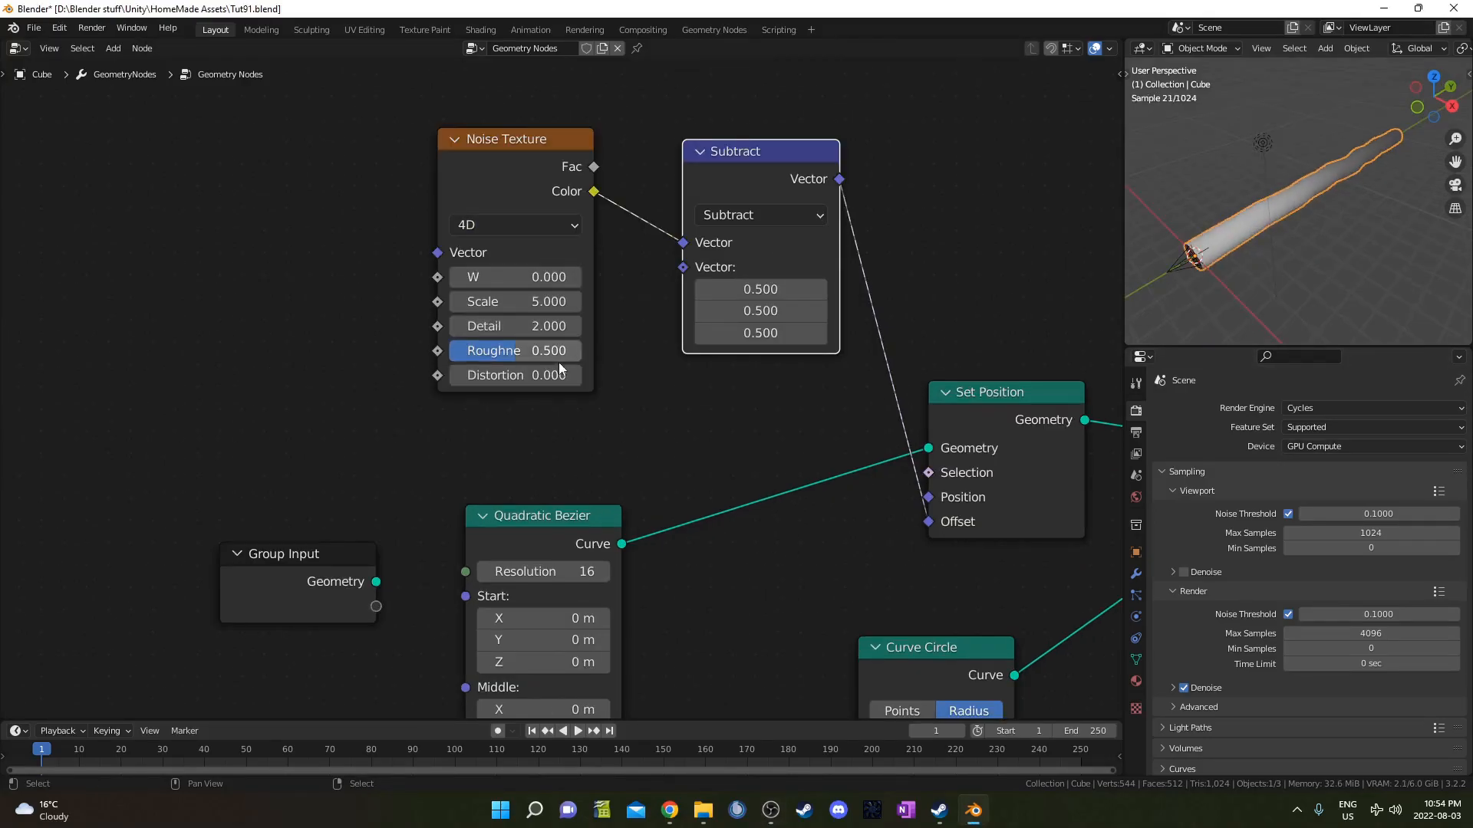
{"action": "mouse_move", "coordinate": [516, 277]}
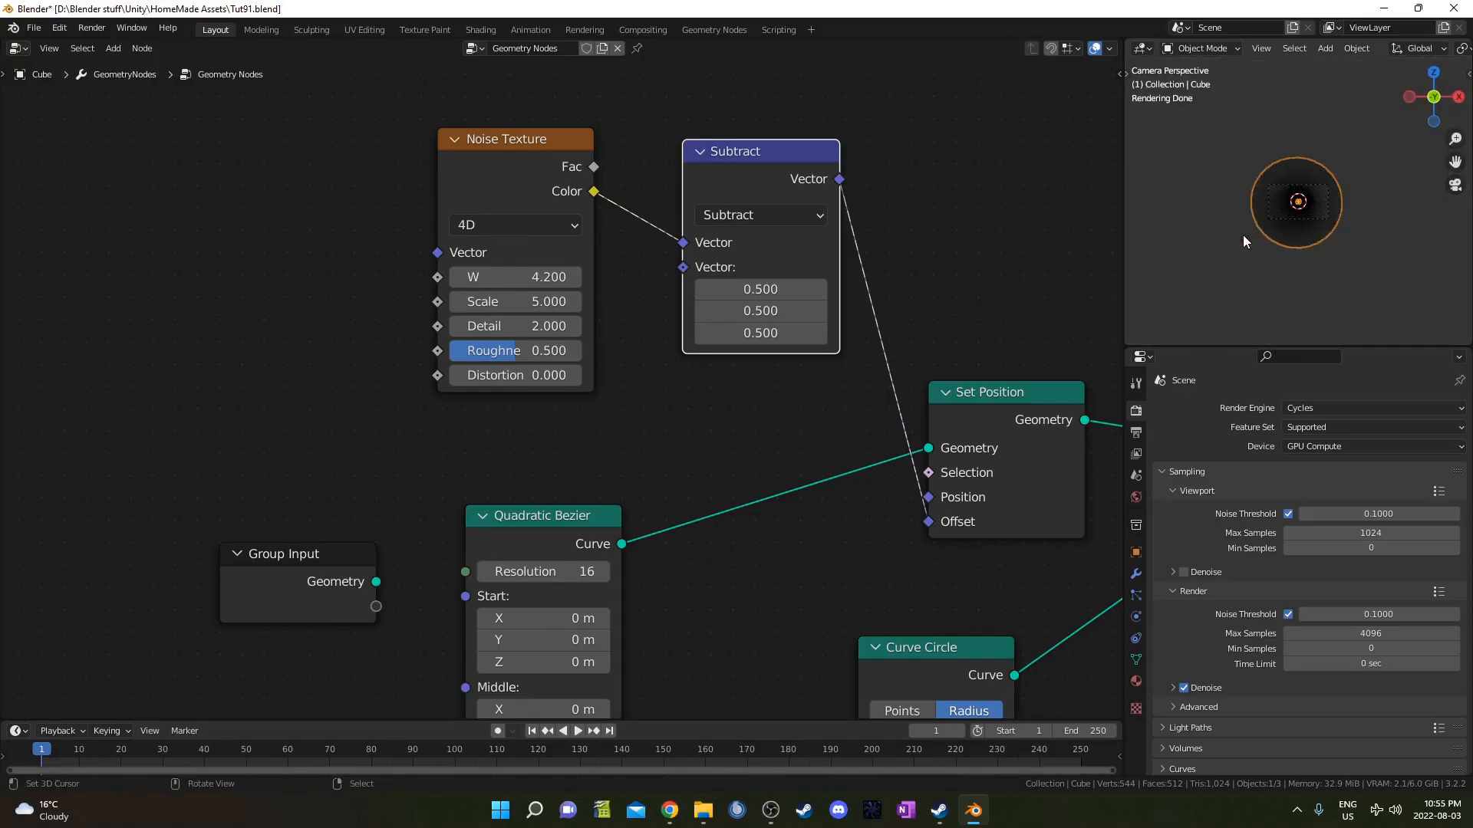
{"action": "left_click_drag", "start_coordinate": [515, 276], "coordinate": [526, 276]}
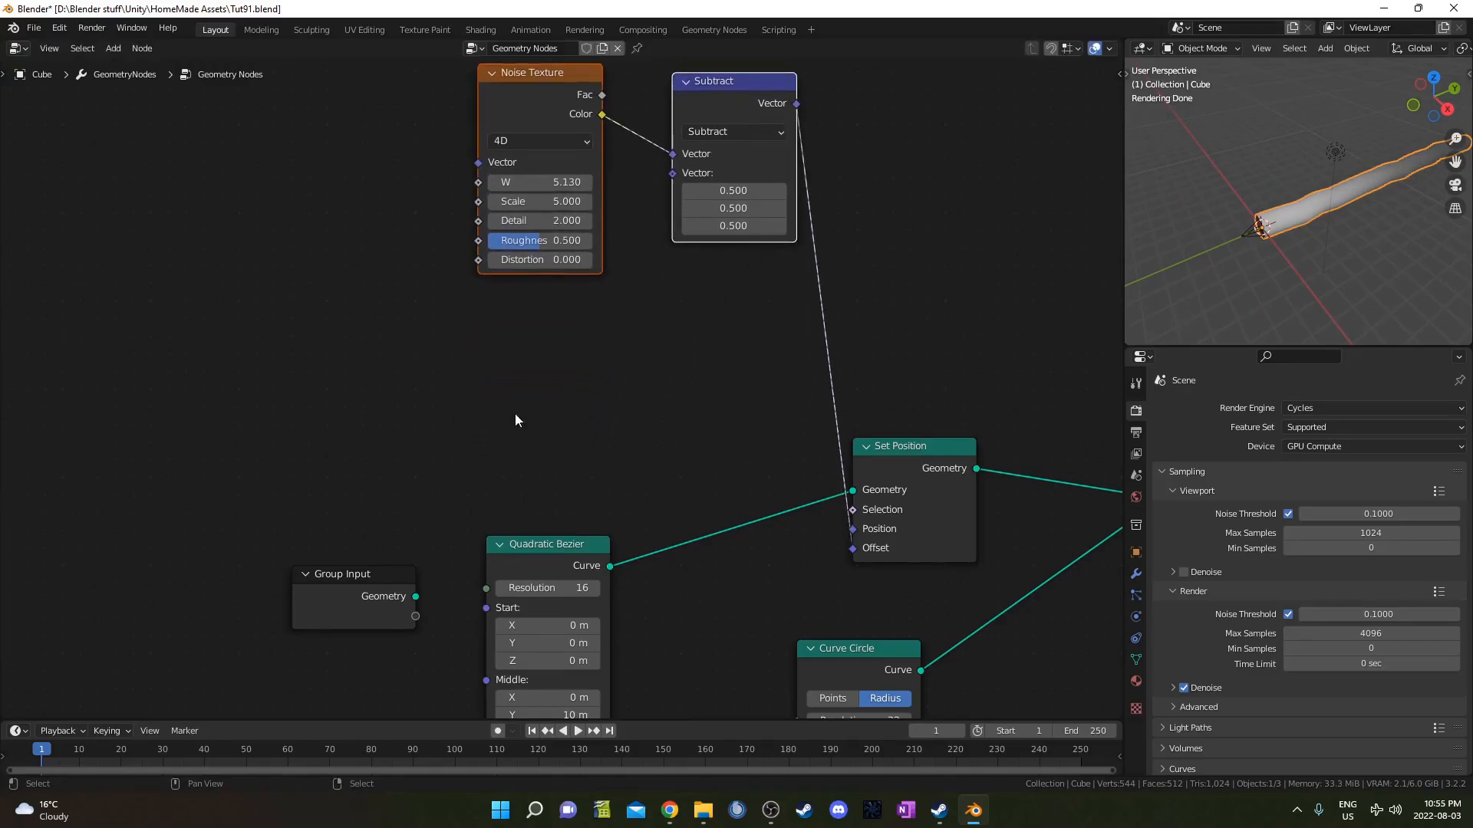
Add a Spline Parameter node and a second Vector Math node for scaling the noise
{"action": "type", "text": "spline"}
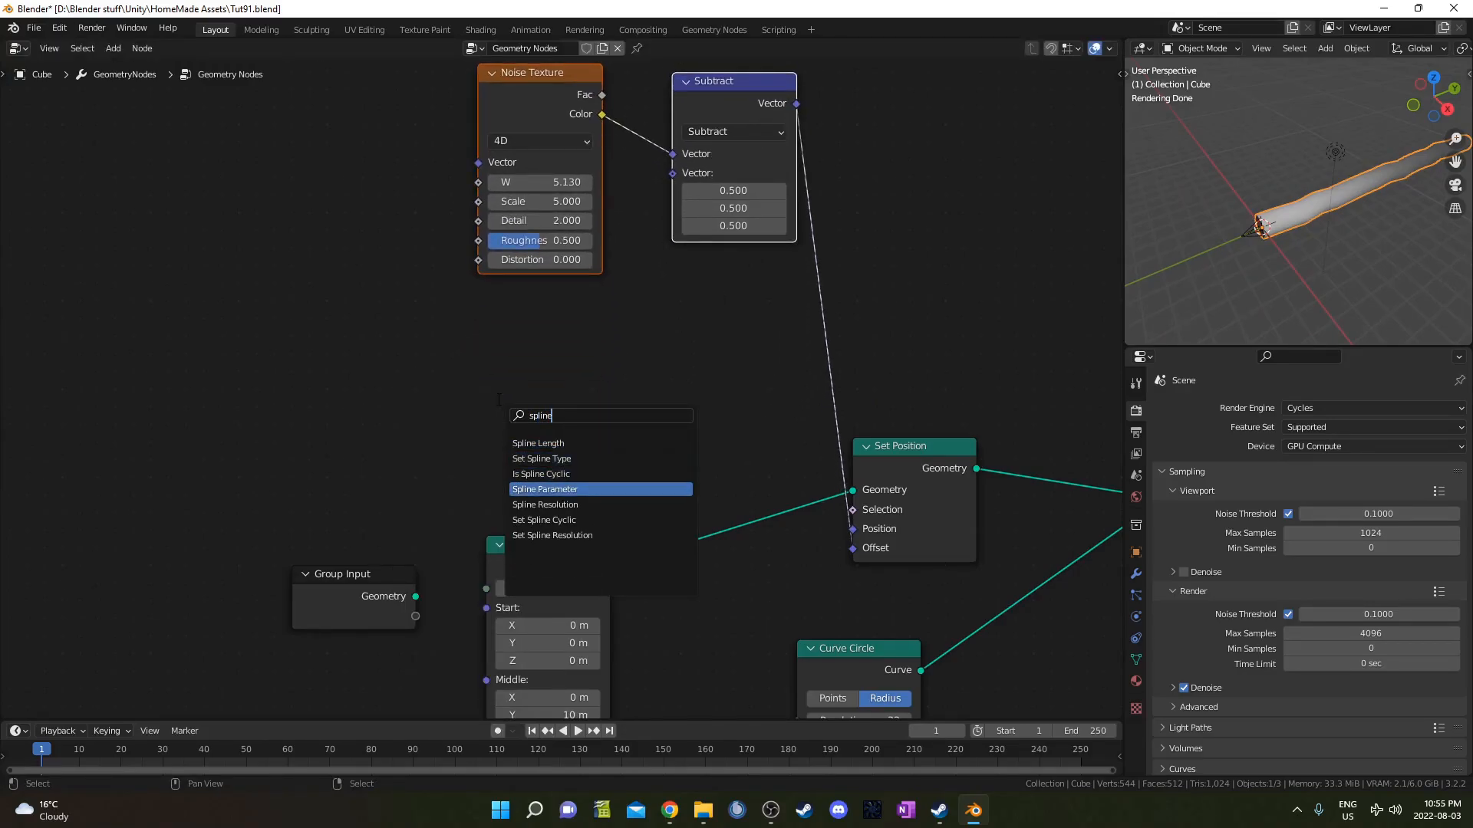
{"action": "left_click", "coordinate": [545, 488]}
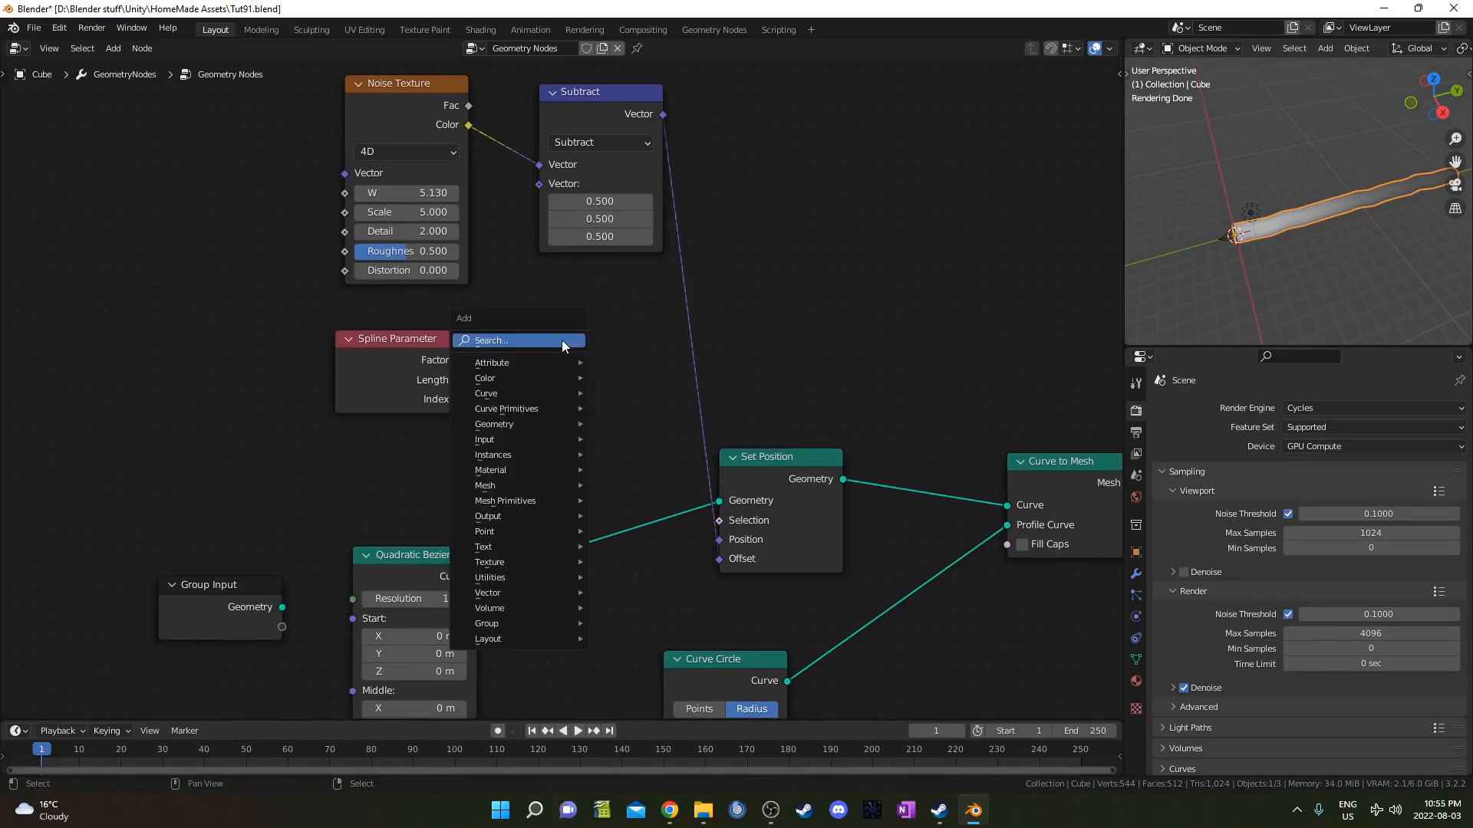
{"action": "type", "text": "vec"}
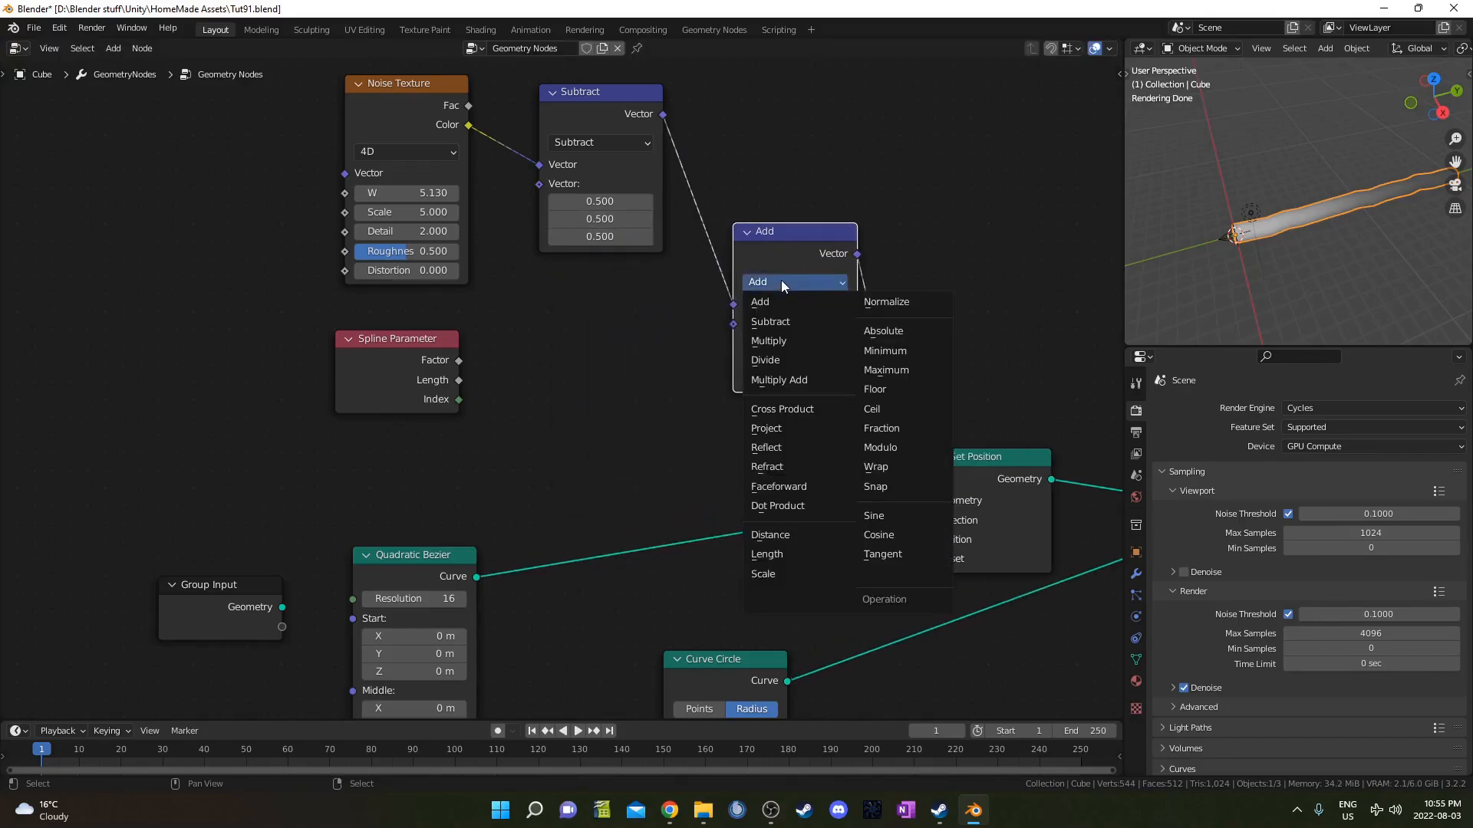
{"action": "left_click", "coordinate": [769, 341]}
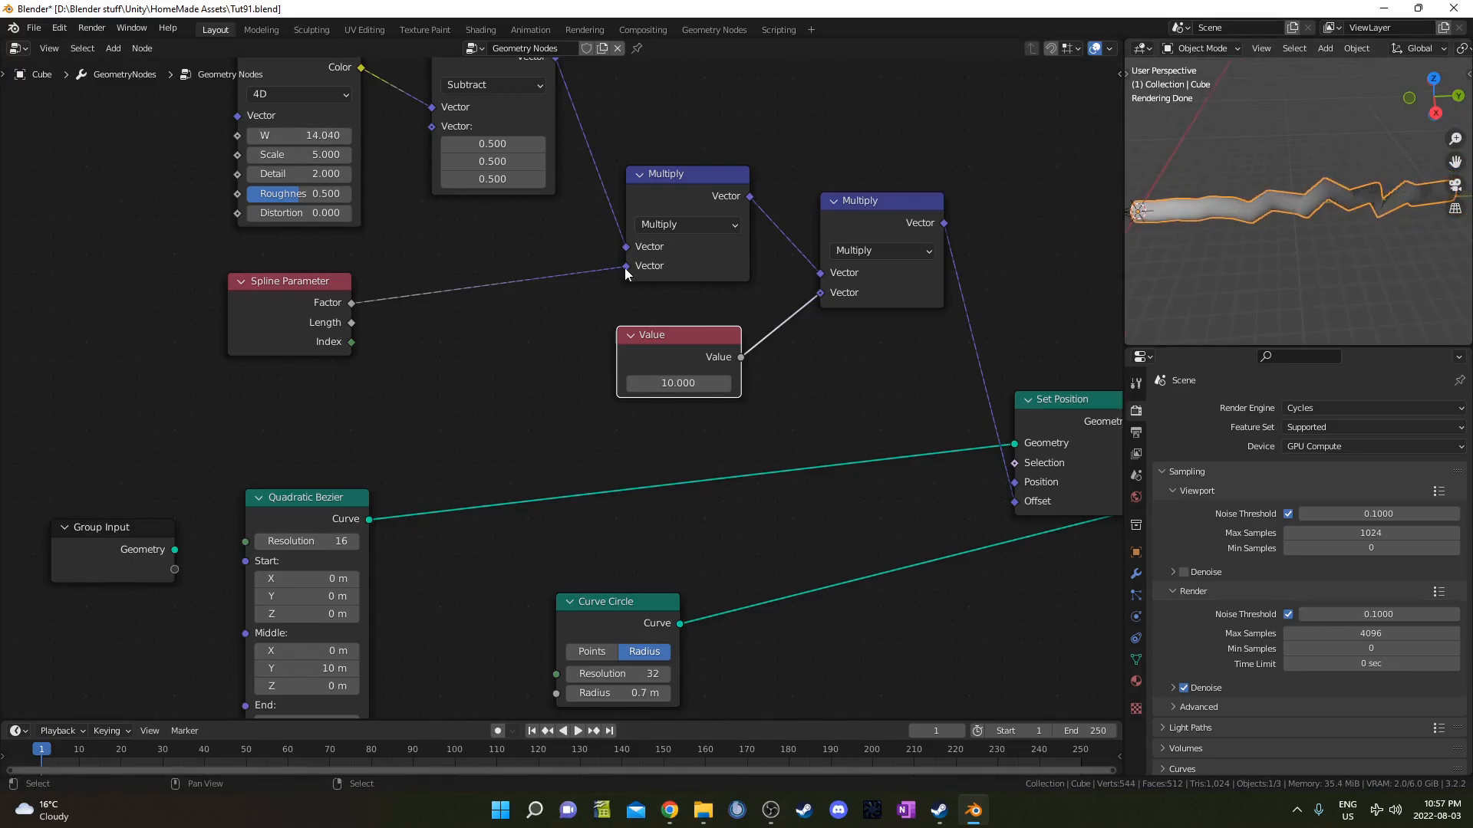
Multiply the offset by the spline factor and 10, sweeping noise W to preview the wobble
{"action": "left_click", "coordinate": [668, 173]}
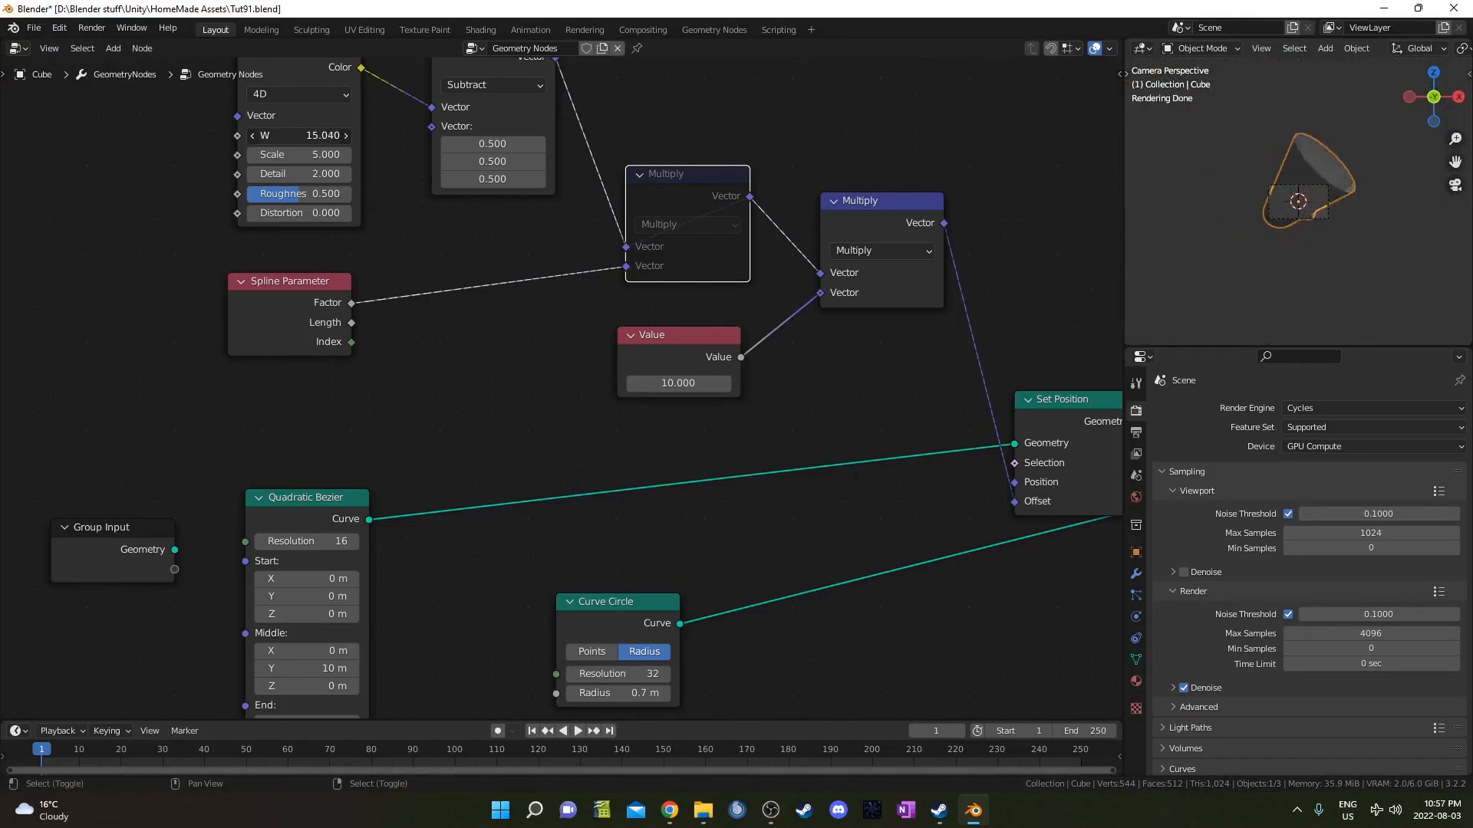
{"action": "left_click_drag", "start_coordinate": [299, 135], "coordinate": [310, 135]}
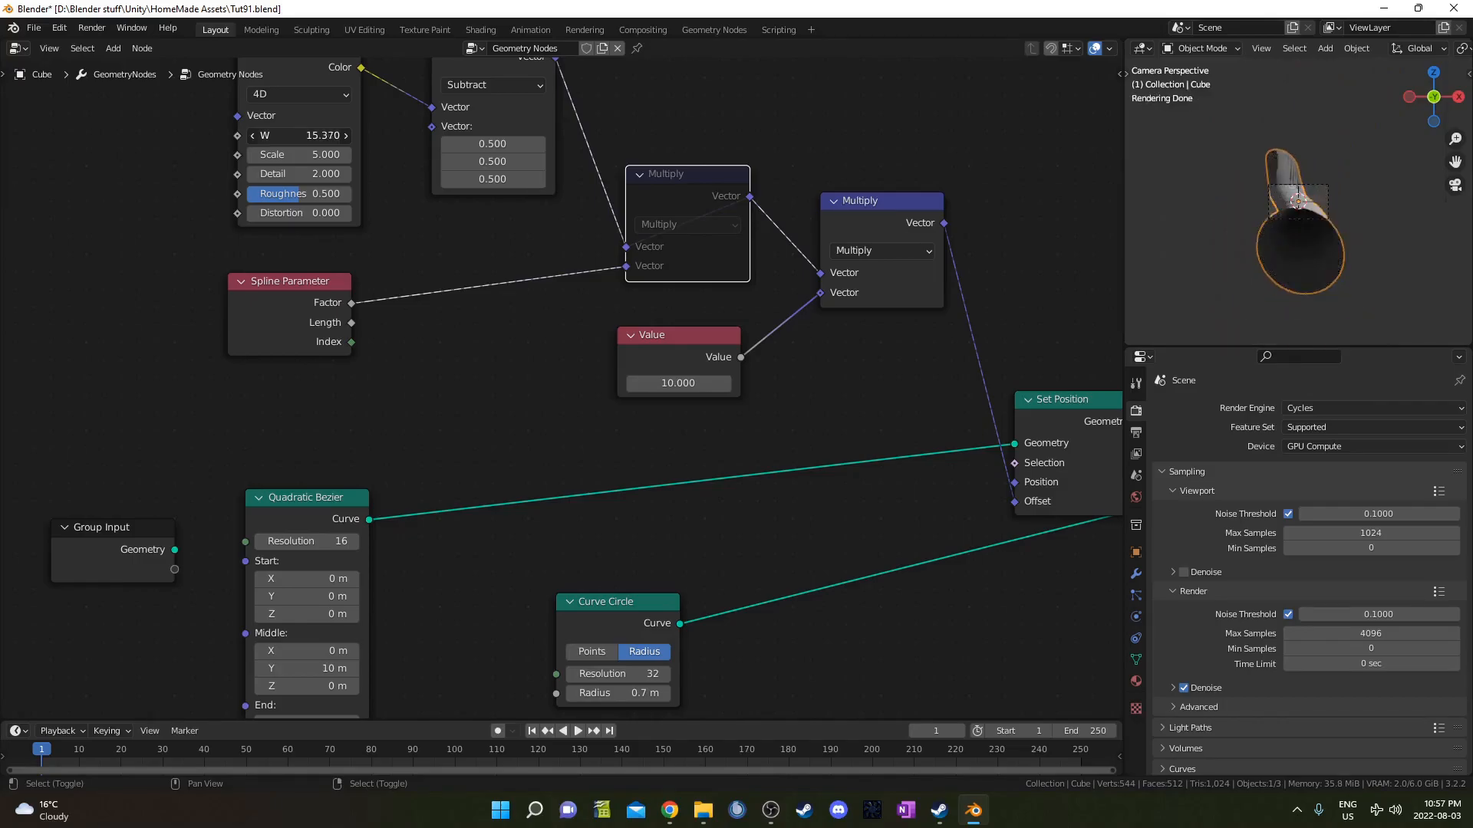
{"action": "left_click_drag", "start_coordinate": [298, 135], "coordinate": [319, 135]}
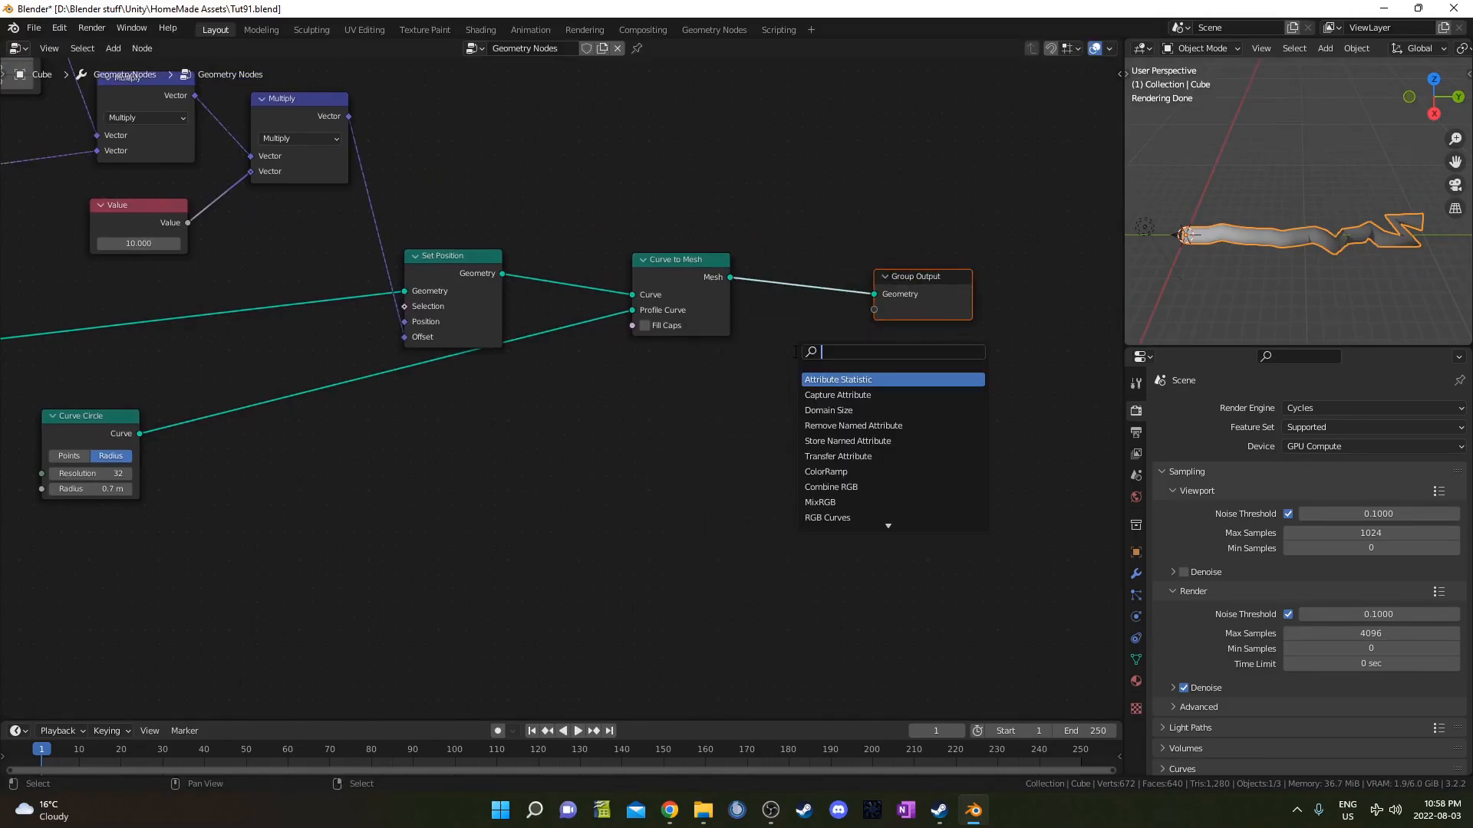
Drop a Subdivision Surface node before the output and lower the noise scale to 0.2
{"action": "left_click", "coordinate": [837, 379]}
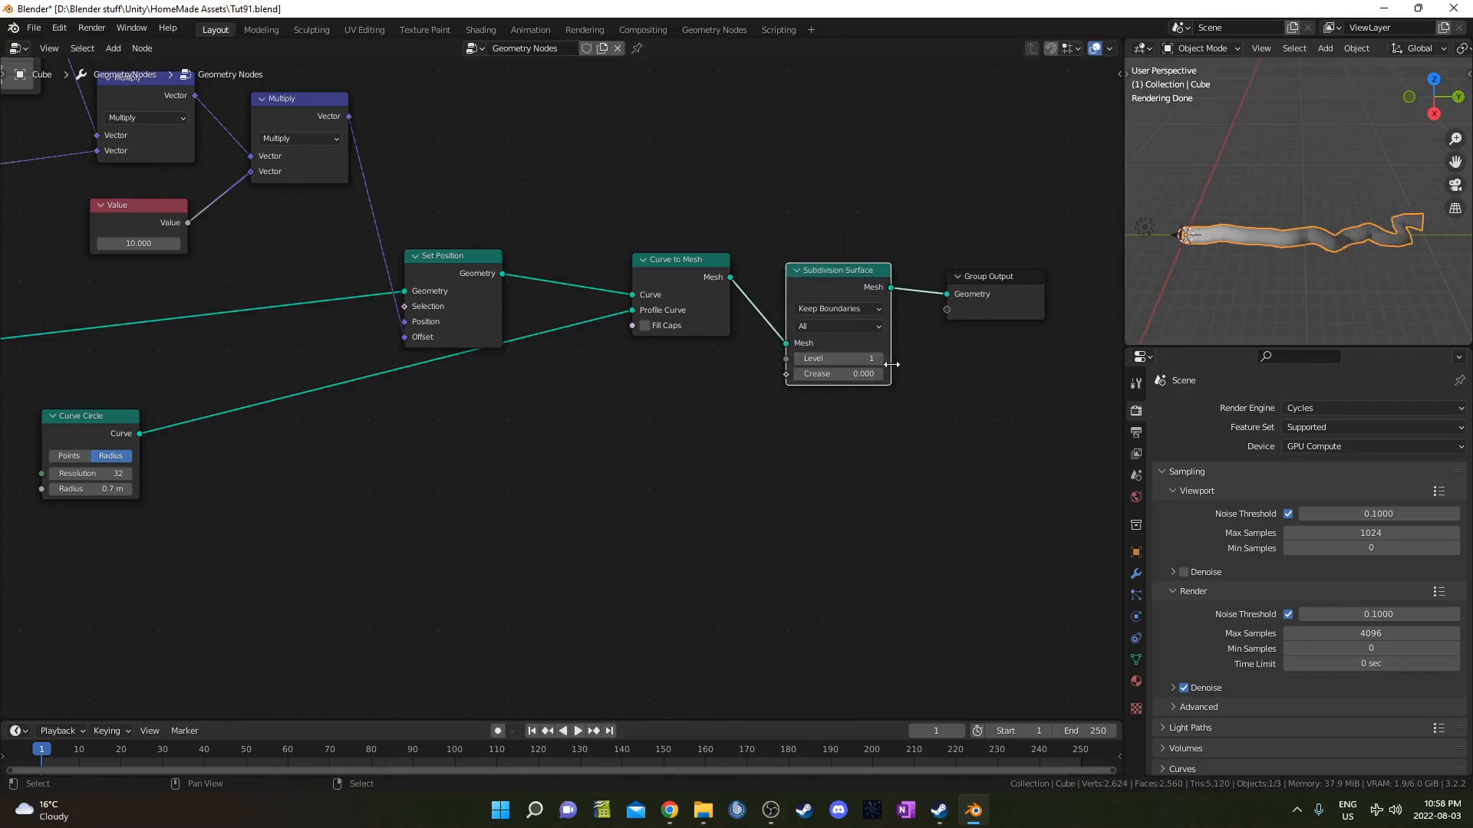
{"action": "left_click", "coordinate": [876, 357]}
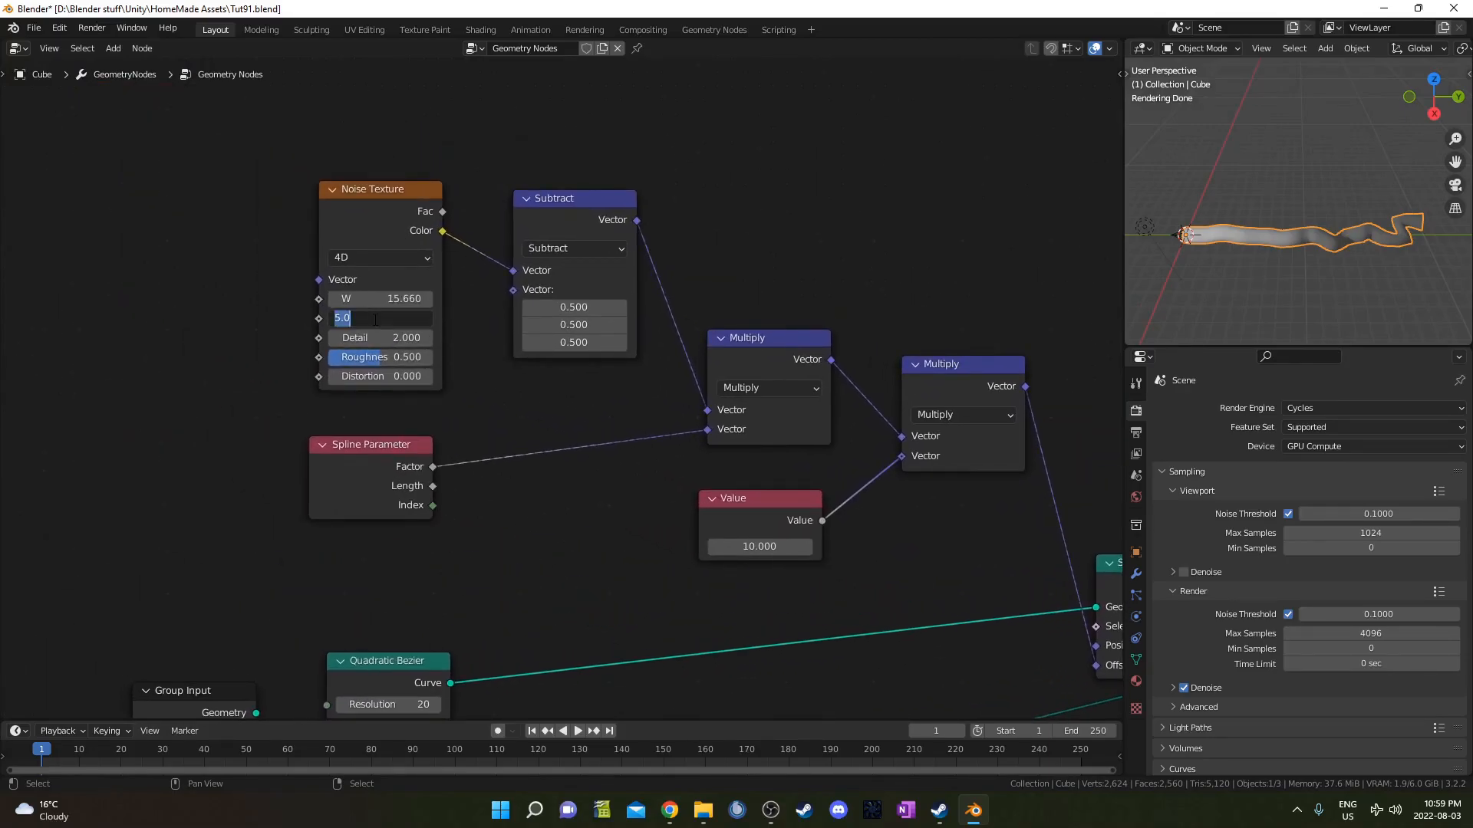
{"action": "type", "text": ".2"}
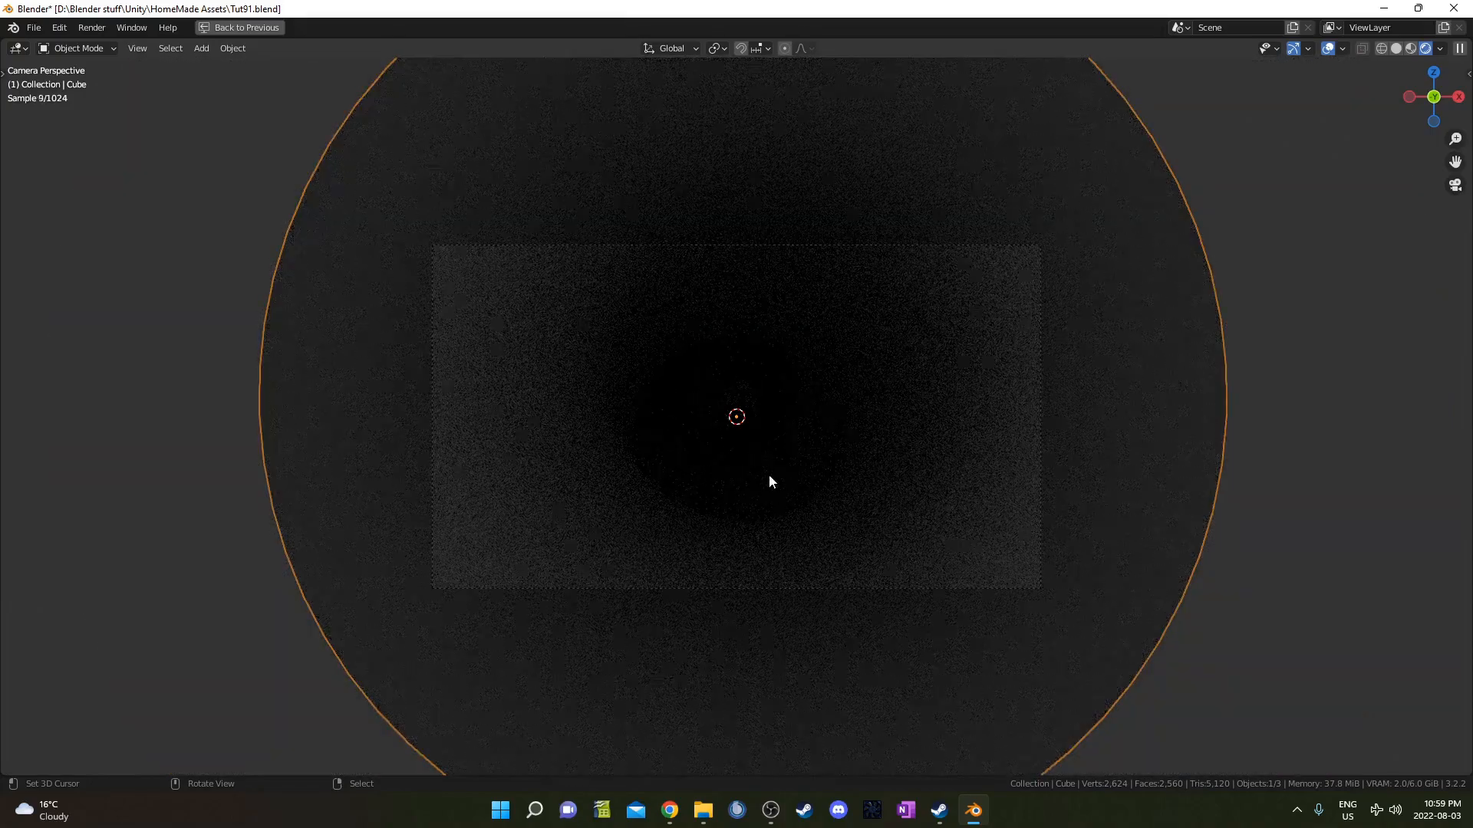
{"action": "mouse_move", "coordinate": [803, 433]}
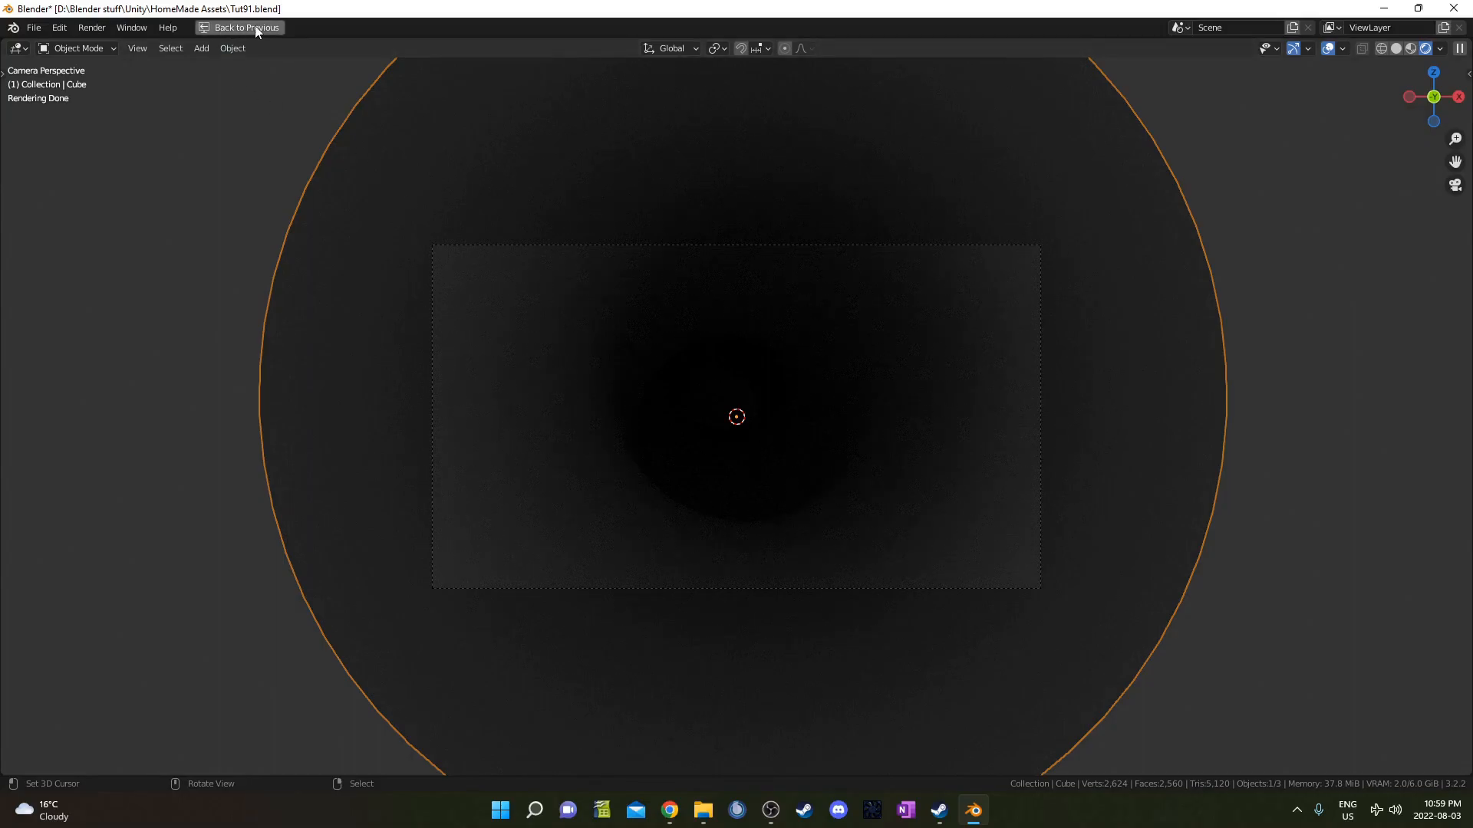
{"action": "mouse_move", "coordinate": [554, 401]}
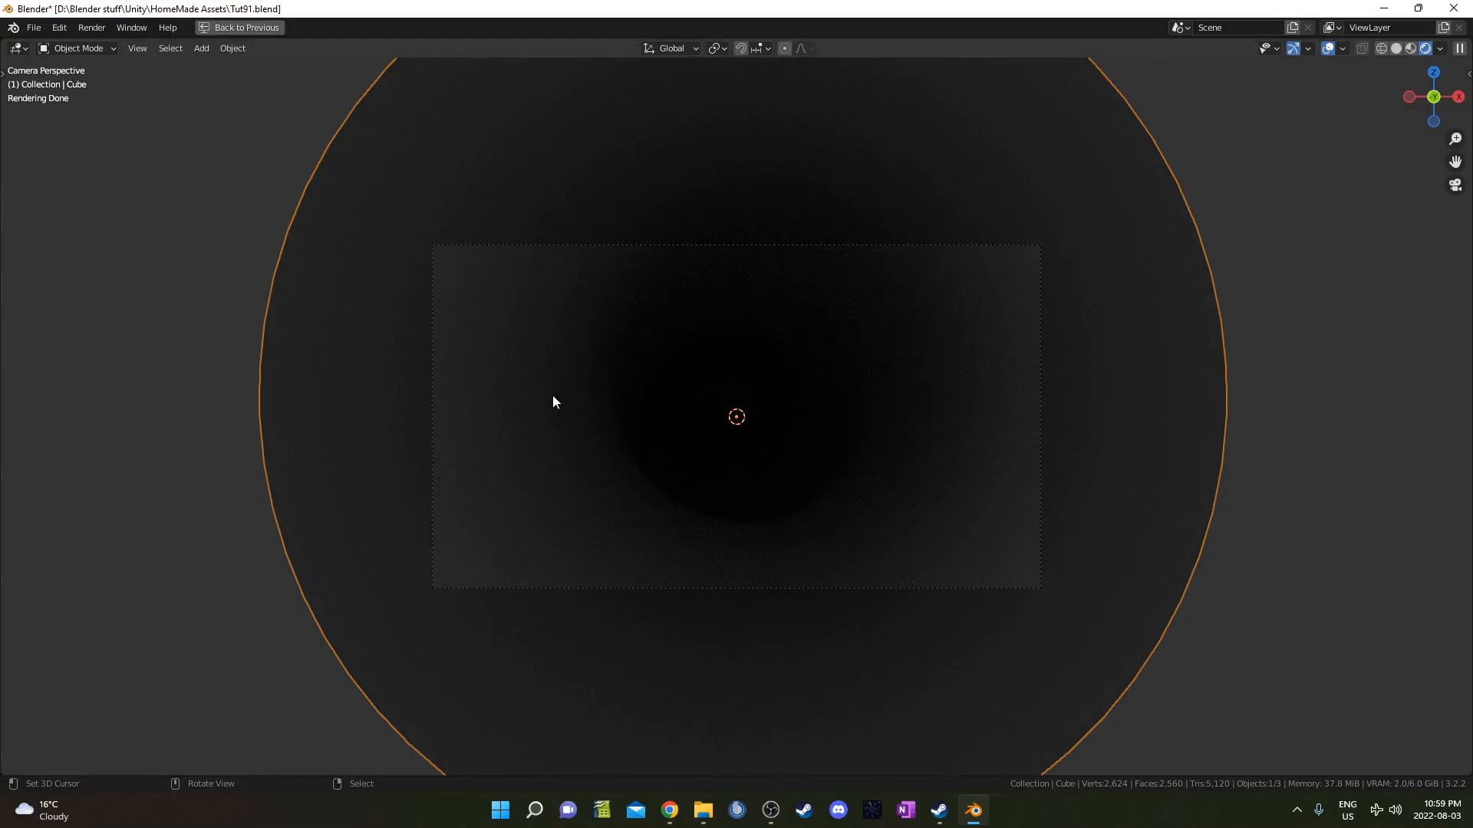
Leave the full-screen camera preview and scrub the timeline to frame 46
{"action": "left_click", "coordinate": [239, 26]}
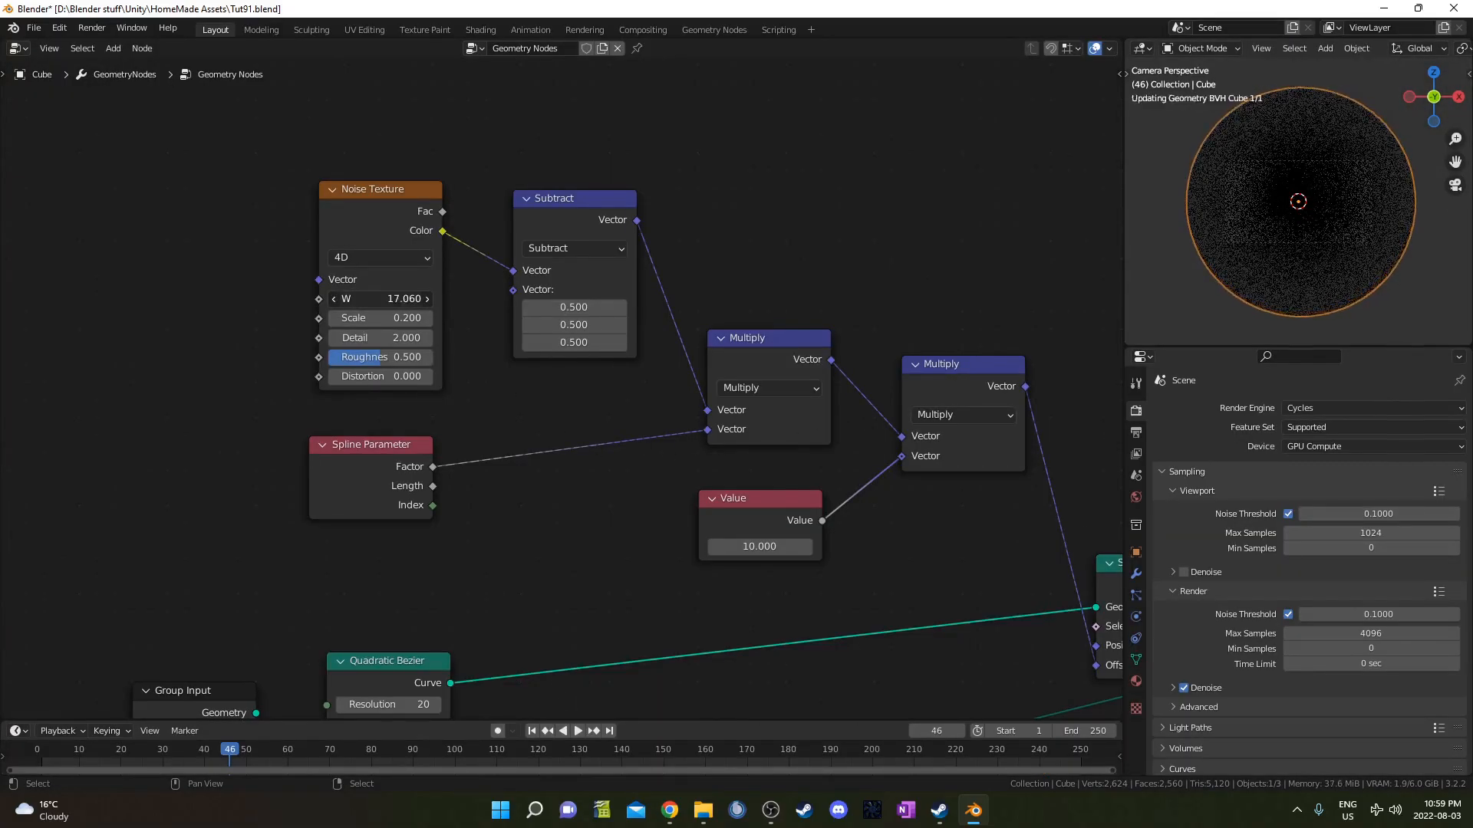
{"action": "left_click_drag", "start_coordinate": [375, 299], "coordinate": [394, 299]}
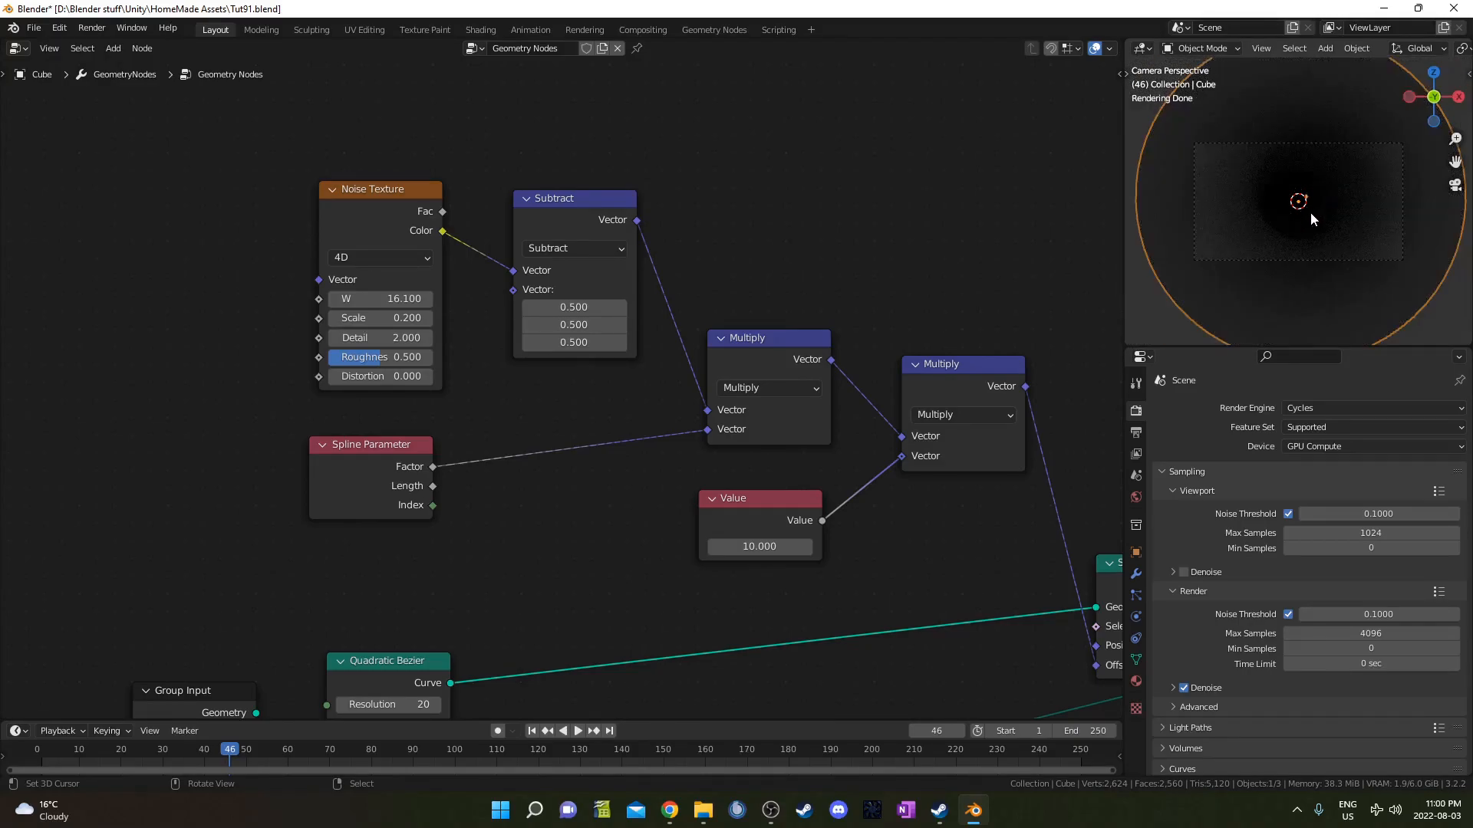
{"action": "left_click", "coordinate": [579, 731]}
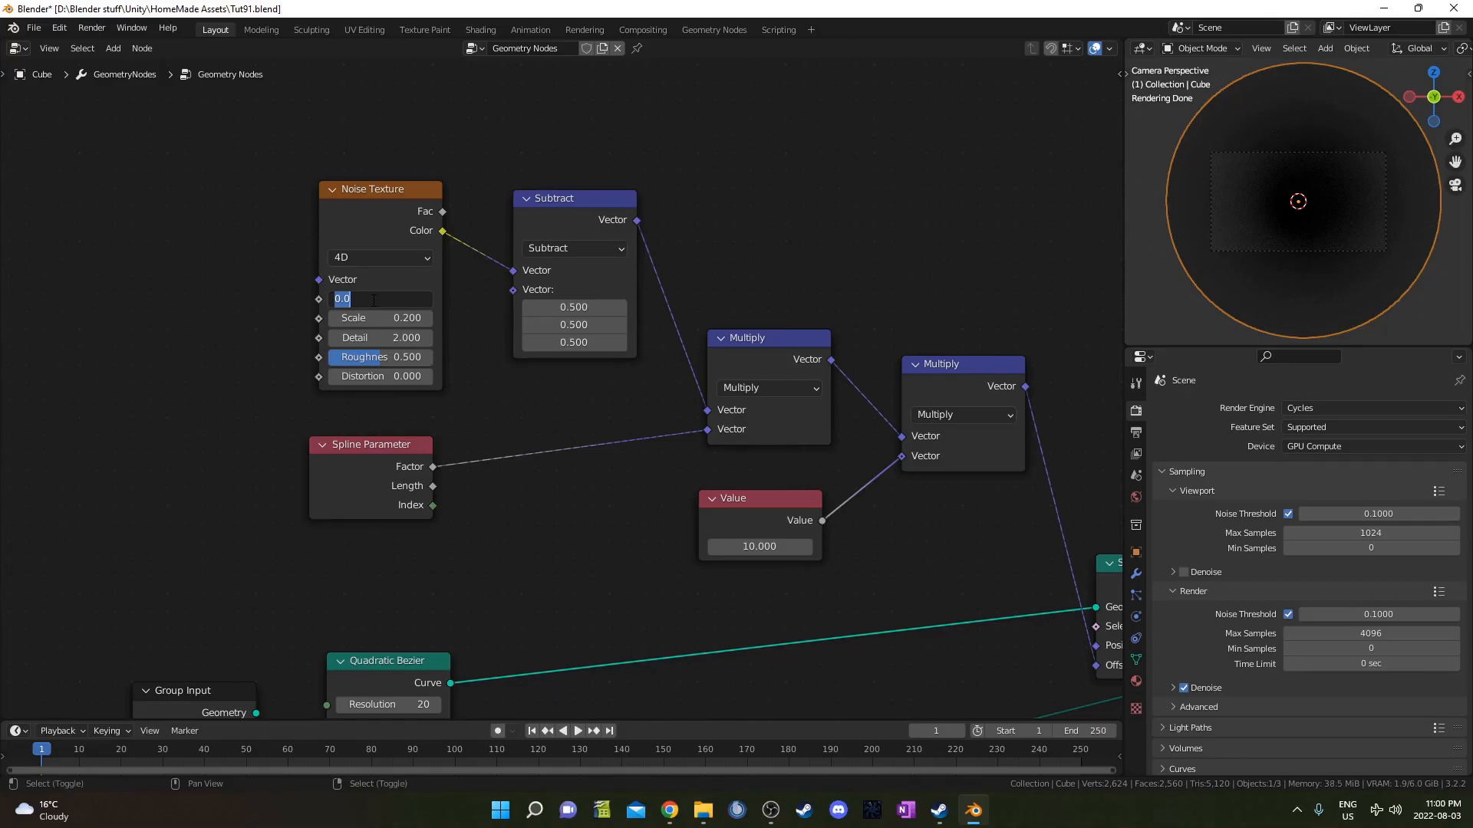
Drive the noise W value with the expression #frame/30 so the tube's wobble animates over time
{"action": "type", "text": "#frame"}
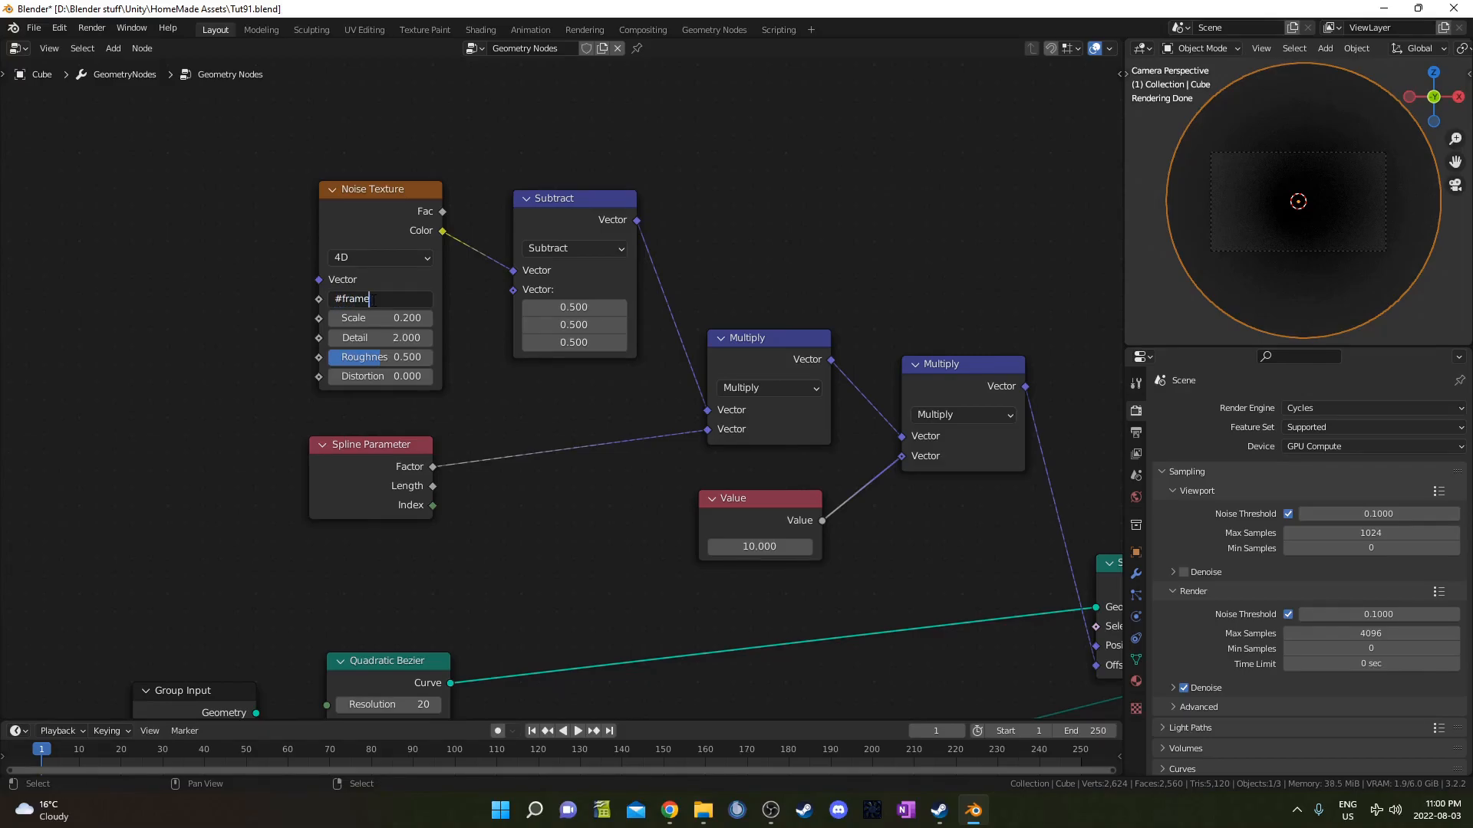
{"action": "type", "text": "/3"}
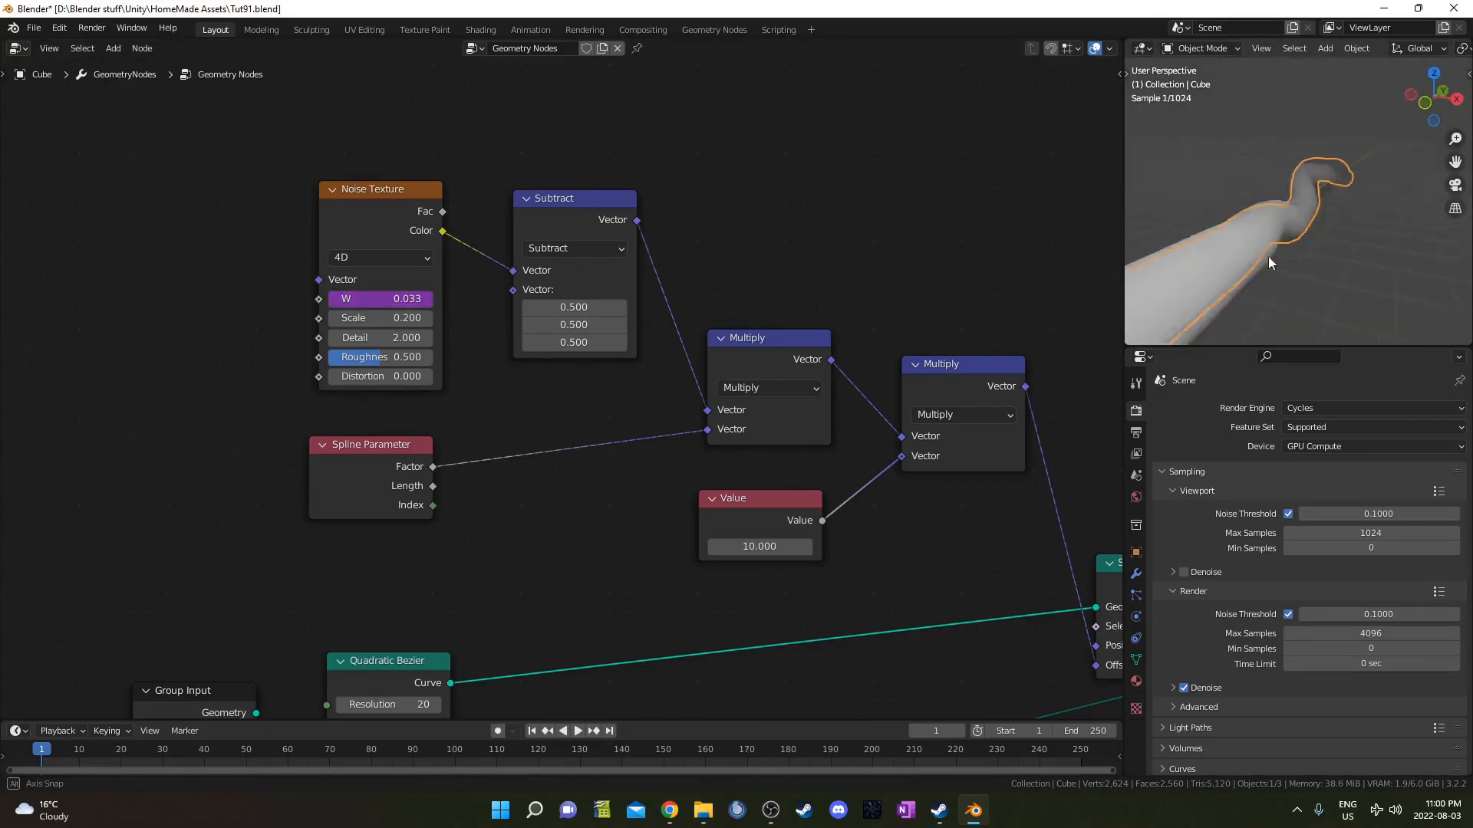
{"action": "left_click", "coordinate": [579, 730]}
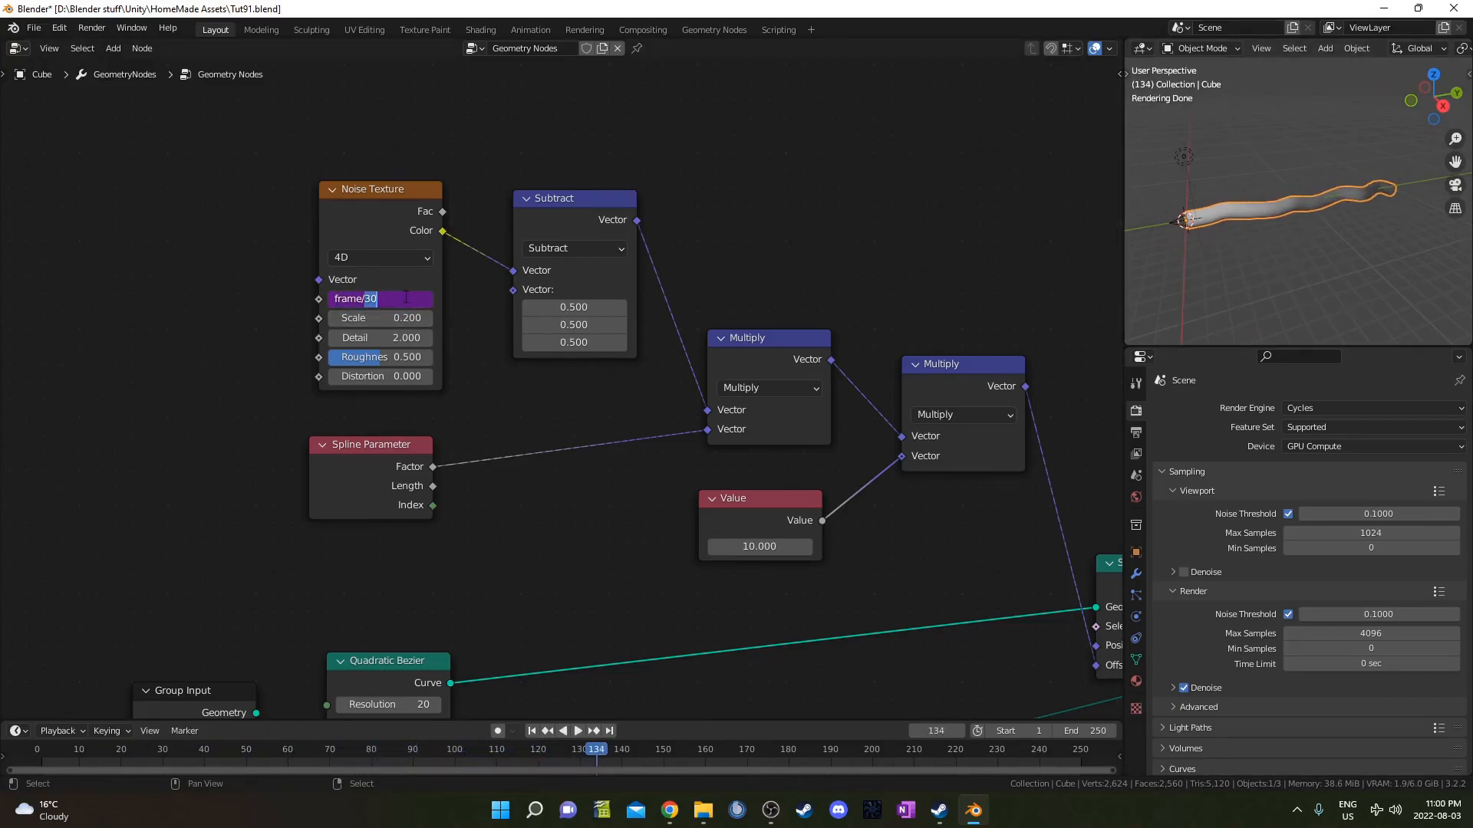
{"action": "left_click", "coordinate": [575, 730]}
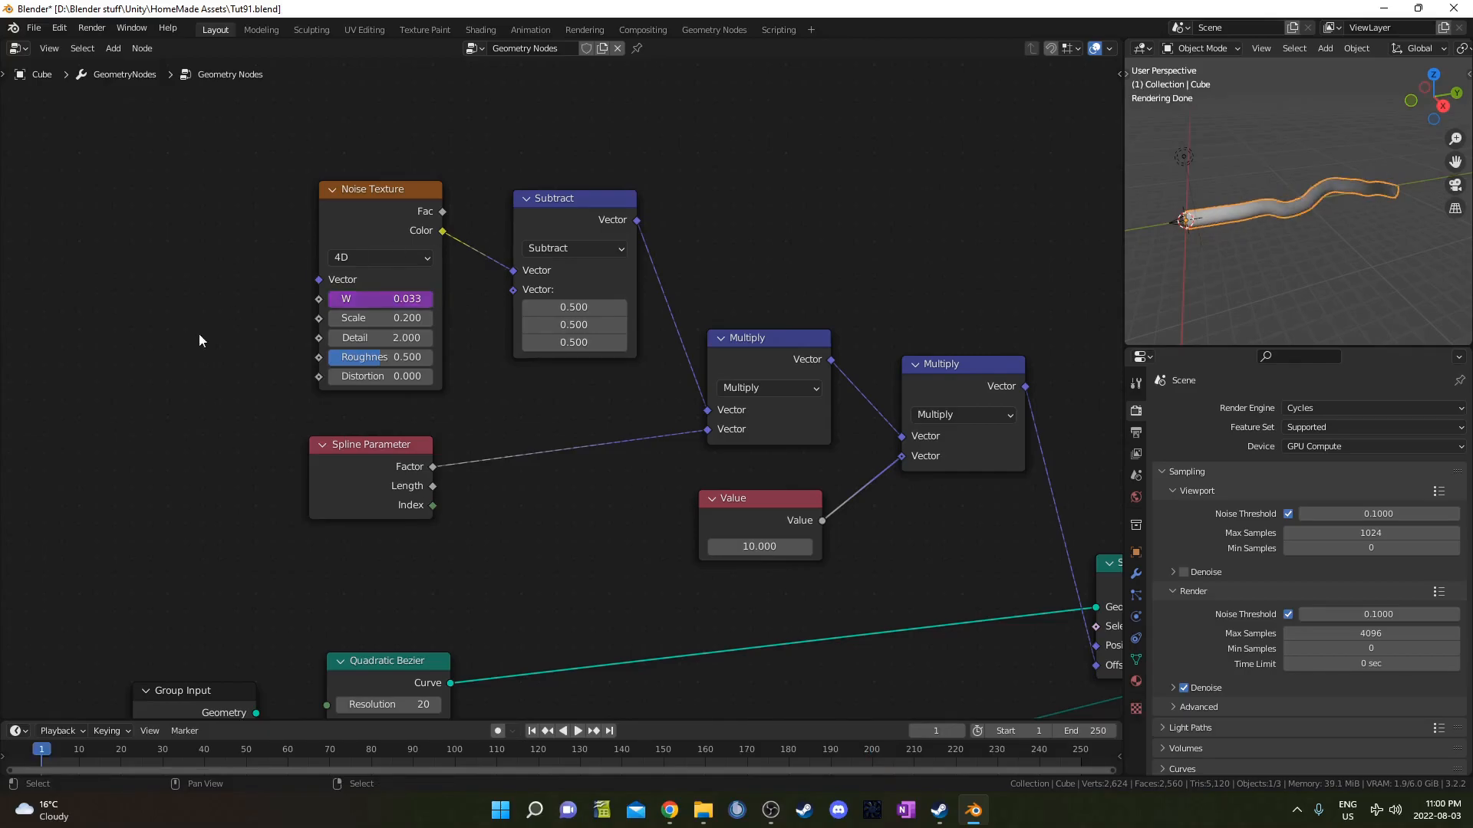
{"action": "left_click", "coordinate": [576, 730]}
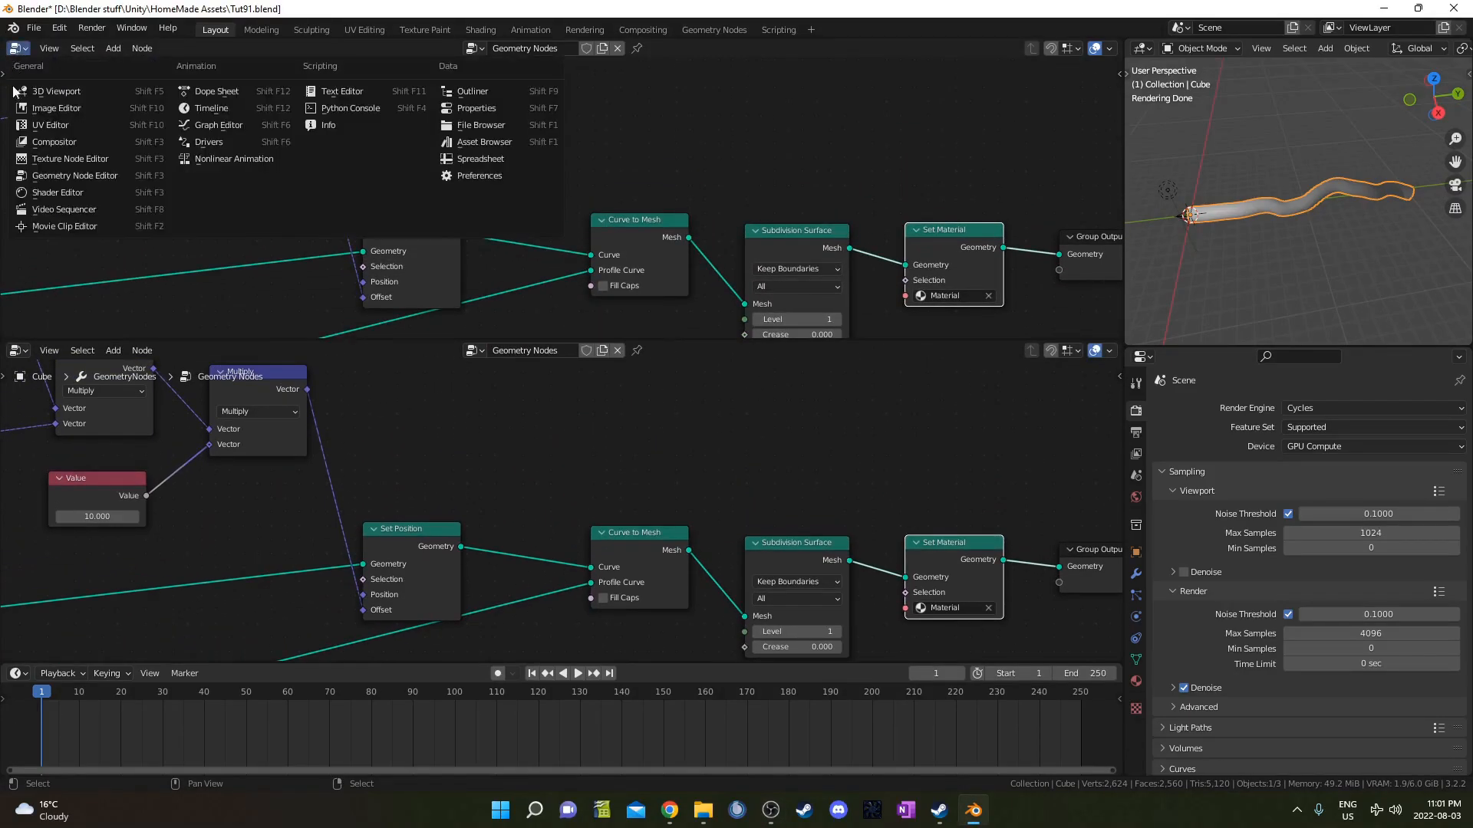
{"action": "mouse_move", "coordinate": [69, 158]}
{"action": "type", "text": "wave"}
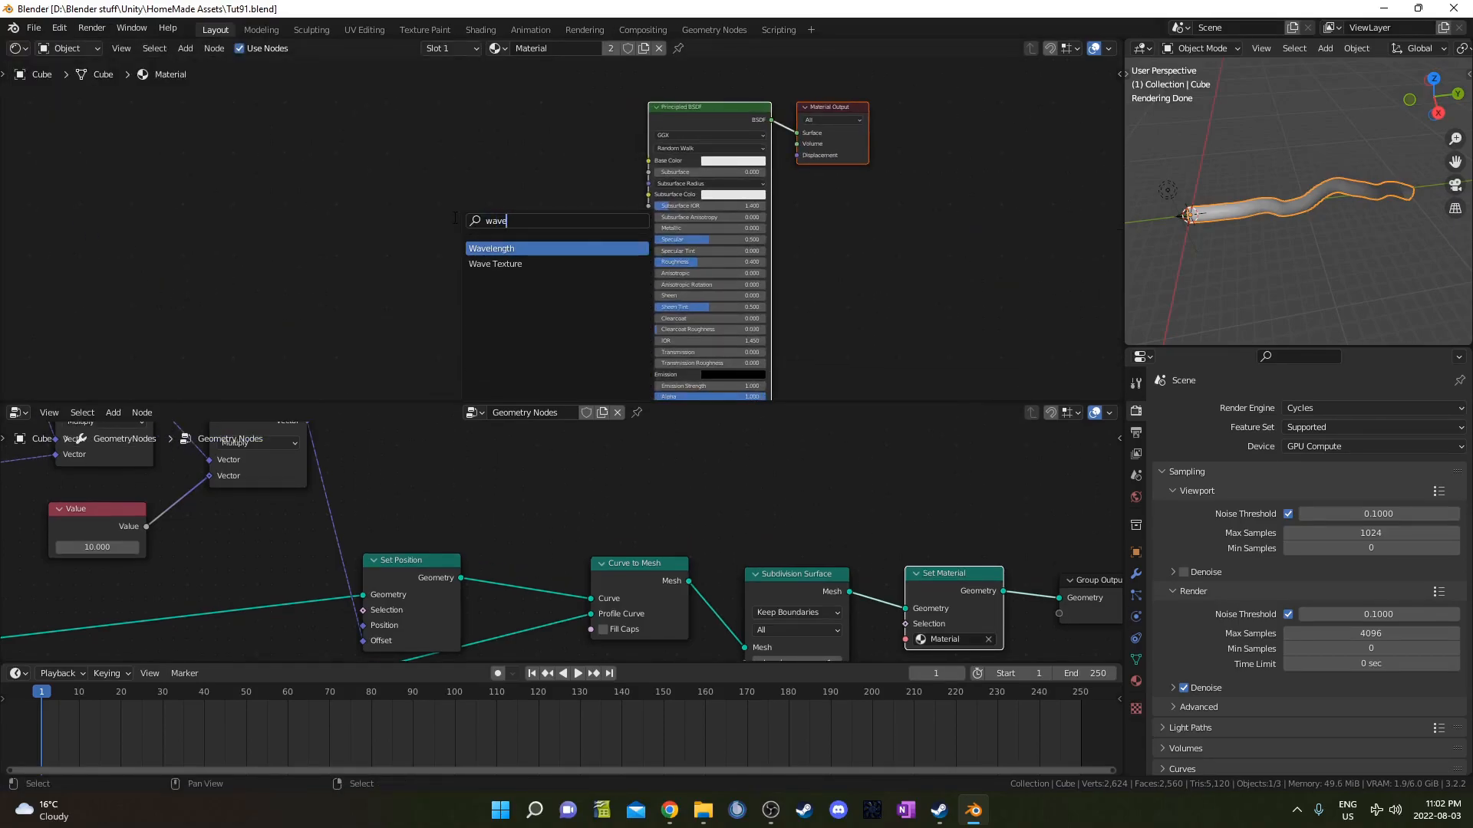
Add a Wave Texture with bands along Y feeding a ColorRamp node in the material
{"action": "left_click", "coordinate": [495, 263]}
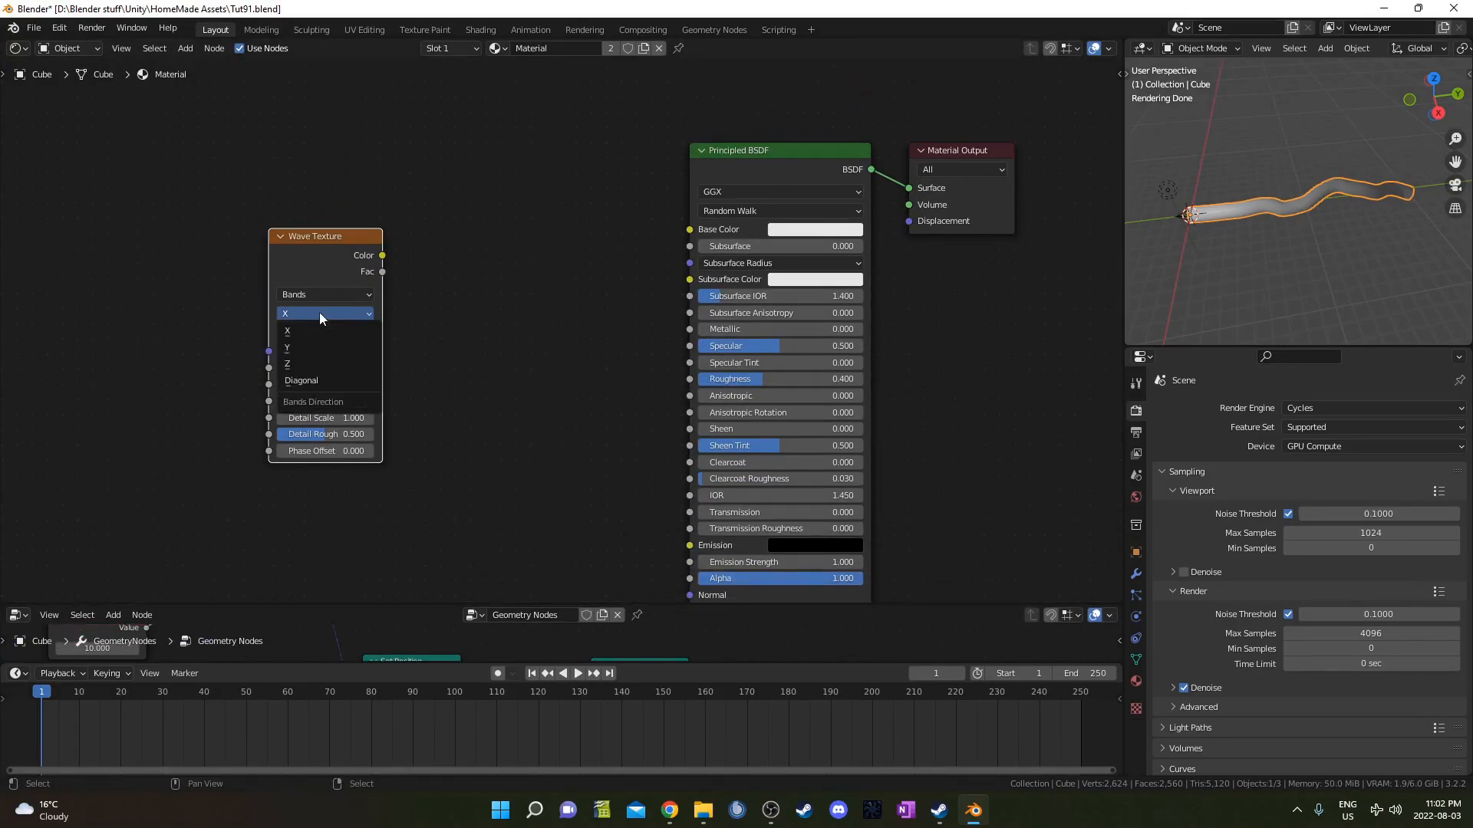
{"action": "mouse_move", "coordinate": [322, 332]}
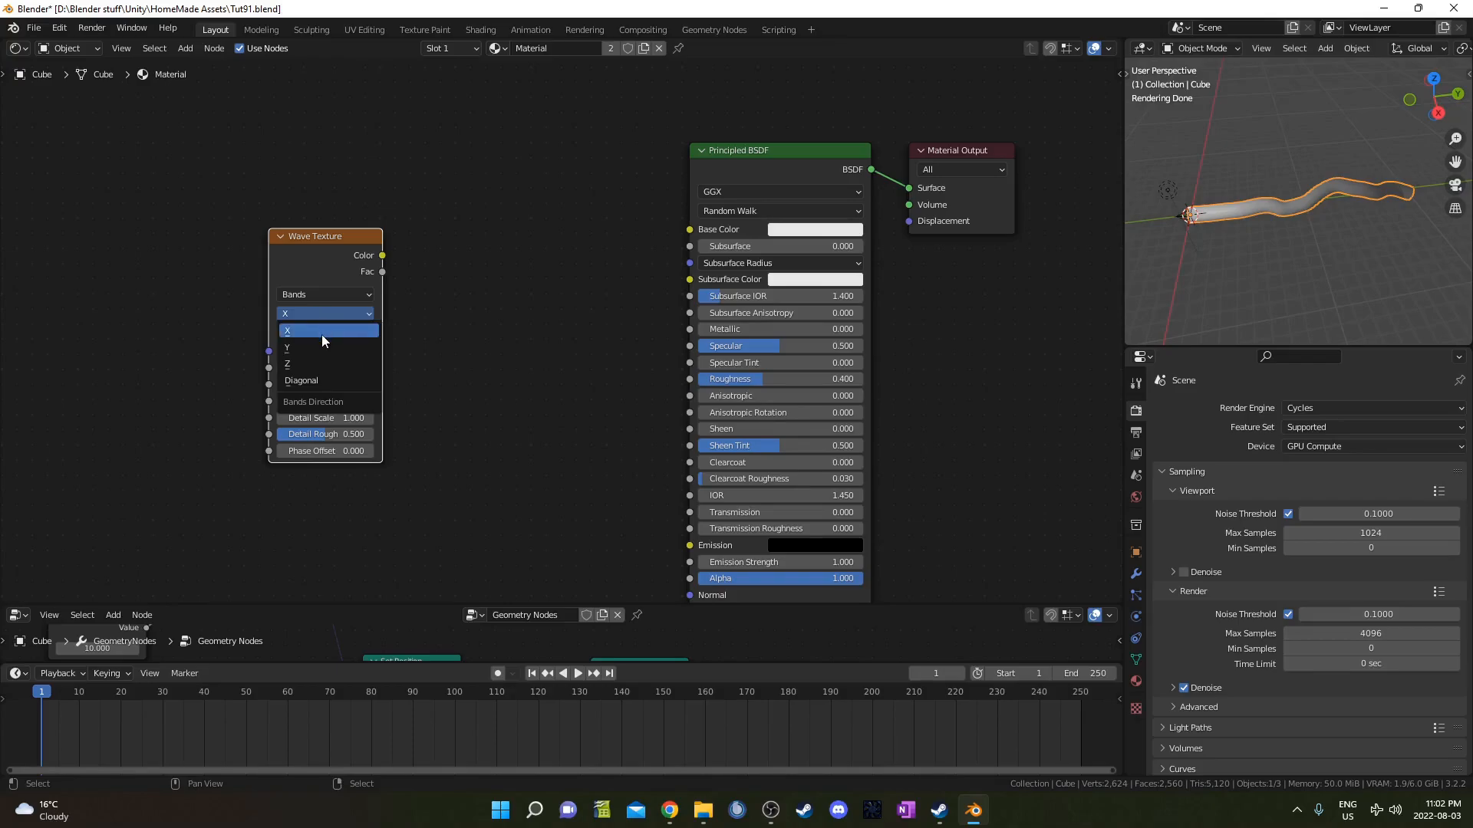
{"action": "left_click", "coordinate": [287, 349]}
{"action": "type", "text": "c"}
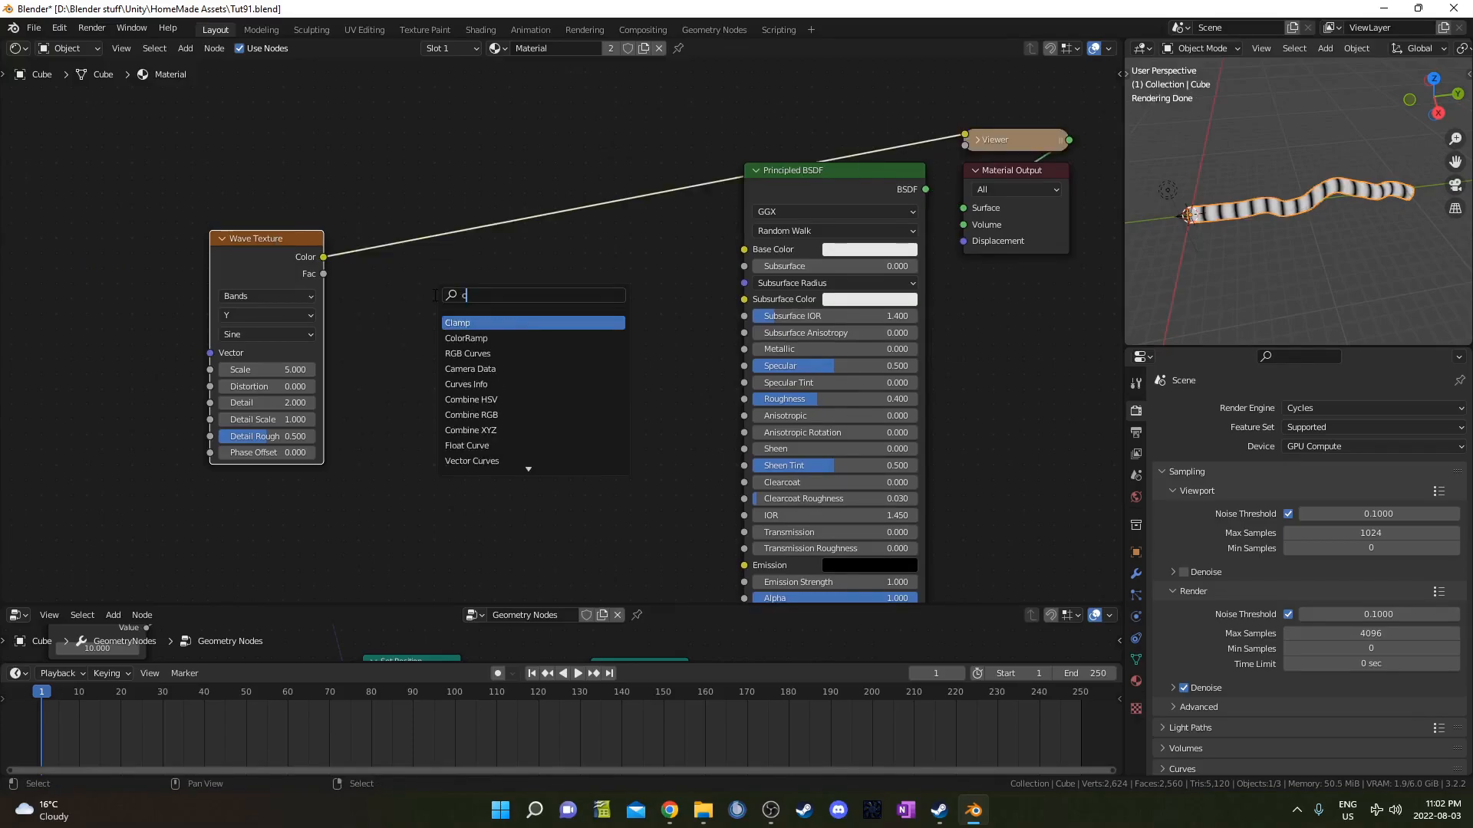
{"action": "left_click", "coordinate": [465, 338]}
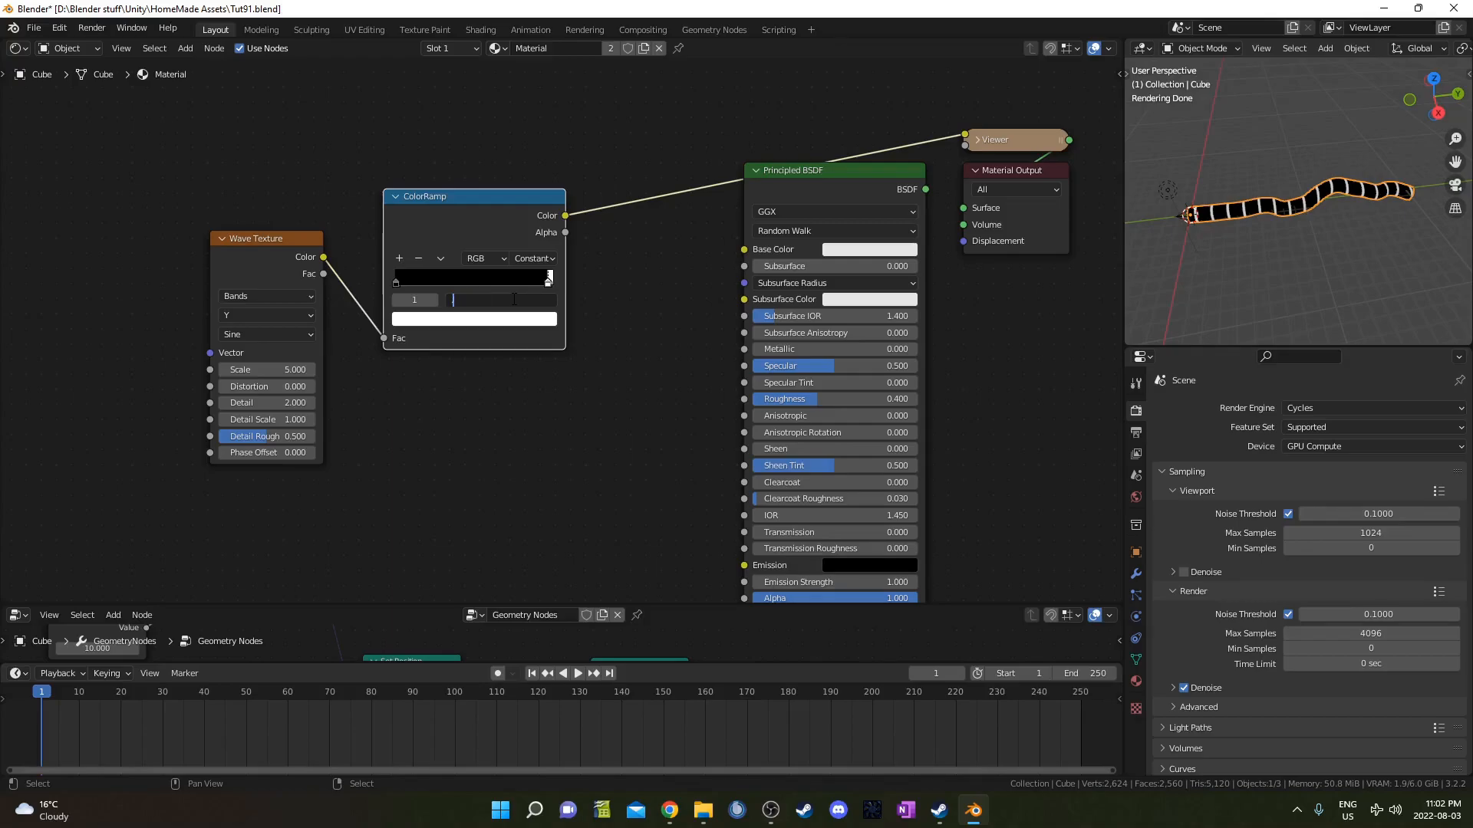
Set the constant colour ramp's stop position to 0.98 for thin crisp rings
{"action": "type", "text": ".98"}
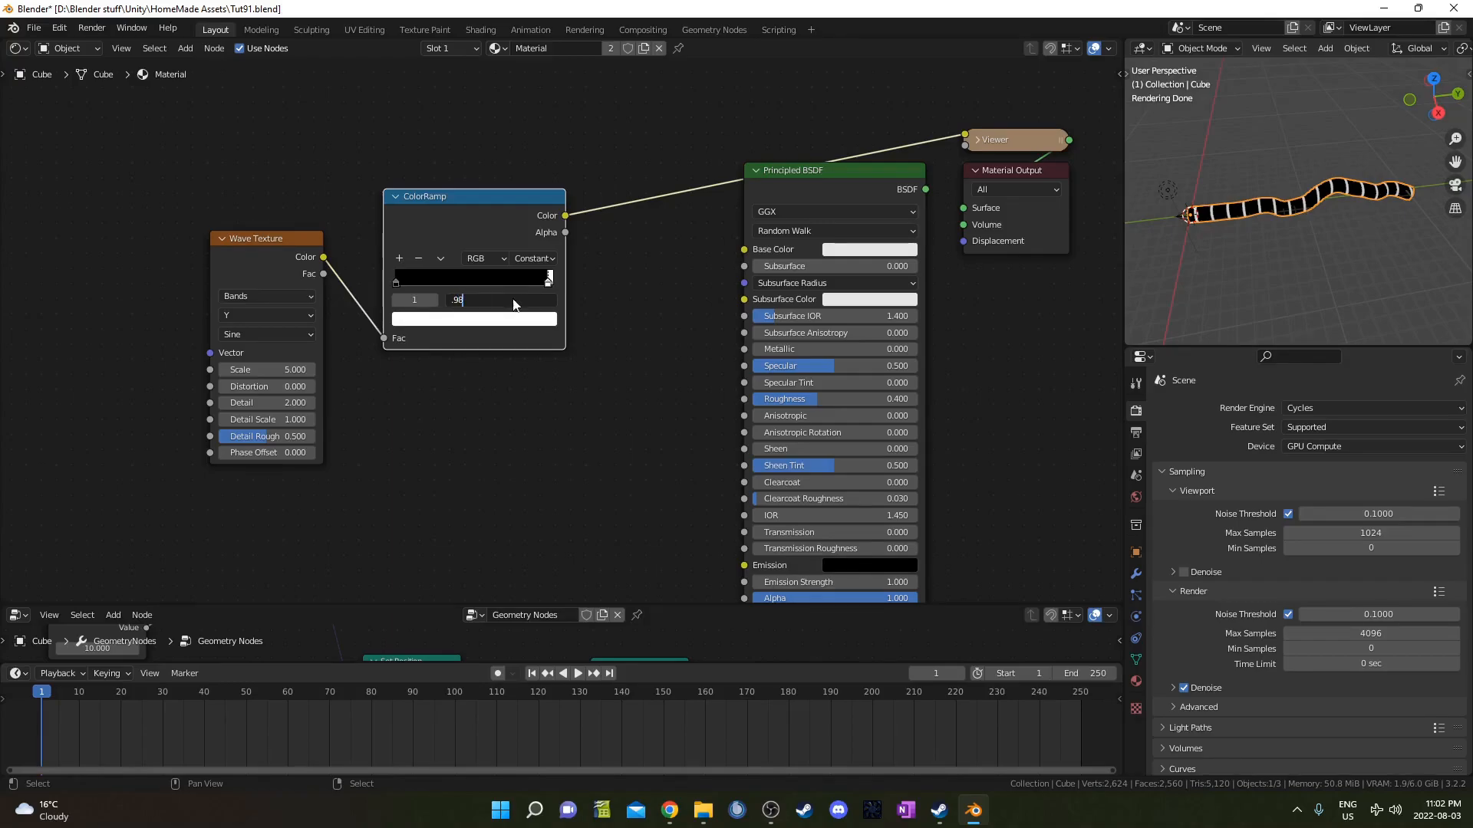
{"action": "key", "text": "Return"}
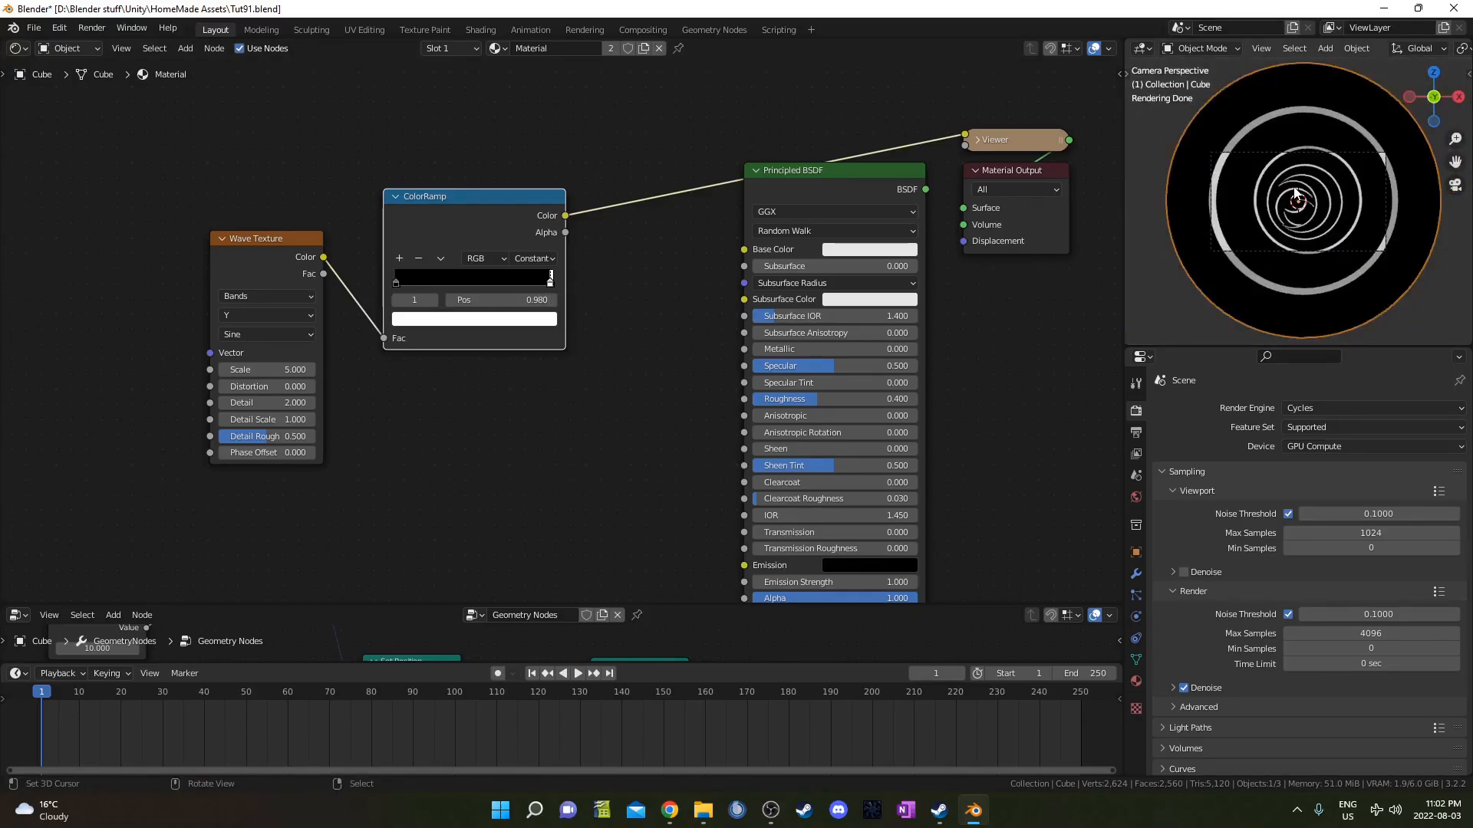
{"action": "left_click", "coordinate": [579, 674]}
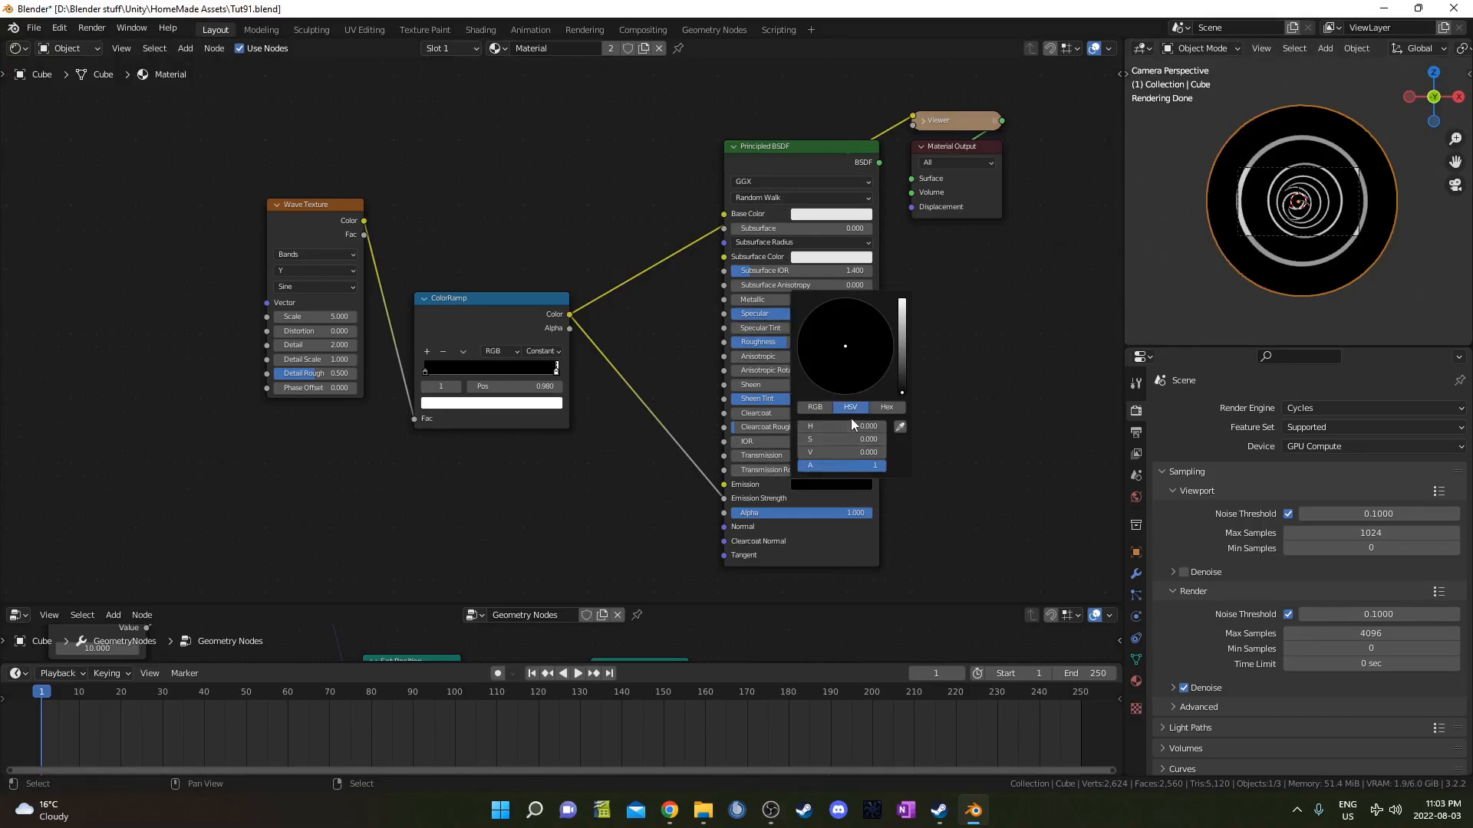
Set the base colour black, route emission strength through a Multiply node, and pick a cyan emission colour
{"action": "left_click", "coordinate": [883, 407]}
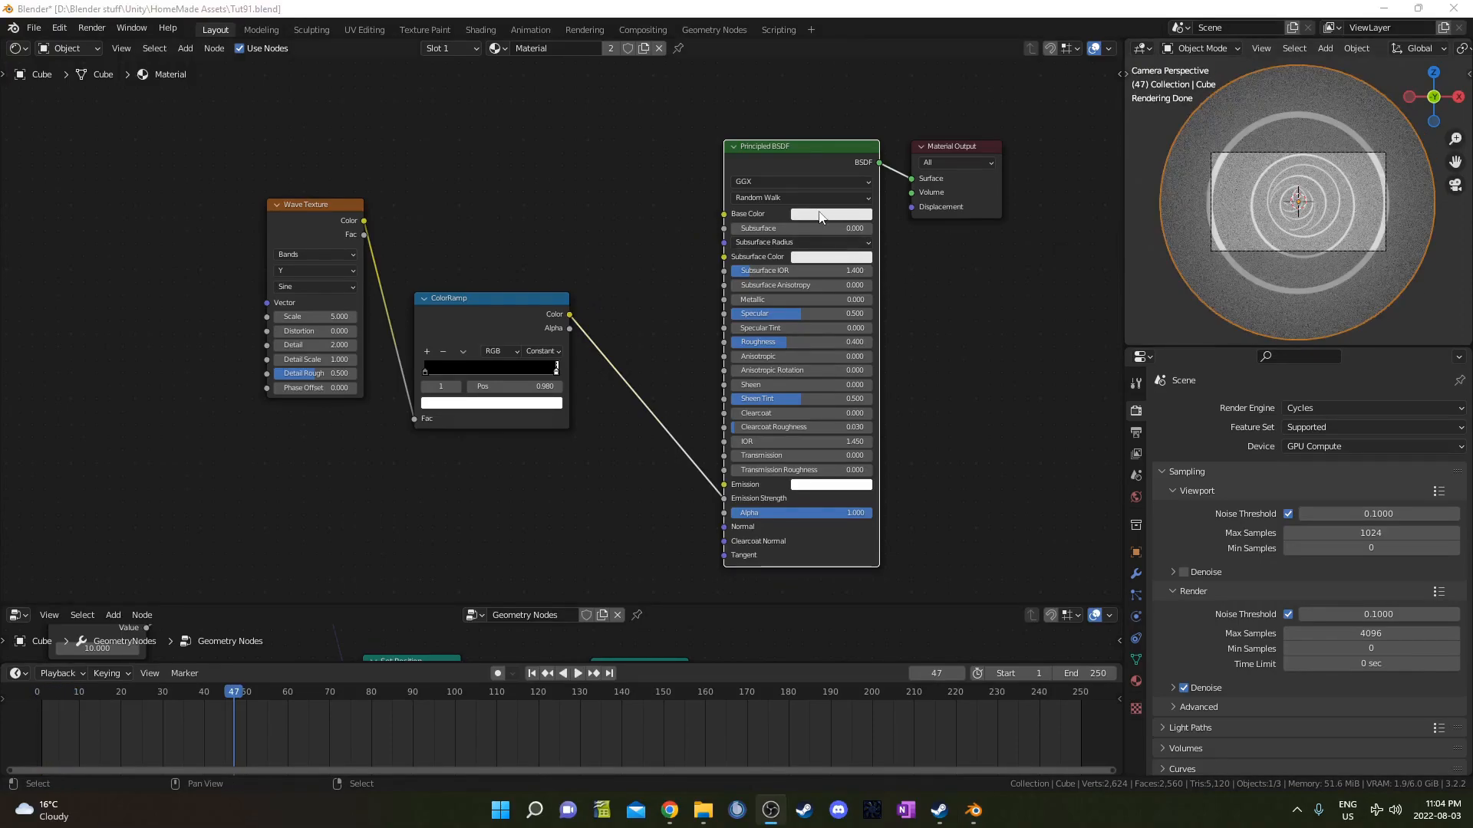
{"action": "left_click", "coordinate": [833, 213]}
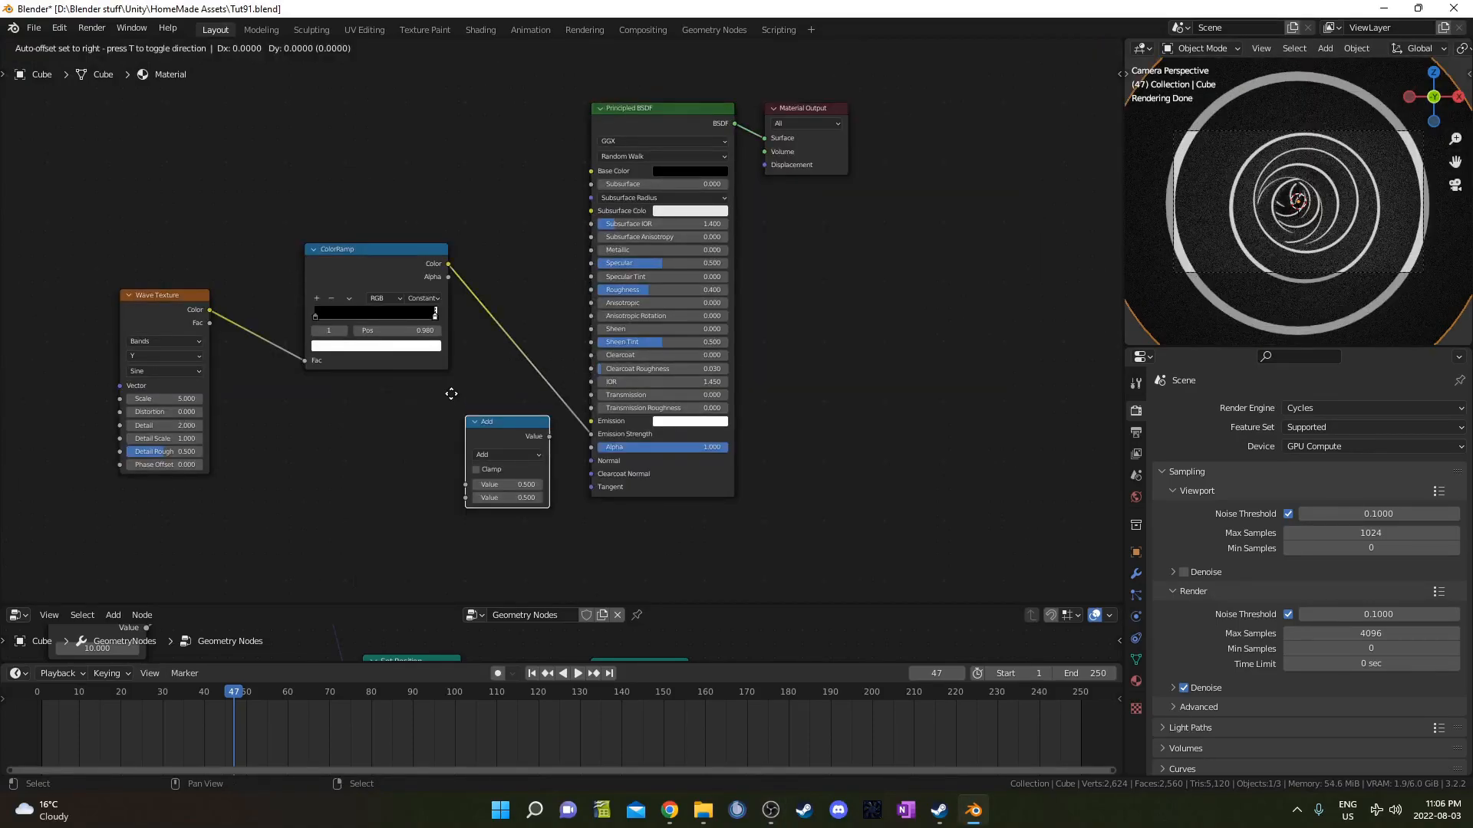
{"action": "left_click", "coordinate": [535, 328]}
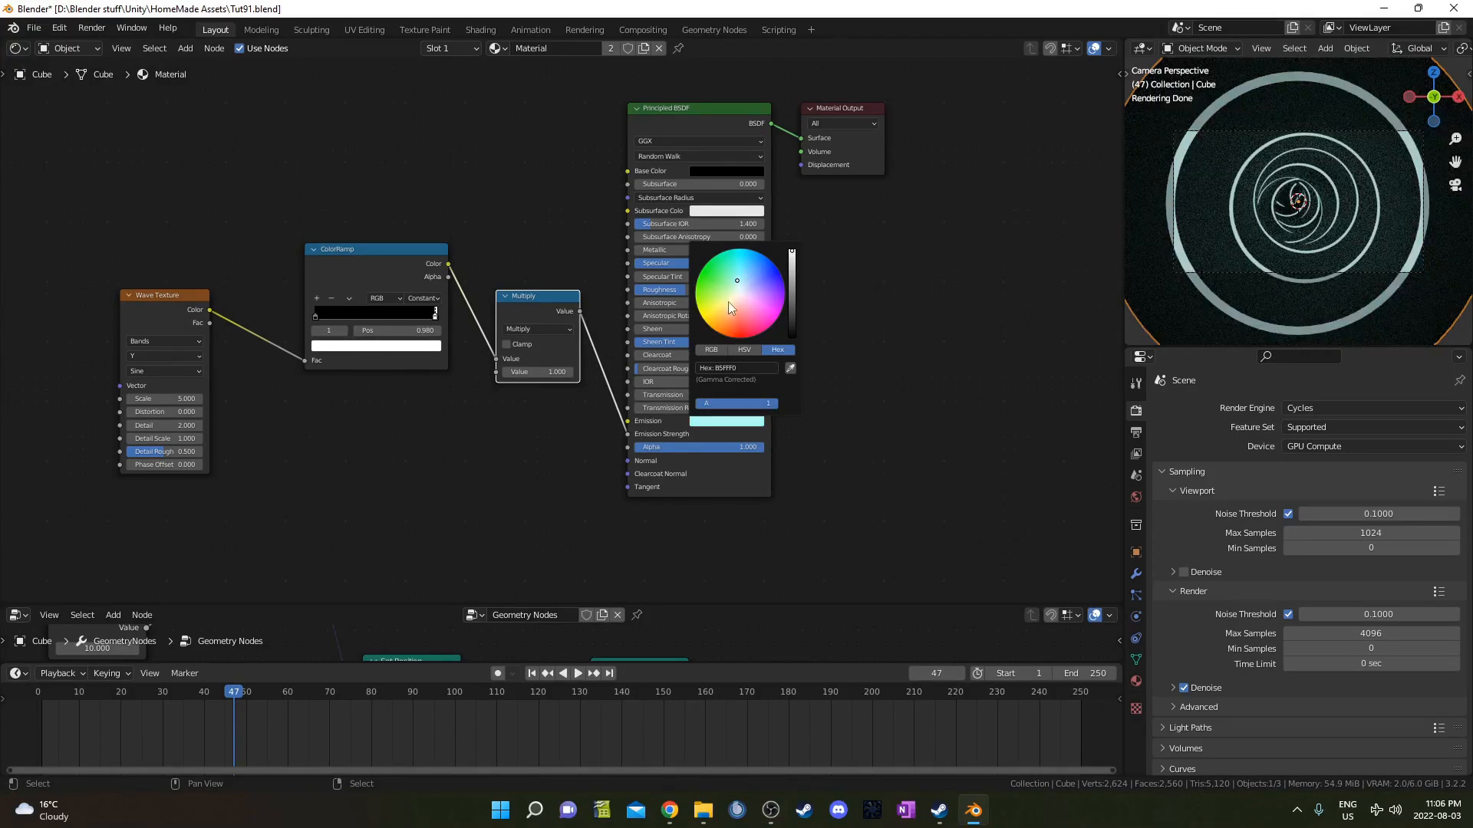
{"action": "left_click", "coordinate": [719, 310]}
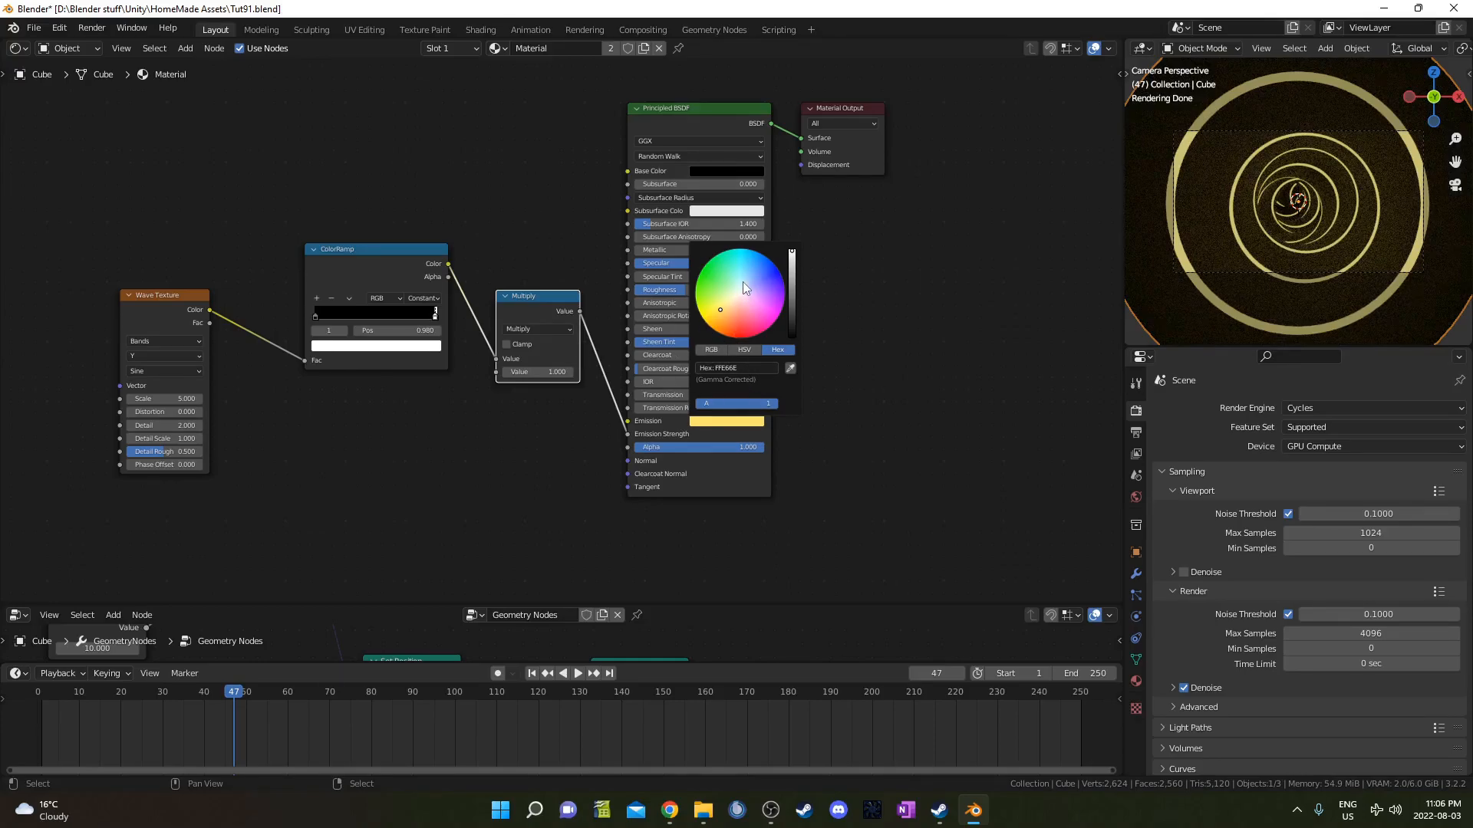
{"action": "left_click", "coordinate": [738, 278]}
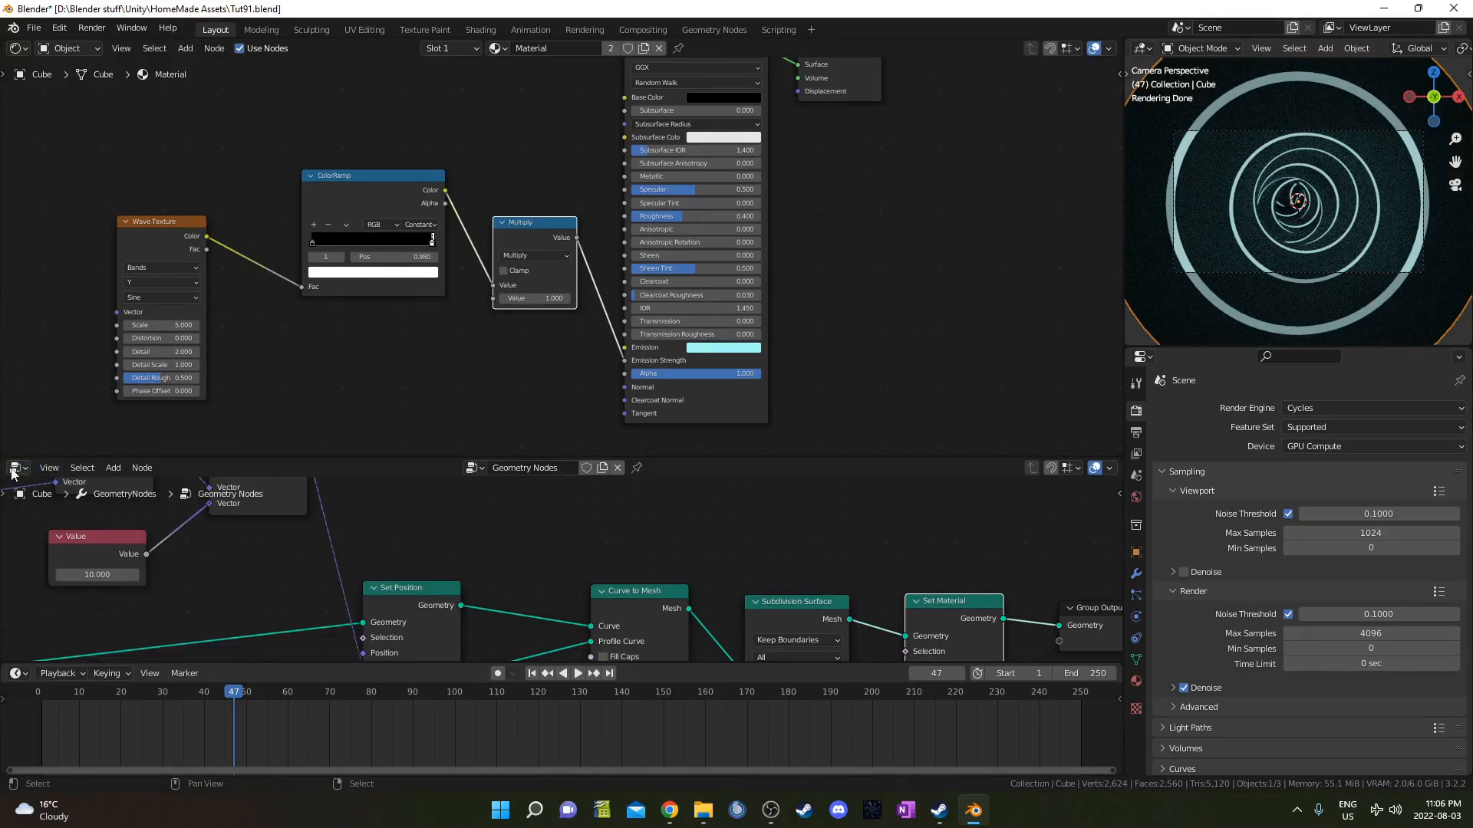
In the Graph Editor, add a Noise modifier to the Multiply value's F-curve
{"action": "left_click", "coordinate": [14, 468]}
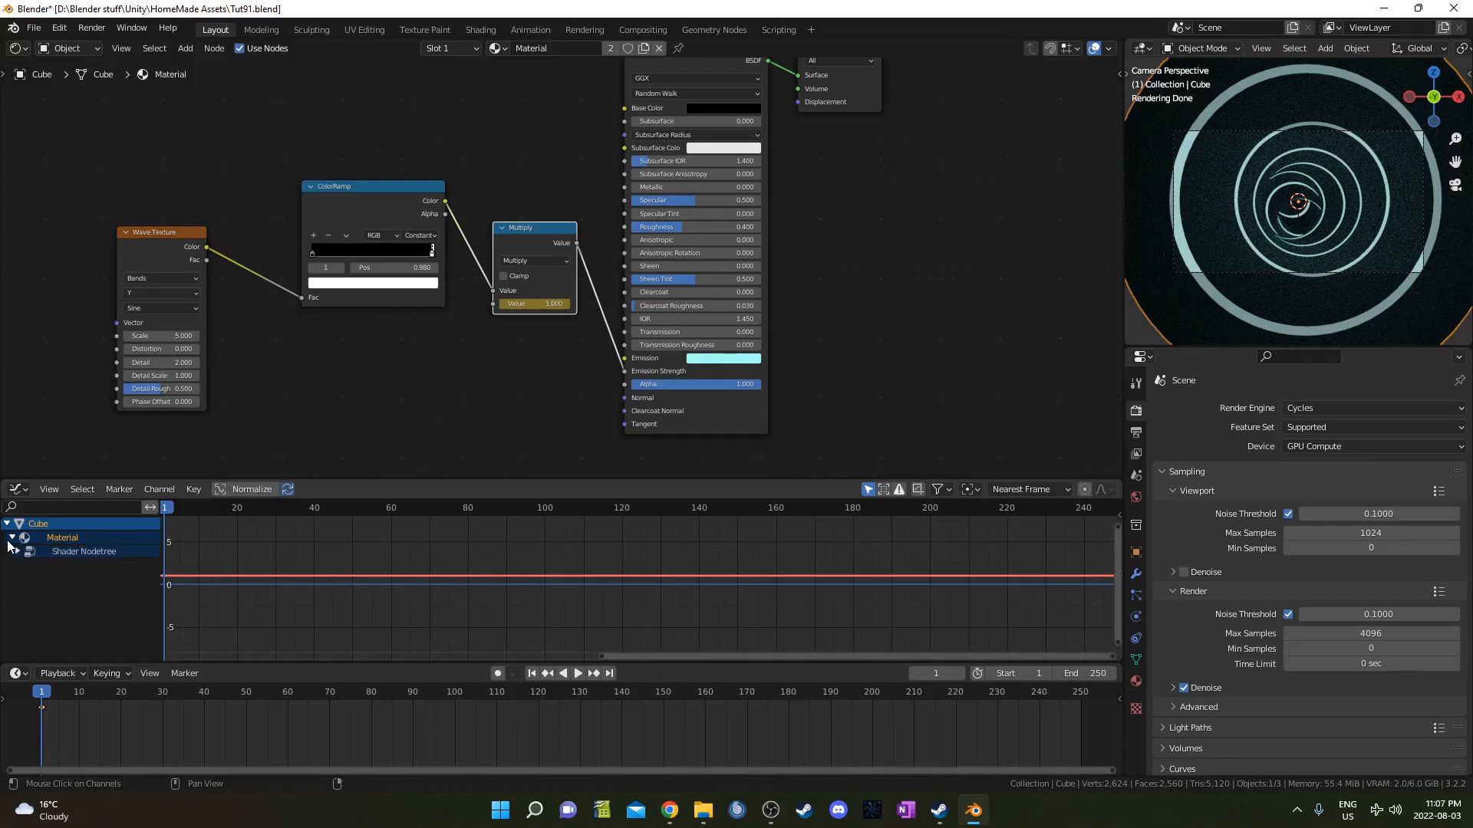
{"action": "left_click", "coordinate": [17, 550]}
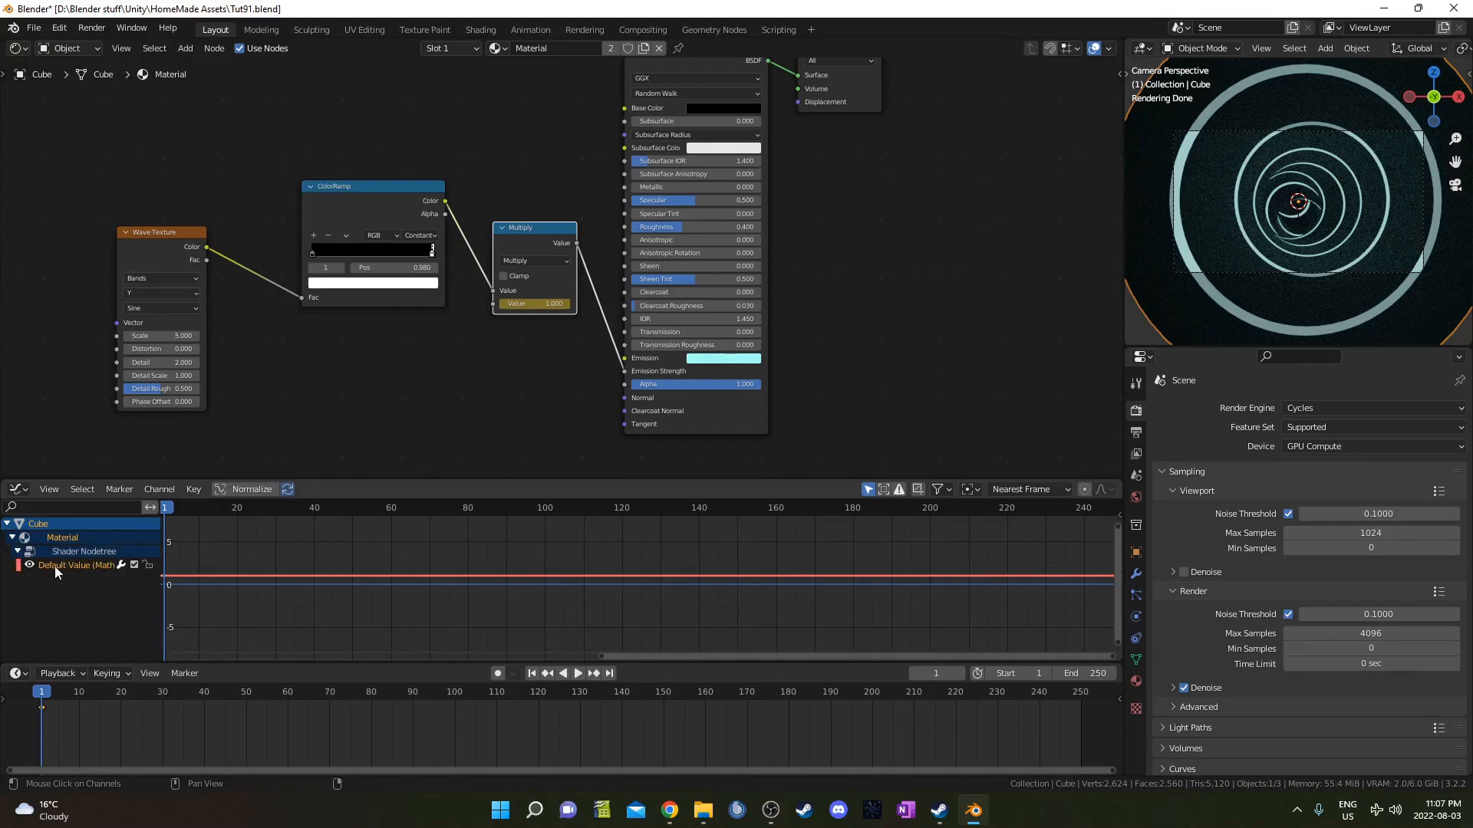
{"action": "mouse_move", "coordinate": [49, 573]}
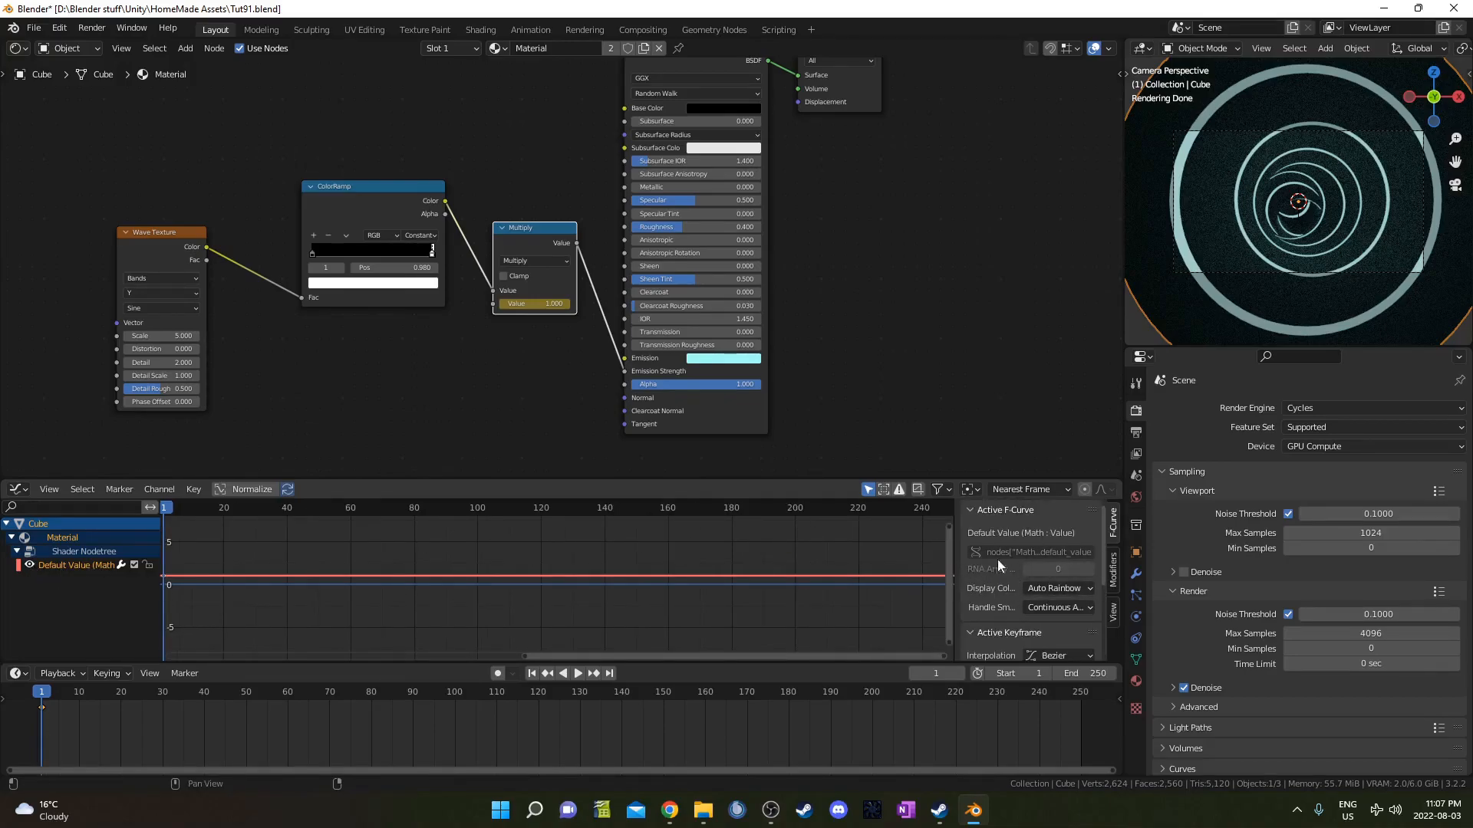
{"action": "mouse_move", "coordinate": [1114, 572]}
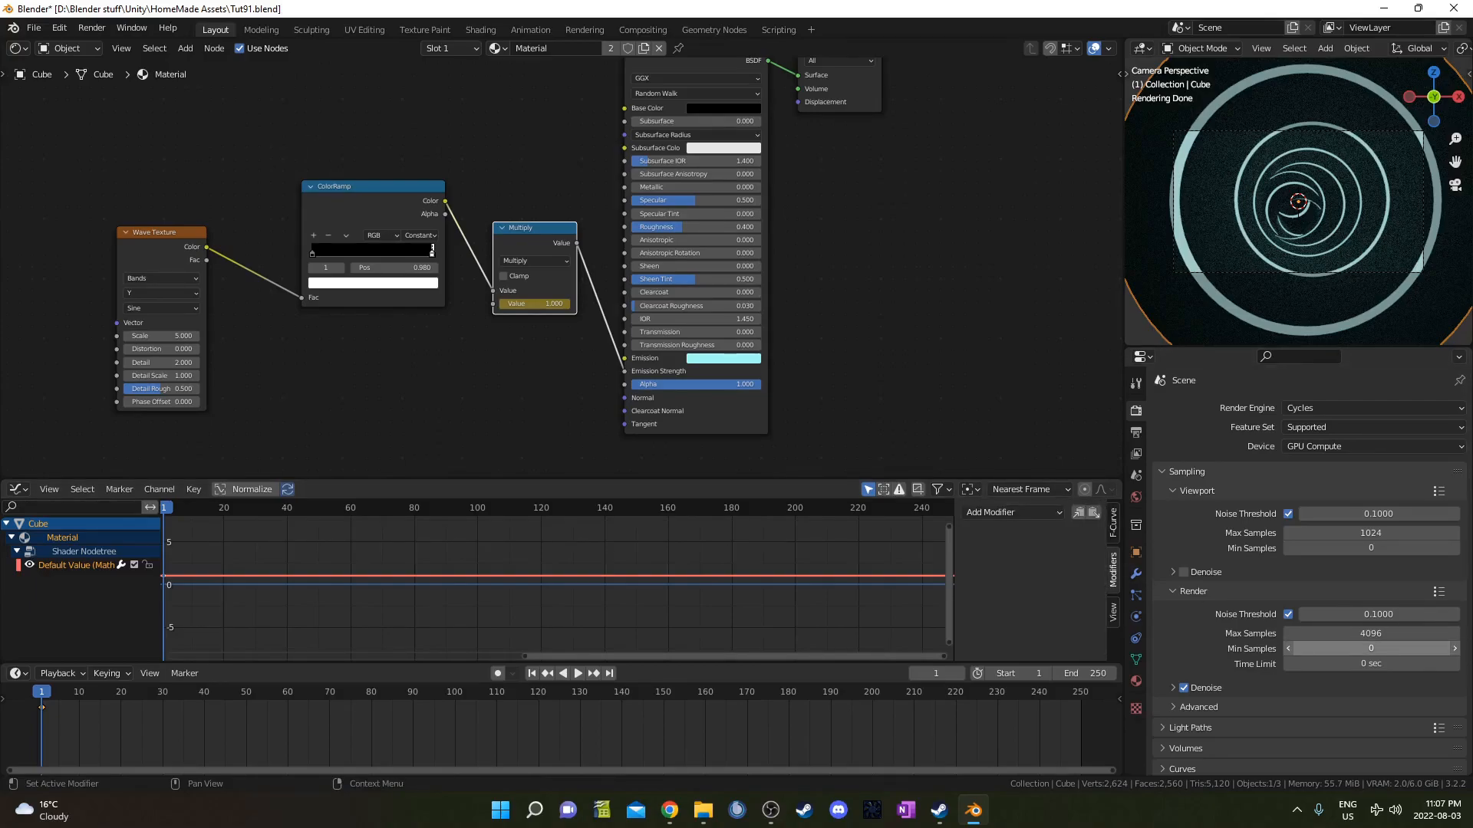
{"action": "left_click", "coordinate": [1014, 512]}
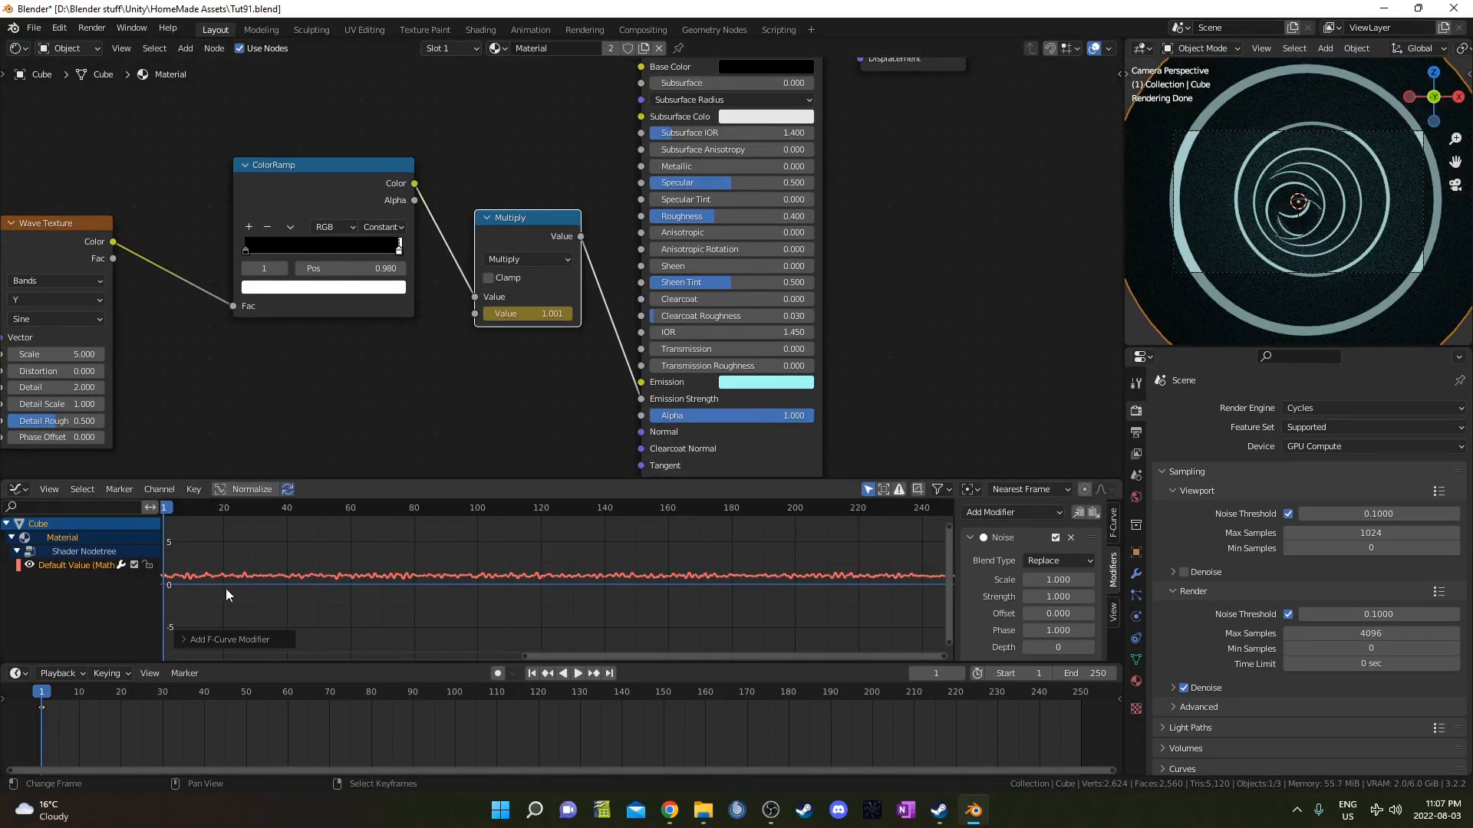
{"action": "left_click", "coordinate": [577, 672]}
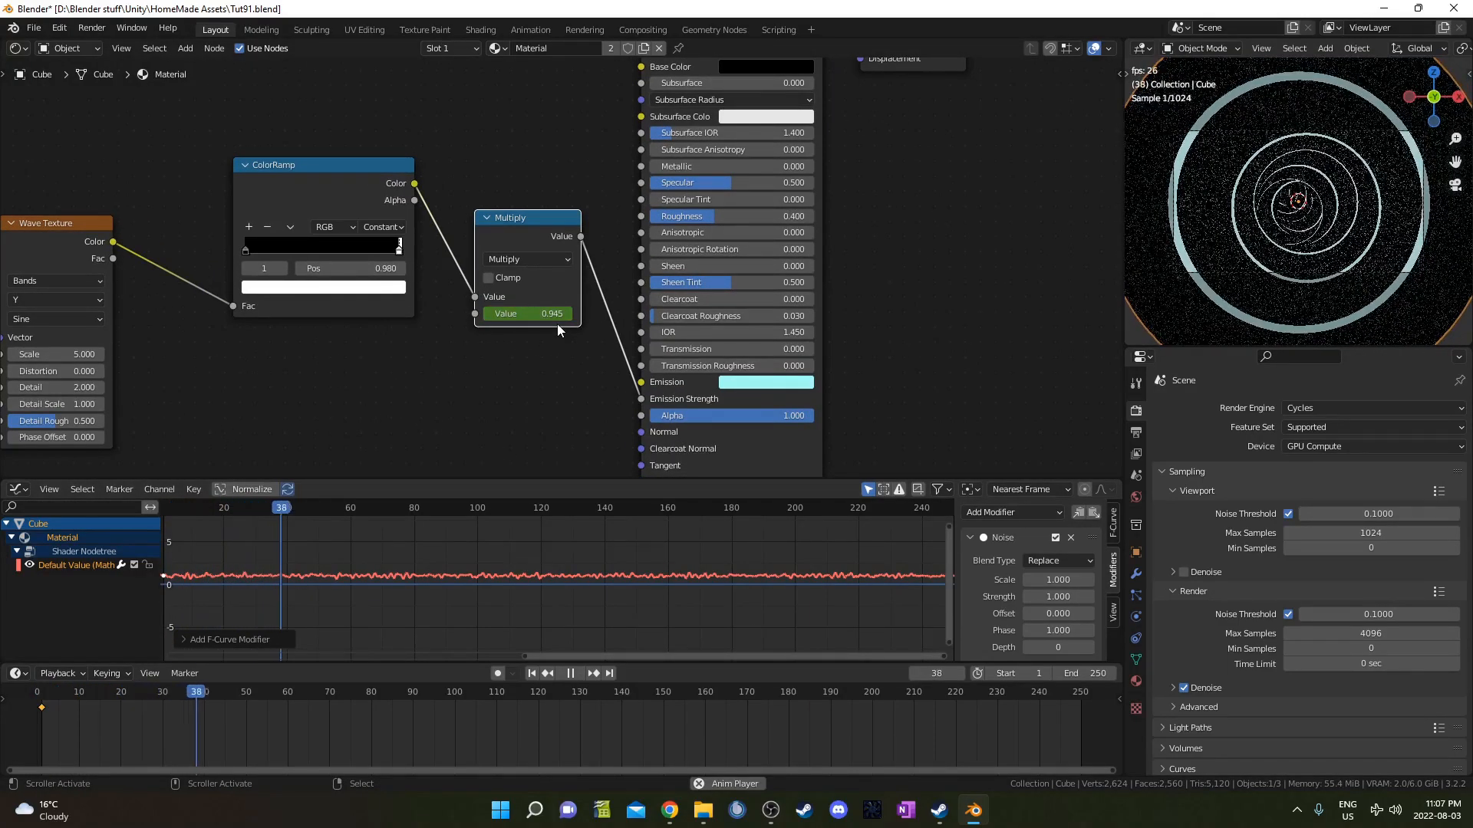
{"action": "left_click", "coordinate": [571, 672]}
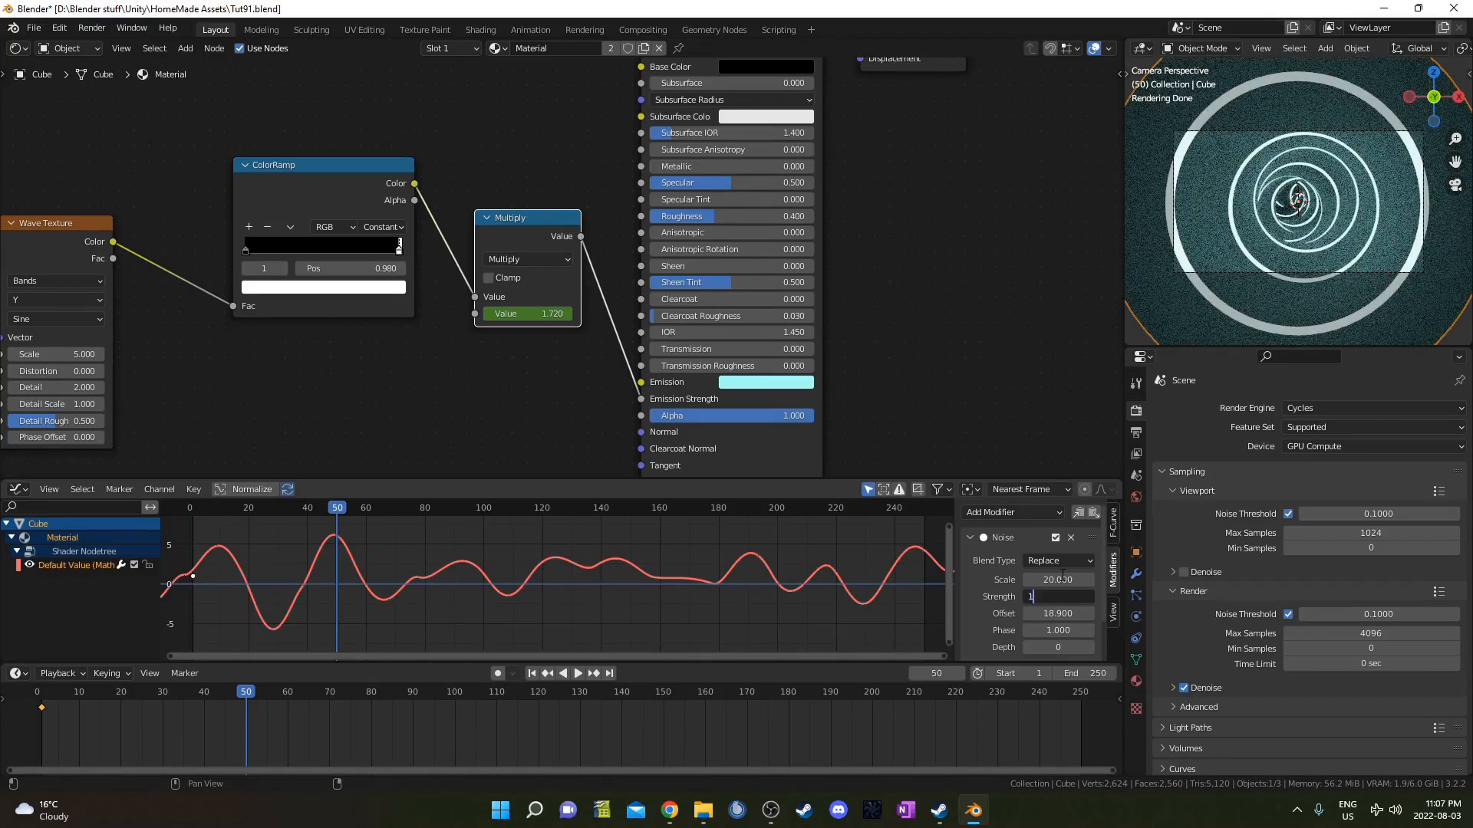
Set the noise modifier's strength to 15.3 and phase to 22.2, then preview the flicker
{"action": "type", "text": "15.3"}
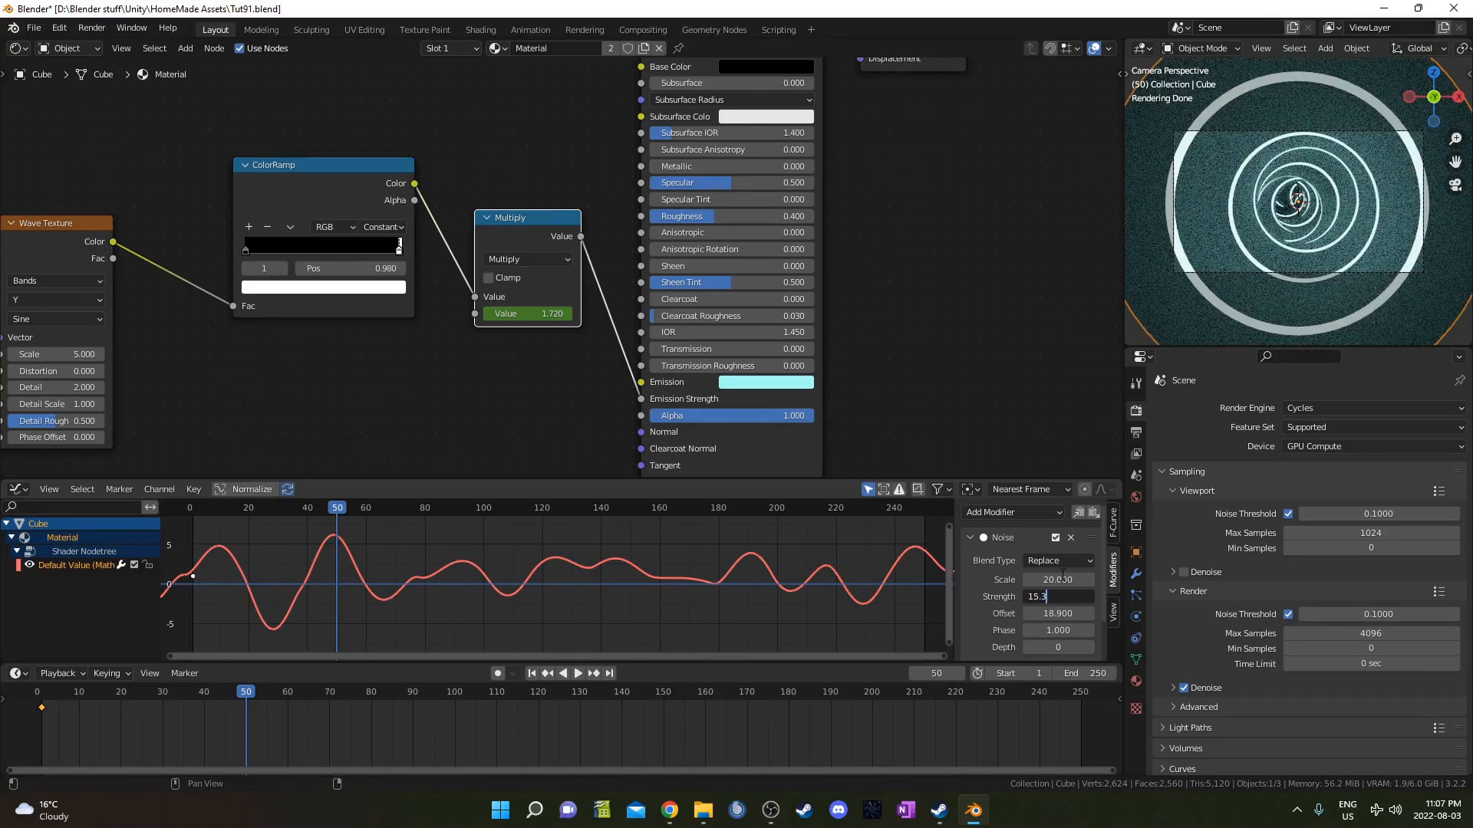
{"action": "left_click", "coordinate": [1057, 614]}
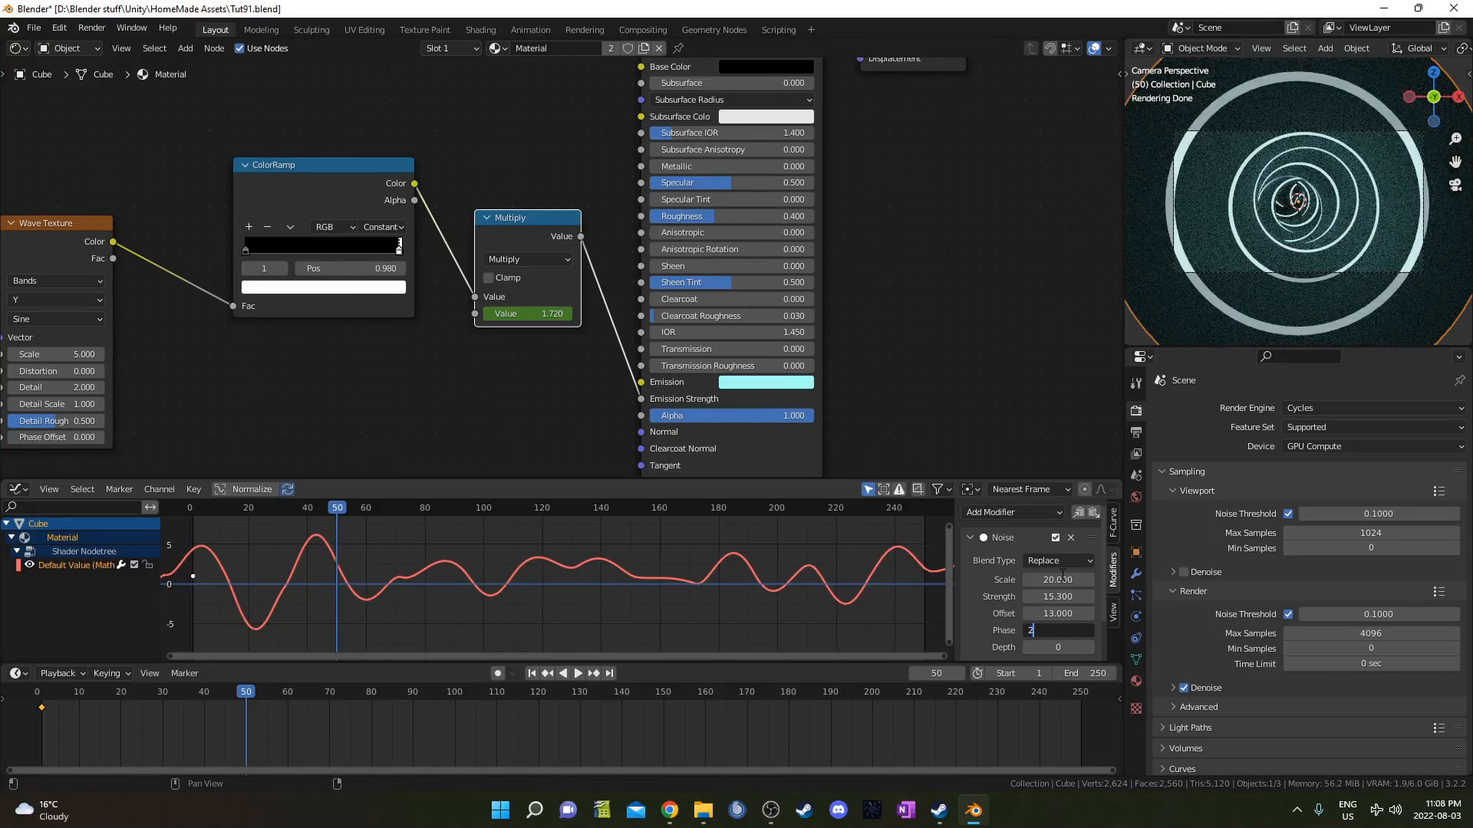
{"action": "type", "text": "22.200"}
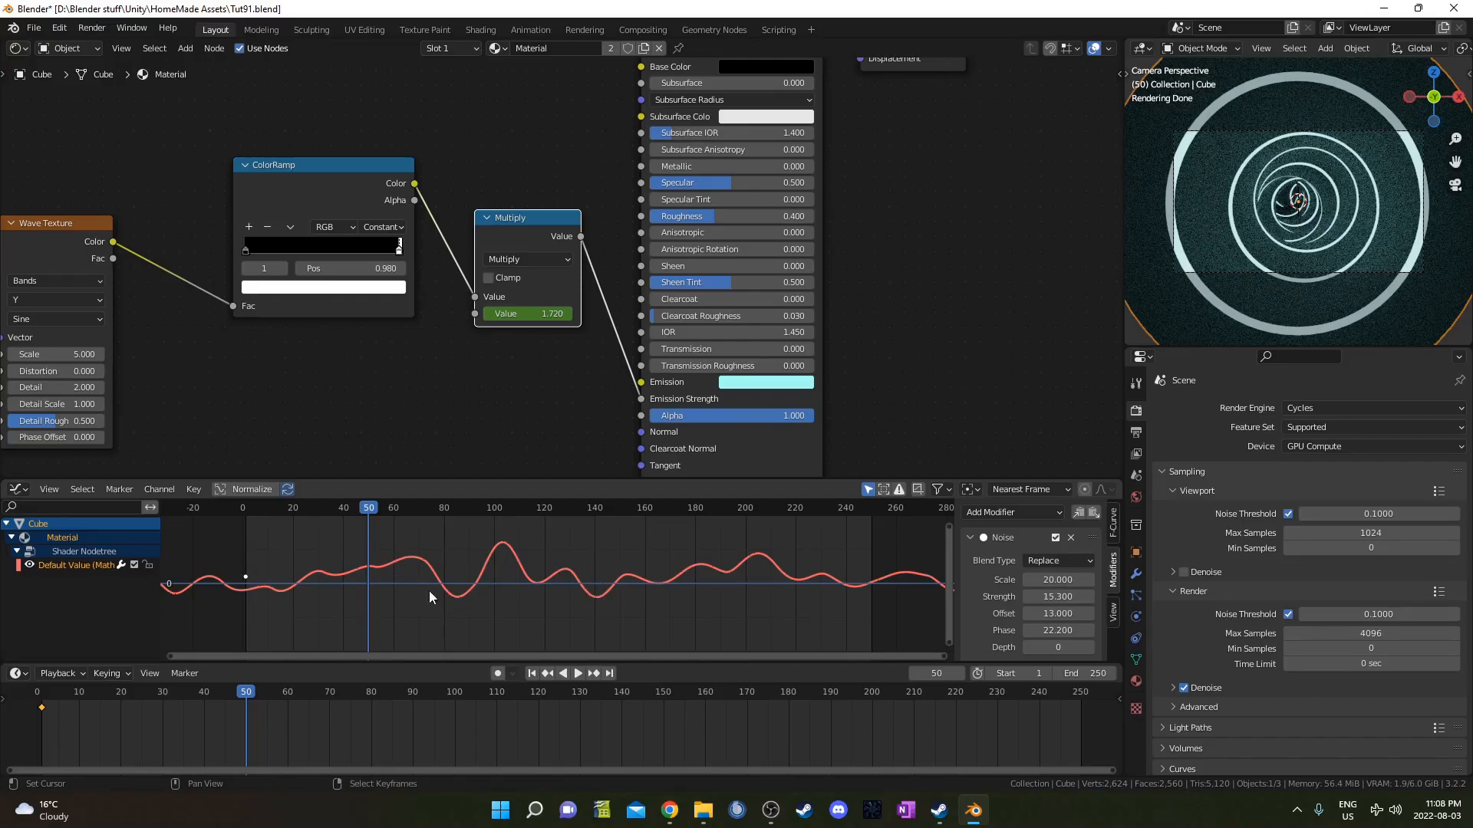
{"action": "mouse_move", "coordinate": [488, 604]}
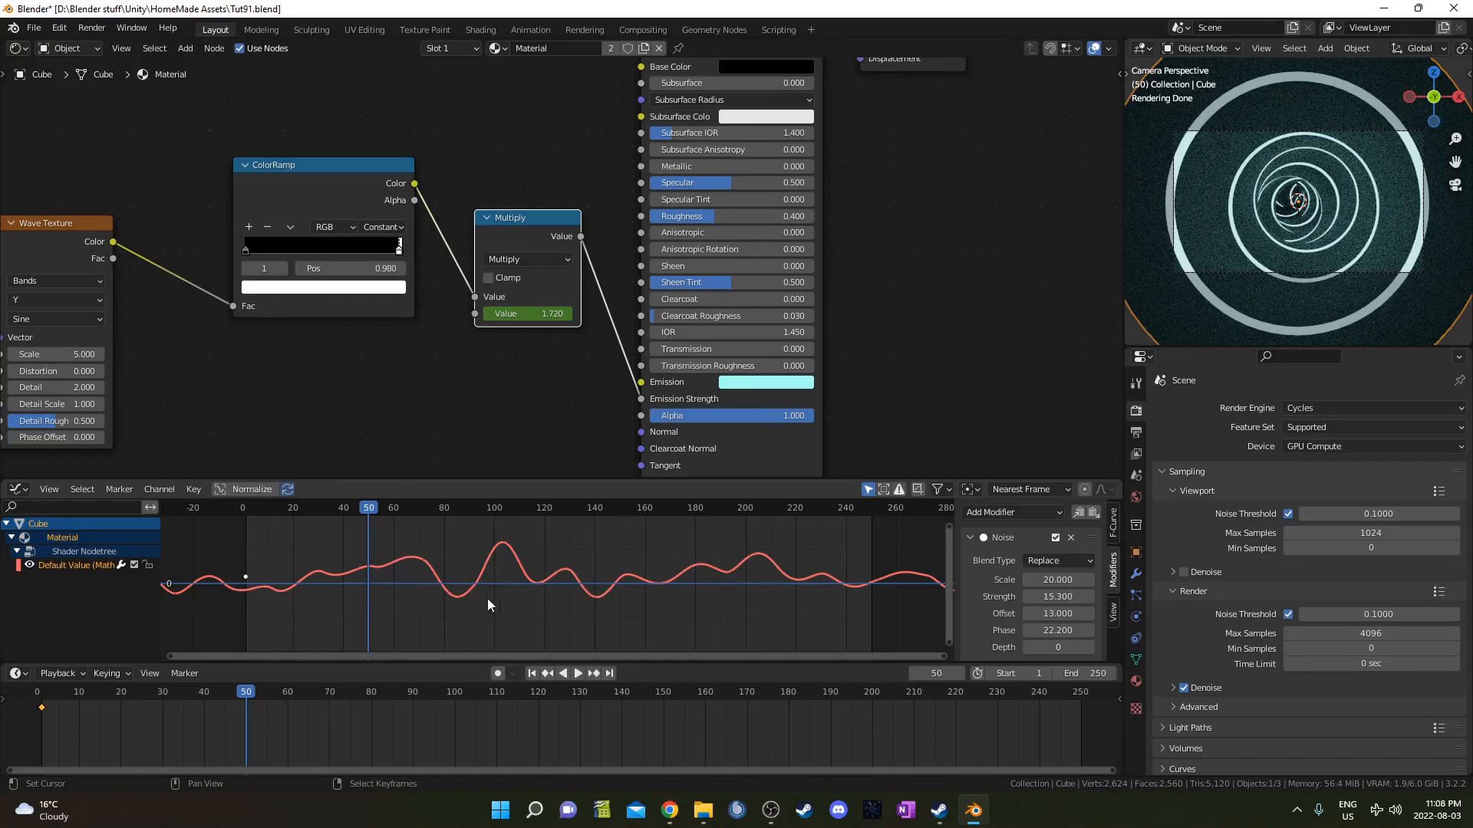
{"action": "left_click", "coordinate": [577, 672]}
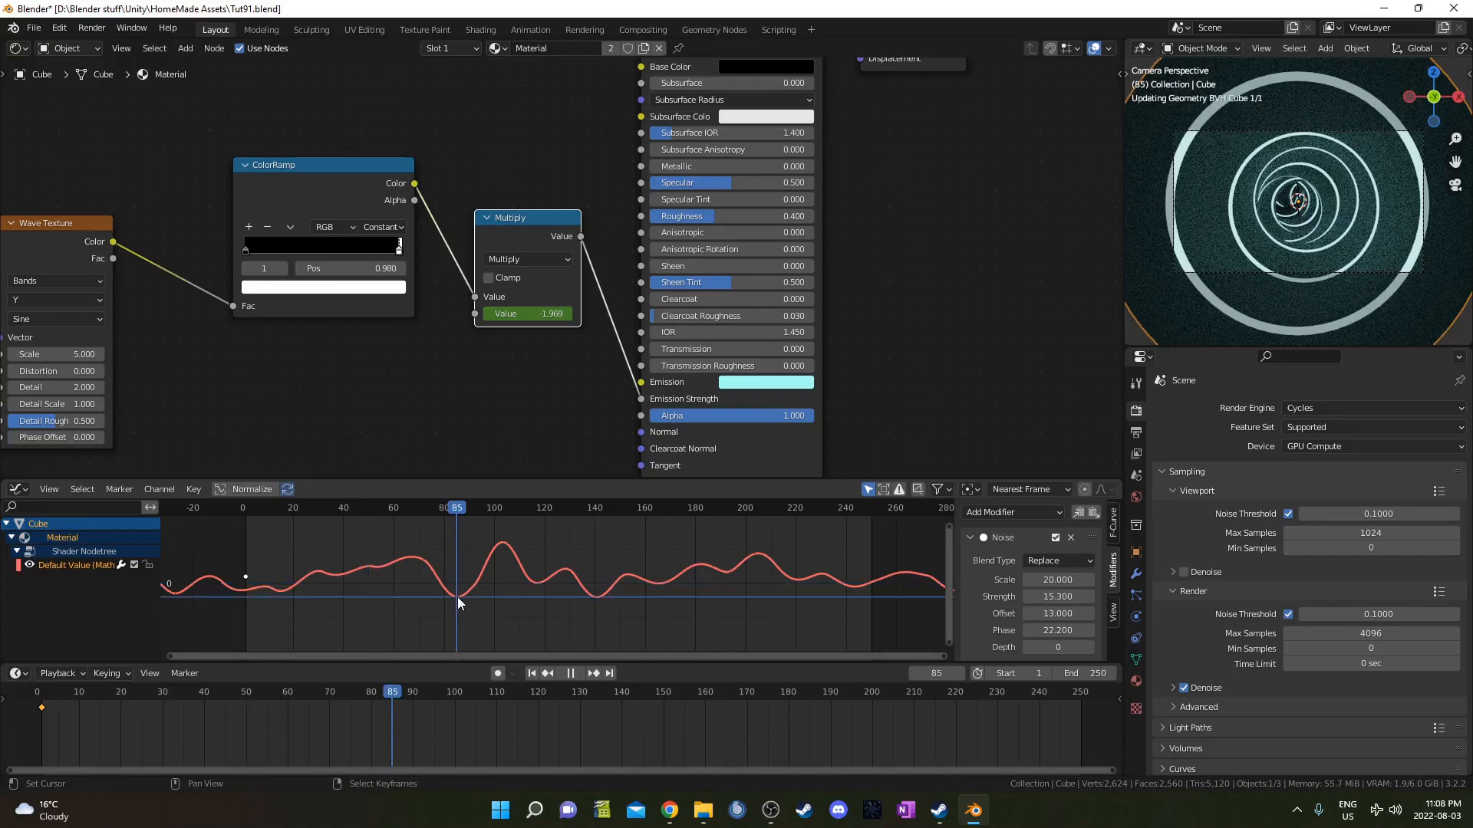
{"action": "left_click", "coordinate": [571, 671]}
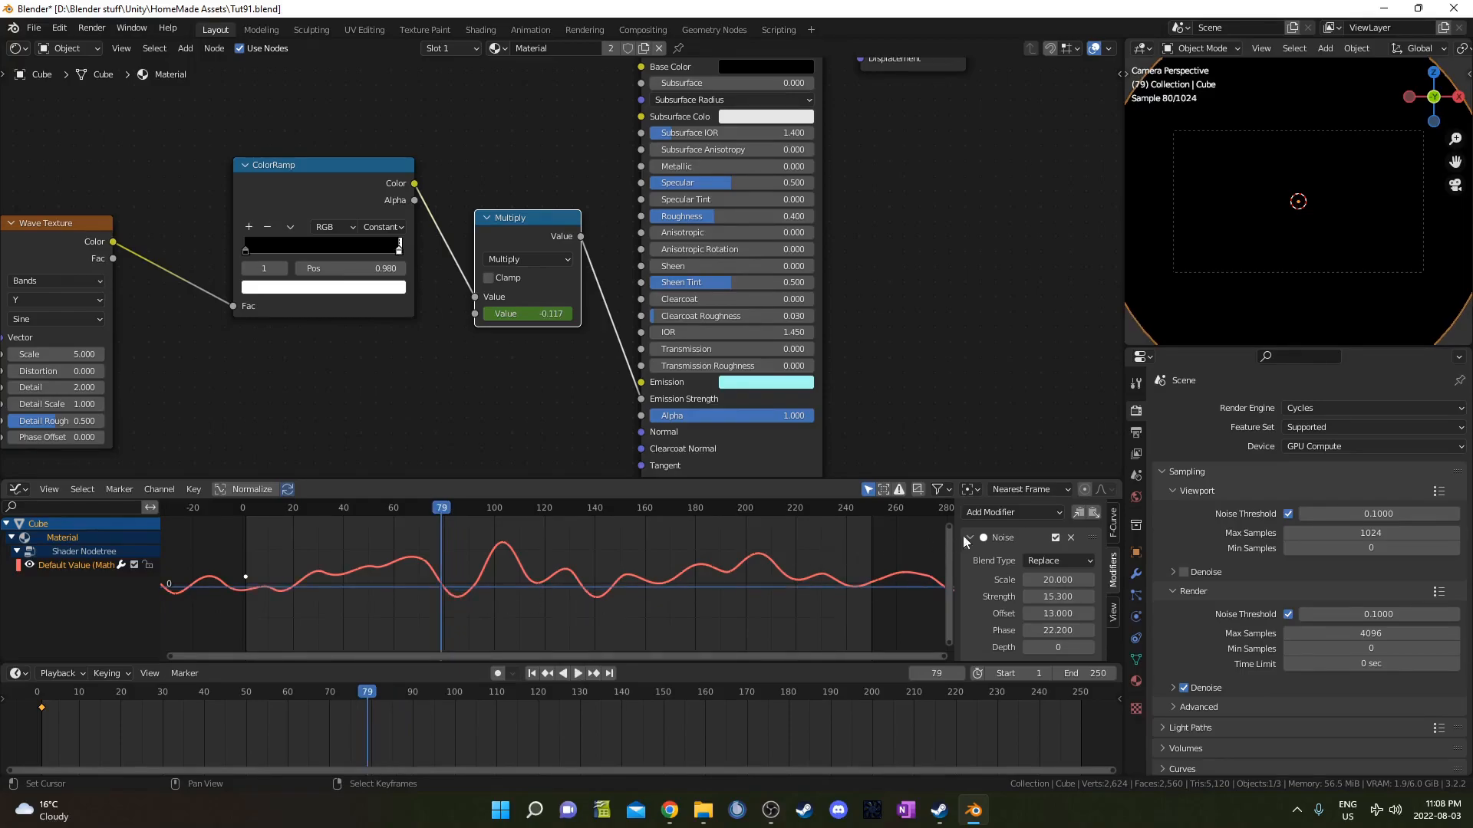
Add a Limits modifier, enable Minimum Y and set Maximum X to frame 250
{"action": "left_click", "coordinate": [1009, 512]}
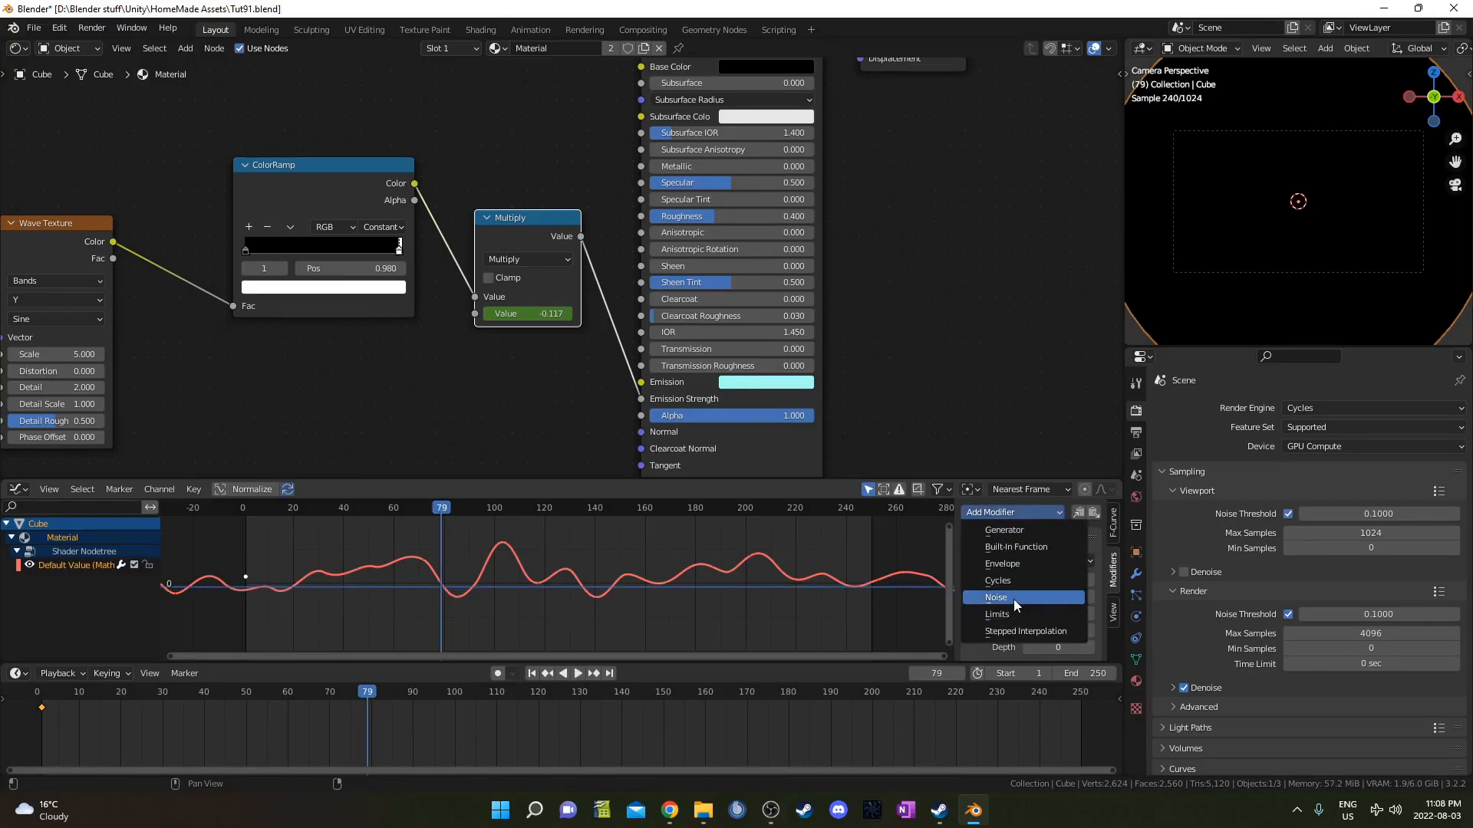
{"action": "left_click", "coordinate": [994, 597]}
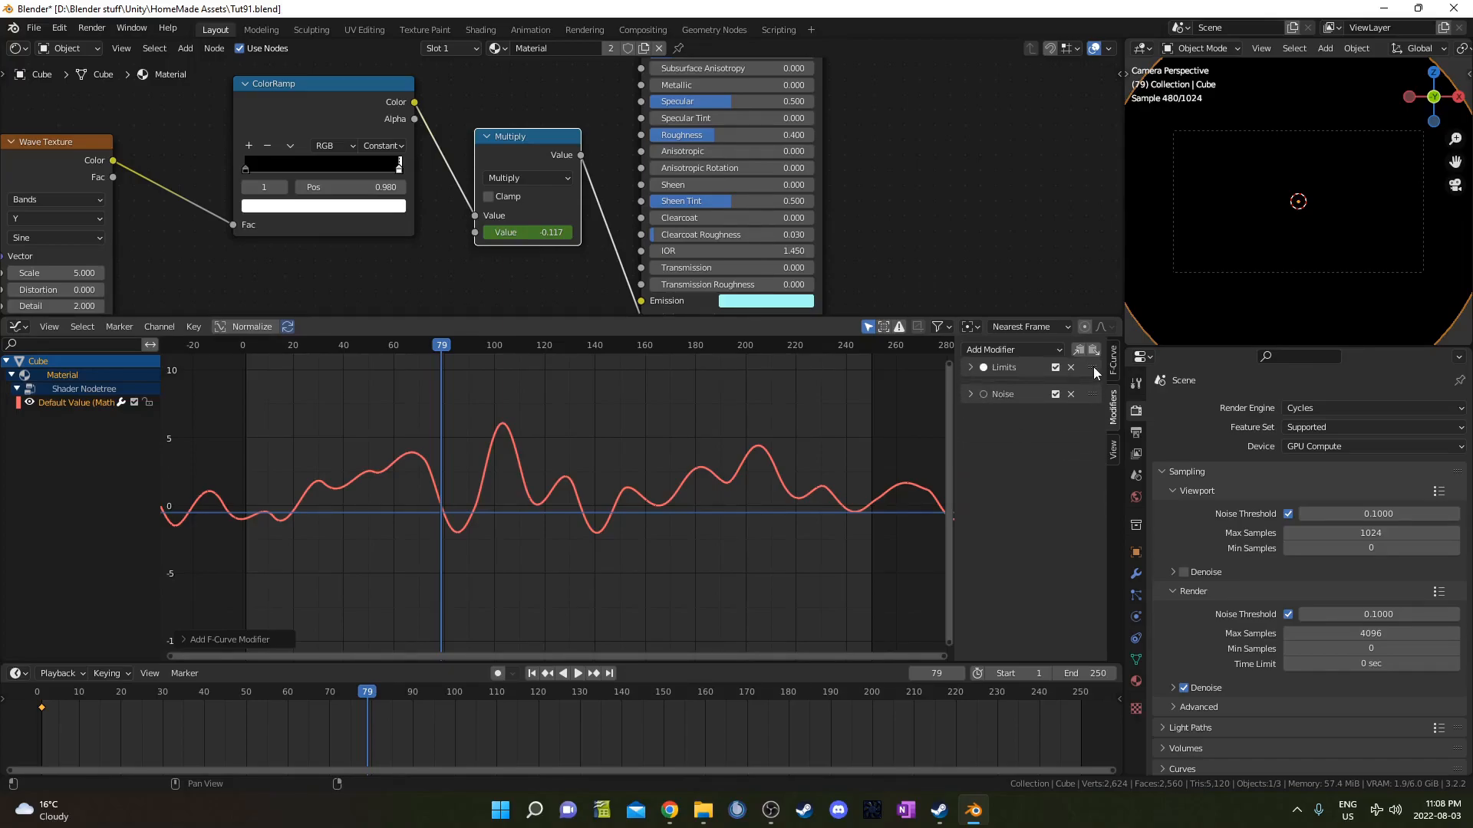
{"action": "left_click", "coordinate": [970, 366]}
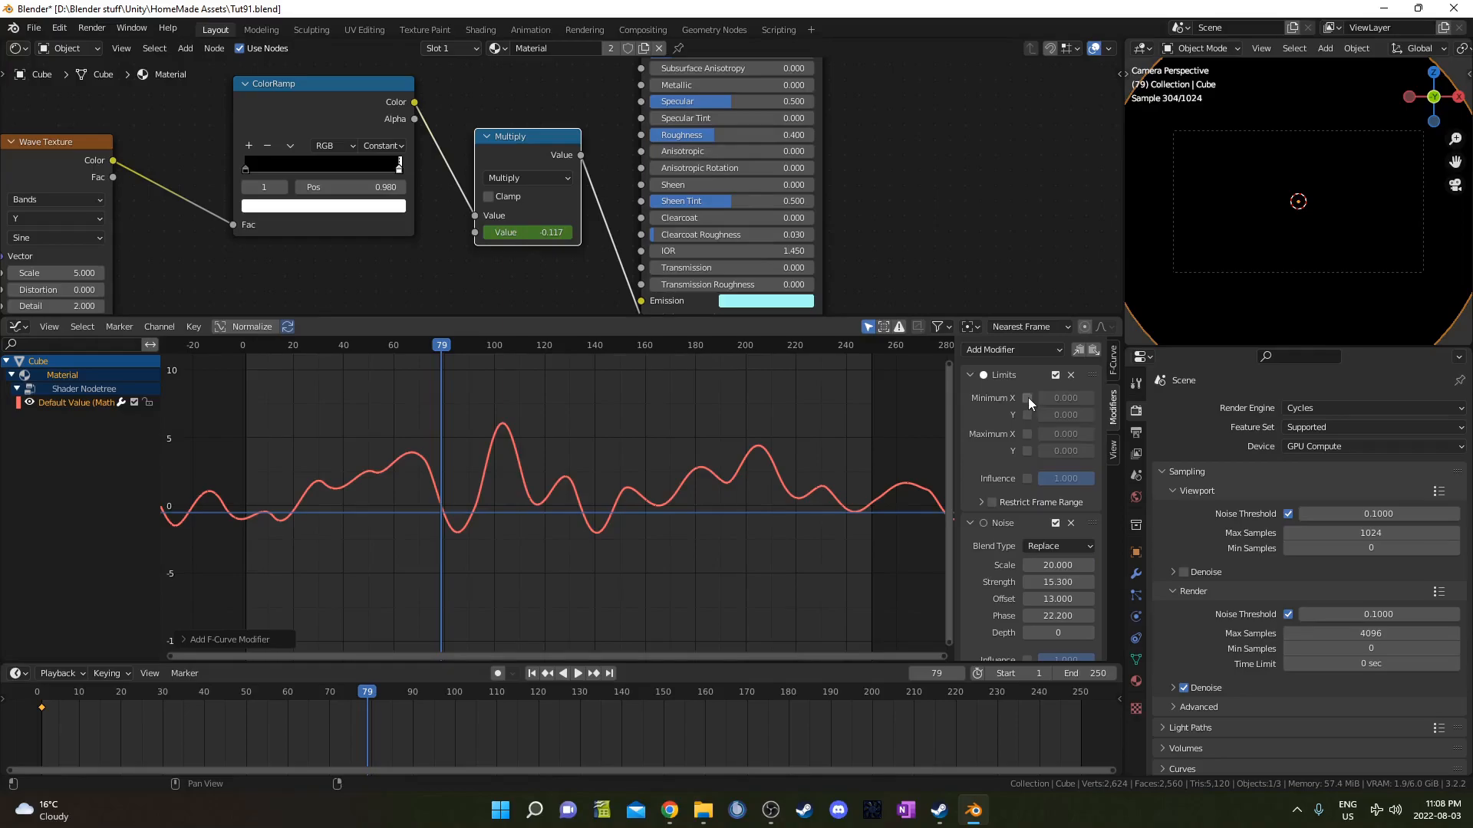
{"action": "left_click", "coordinate": [1026, 397]}
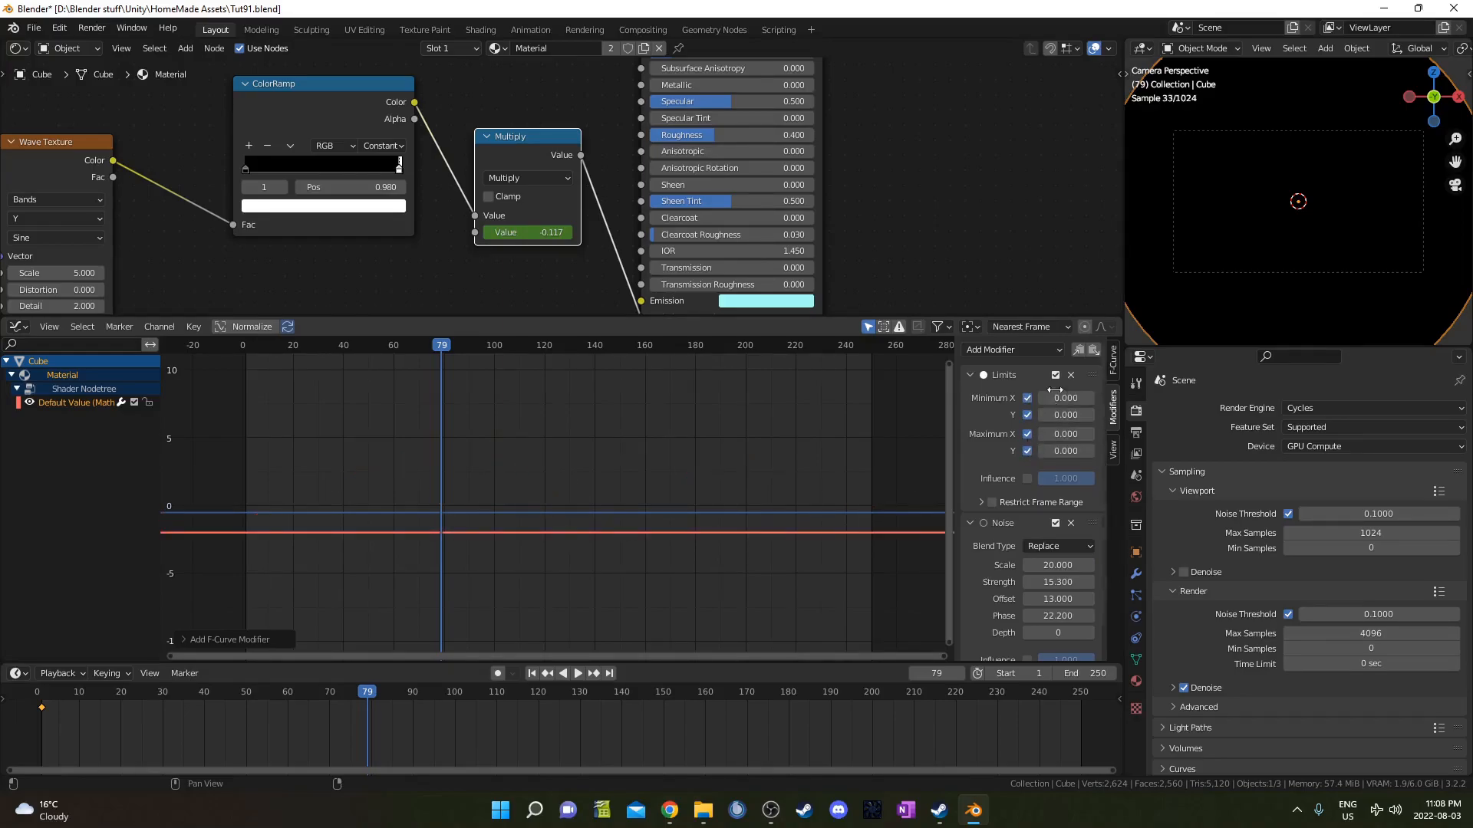
{"action": "mouse_move", "coordinate": [1064, 397]}
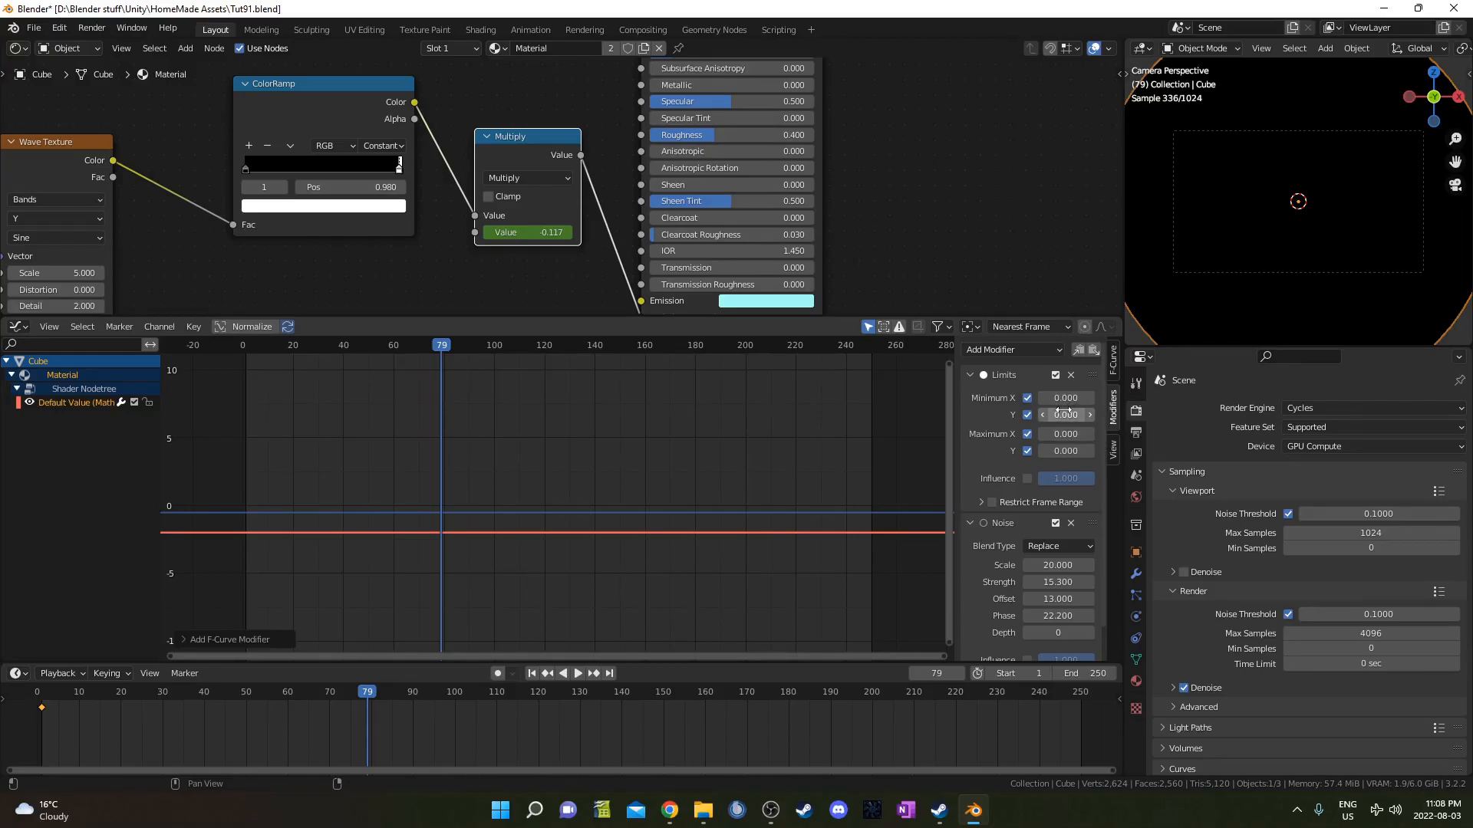
{"action": "type", "text": "2"}
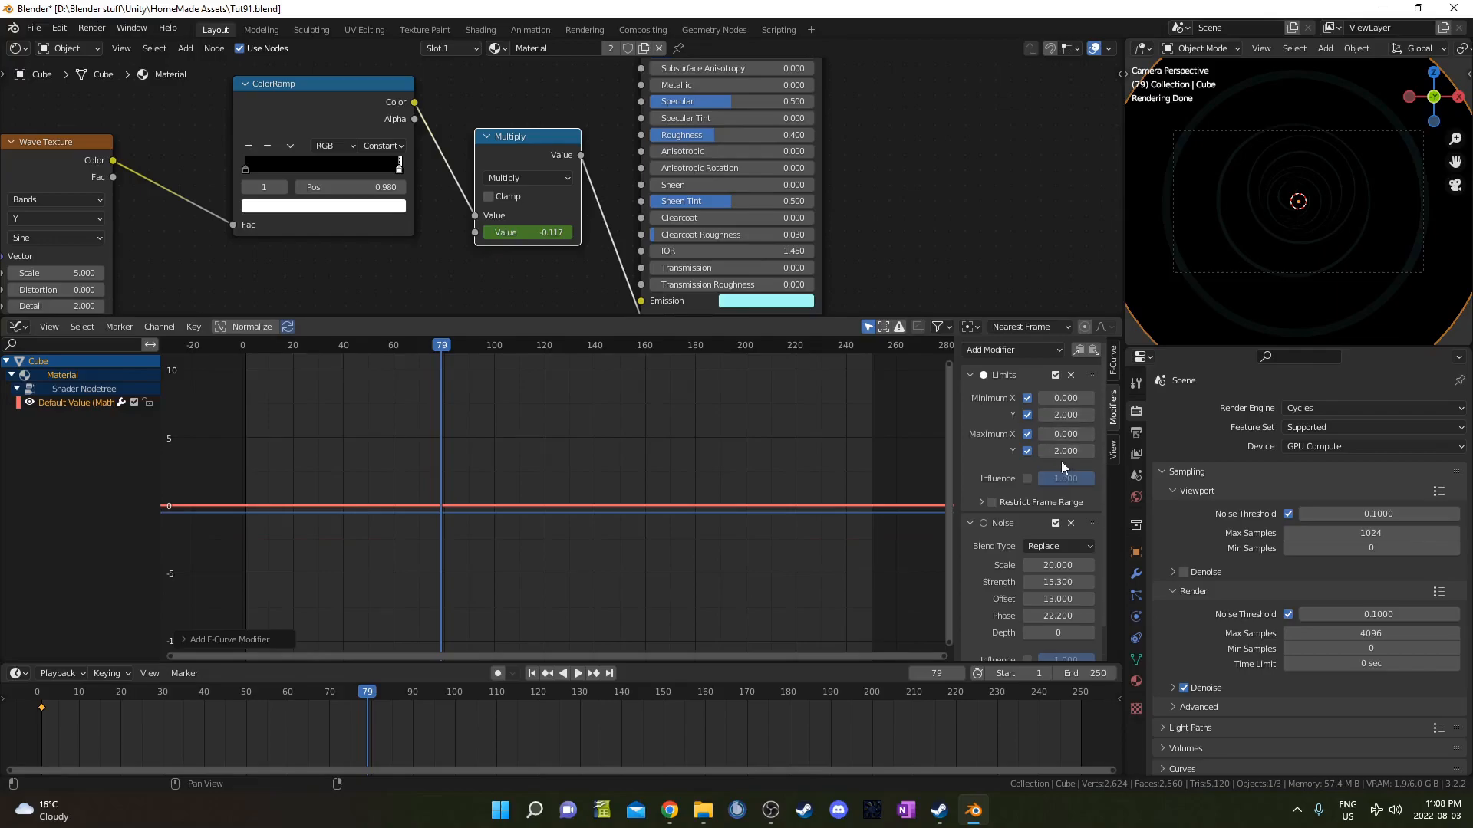
{"action": "left_click", "coordinate": [1064, 434]}
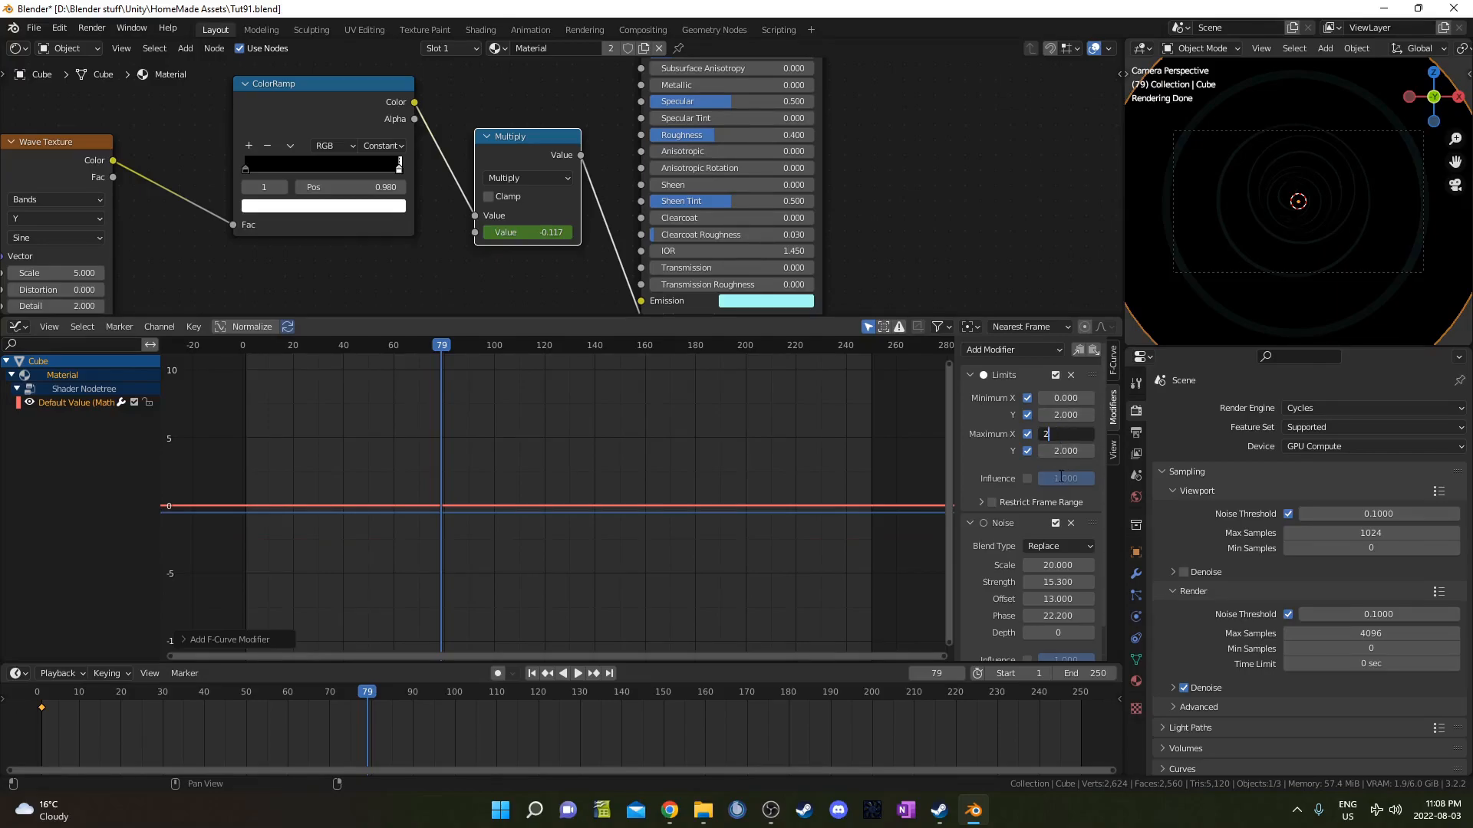
{"action": "type", "text": "250.000"}
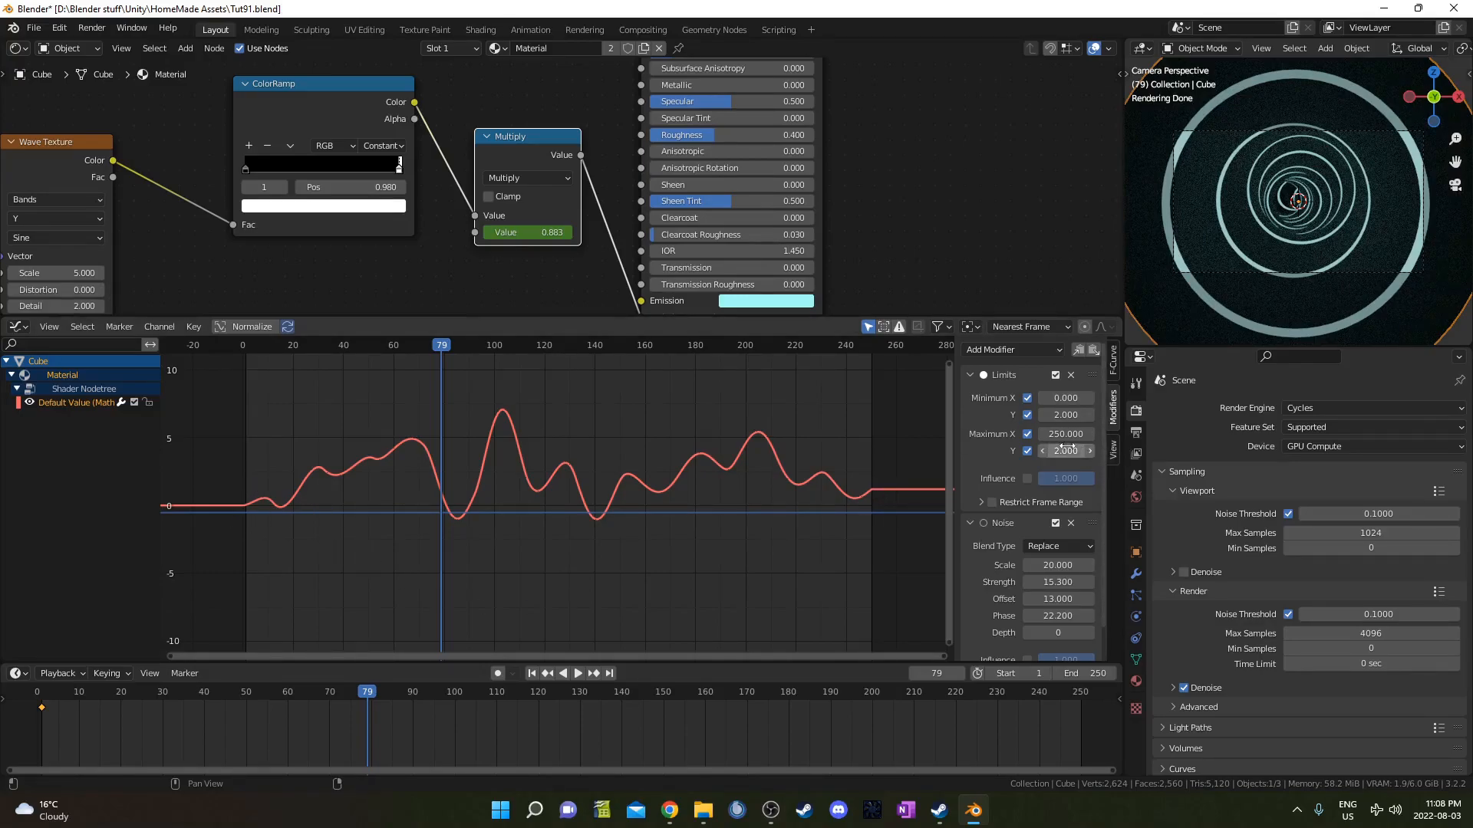
Raise the Y limits to a minimum of 3 and maximum of 4.62 so the glow never drops to zero
{"action": "left_click", "coordinate": [1064, 451]}
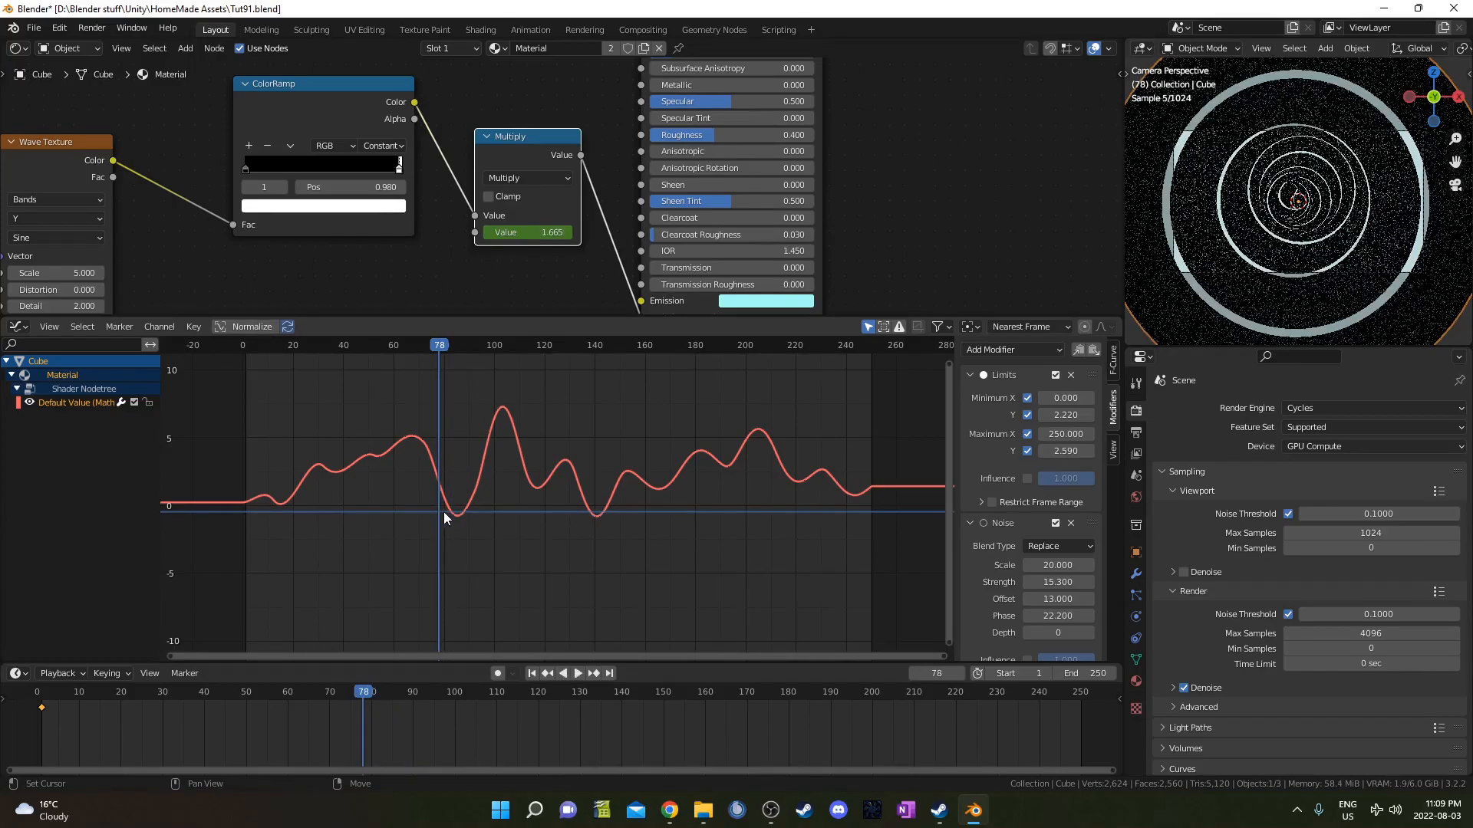
{"action": "left_click", "coordinate": [579, 672]}
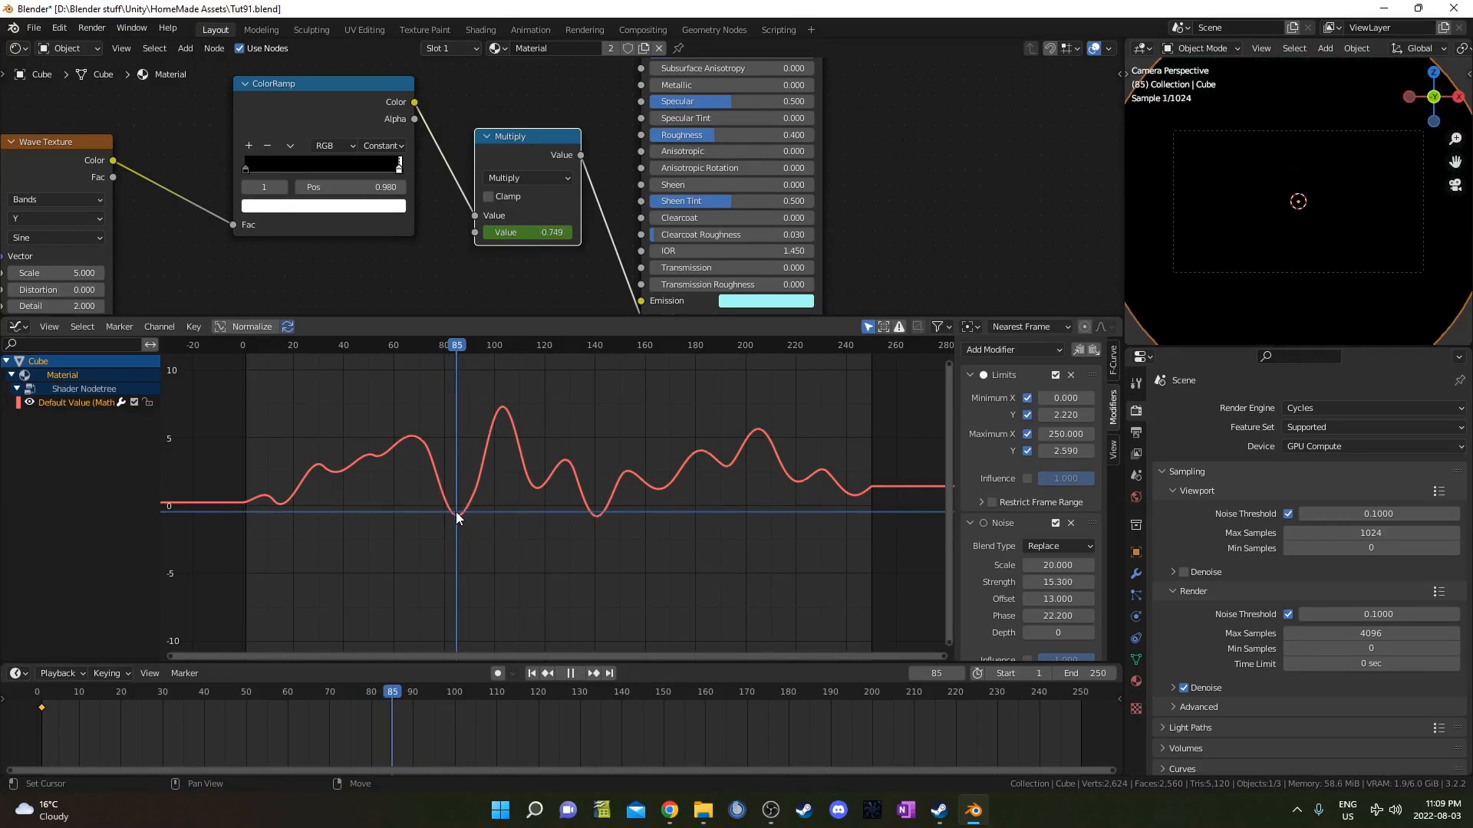
{"action": "left_click", "coordinate": [569, 672]}
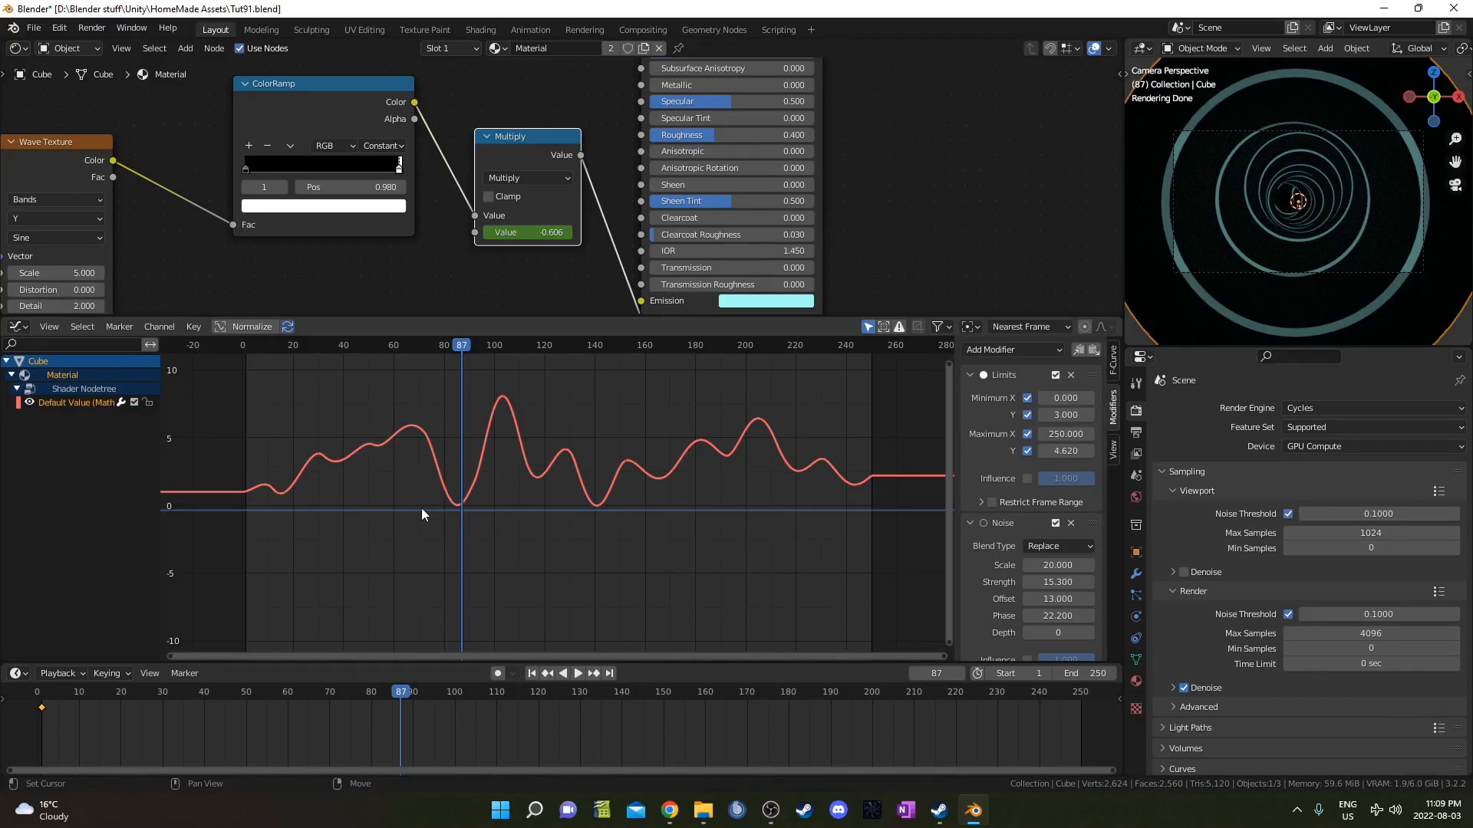
{"action": "left_click", "coordinate": [577, 672]}
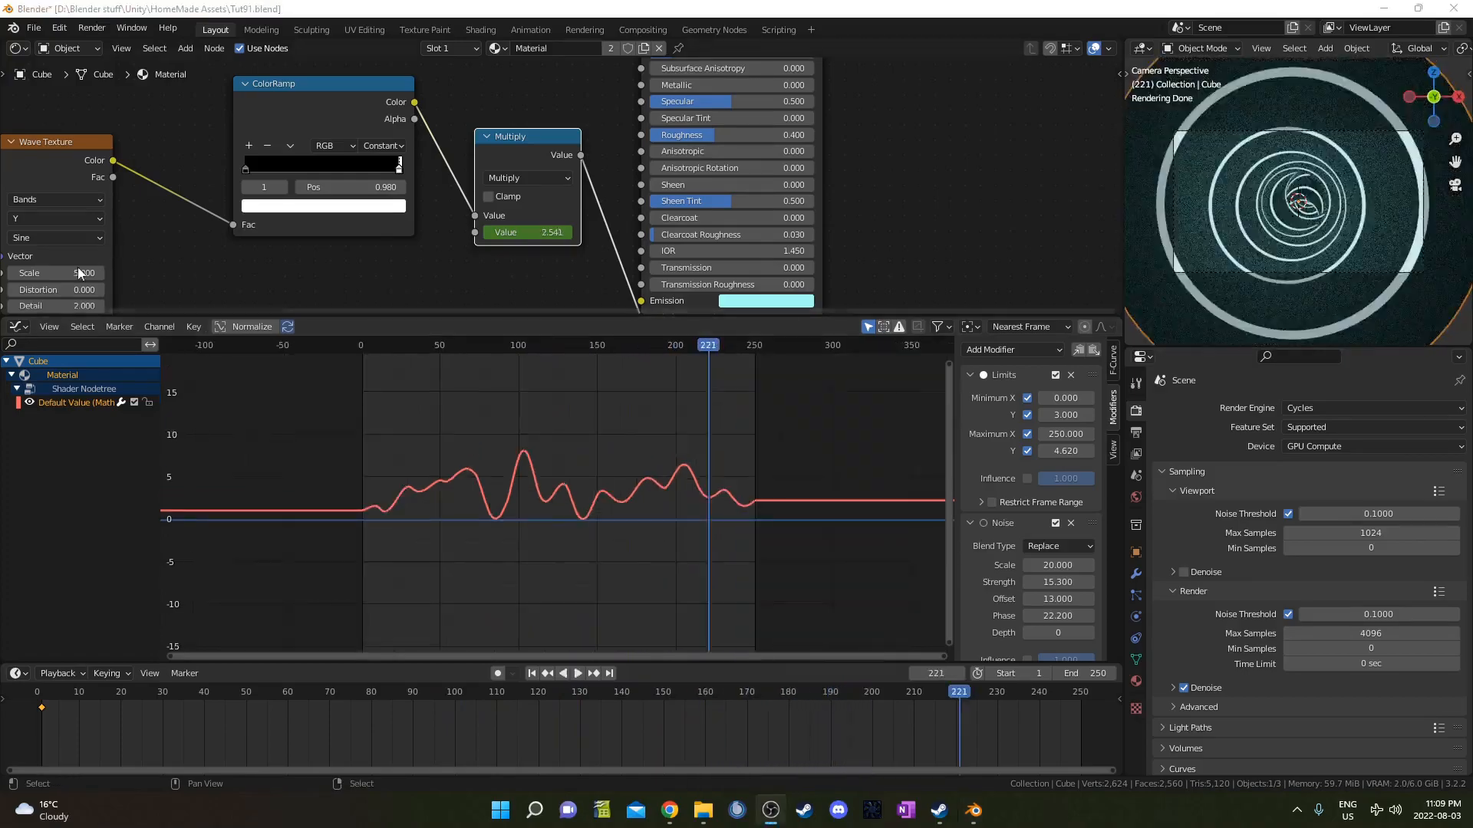
{"action": "left_click", "coordinate": [16, 326]}
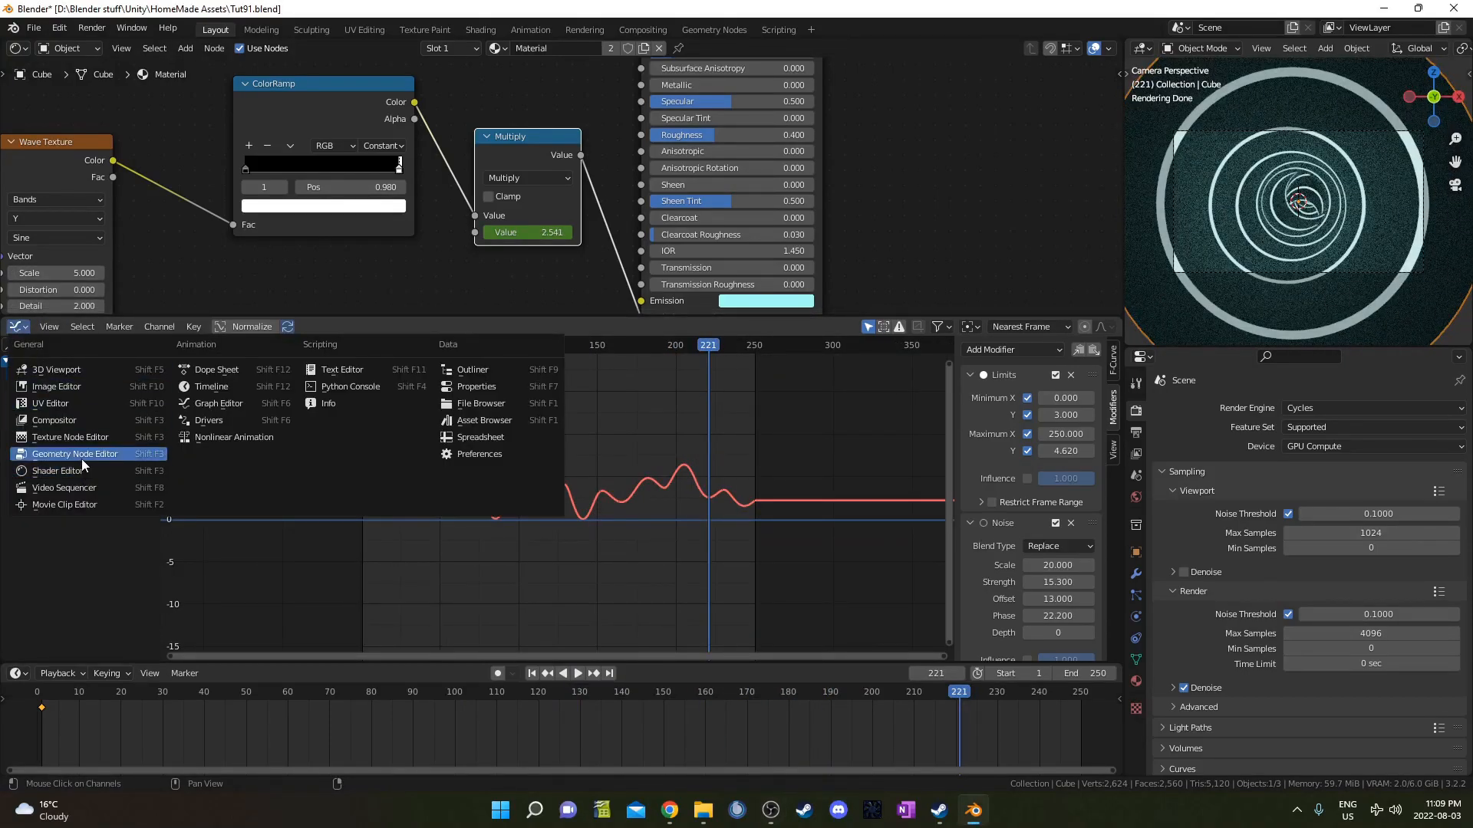
Switch the lower area back to the Geometry Node Editor
{"action": "left_click", "coordinate": [74, 454]}
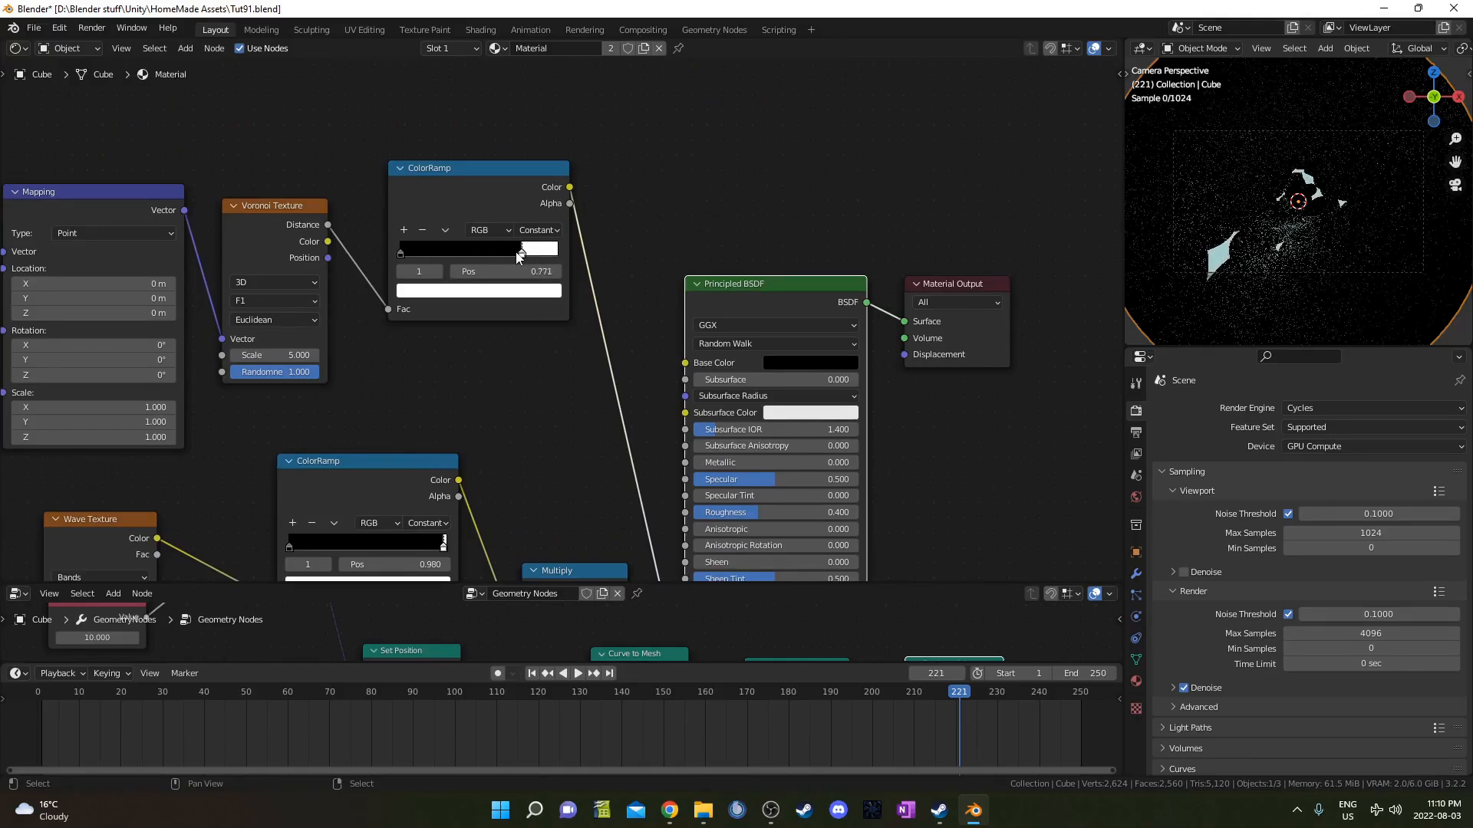
Drive the Mapping node's Location Y with #frame/20 so the Voronoi pattern slides along the tube
{"action": "left_click_drag", "start_coordinate": [517, 248], "coordinate": [488, 248]}
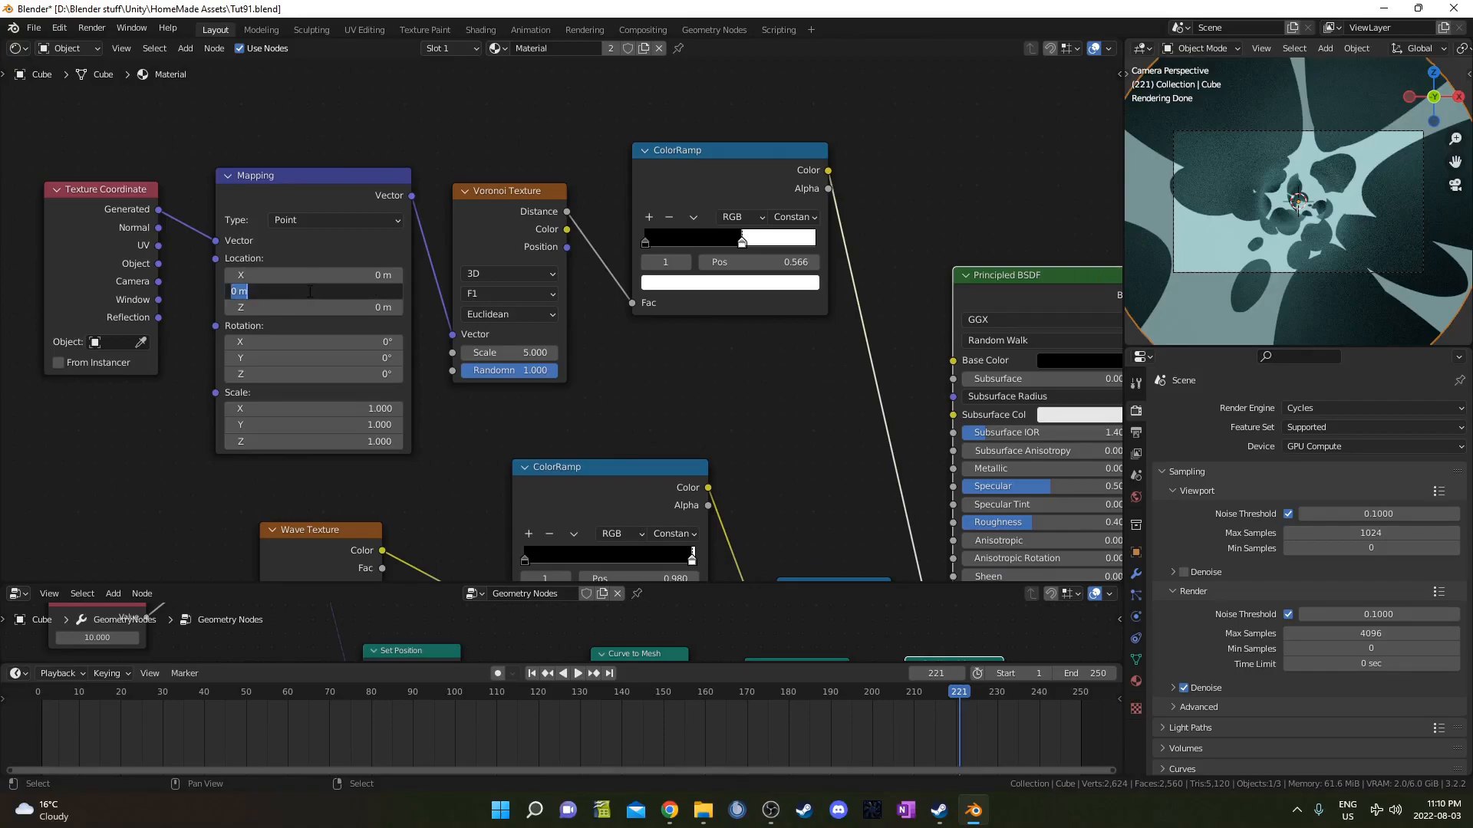
{"action": "type", "text": "fram"}
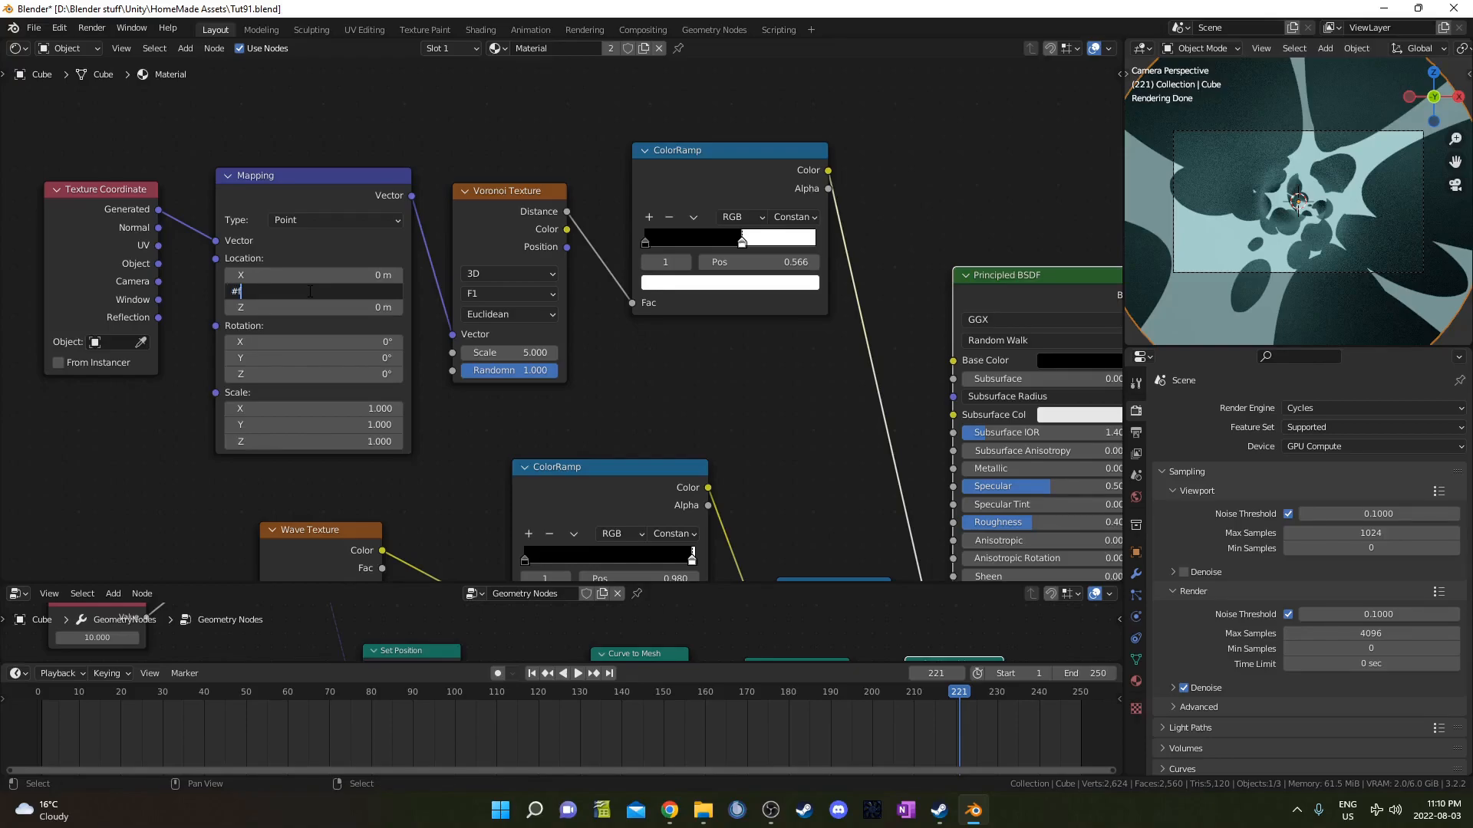
{"action": "type", "text": "frame"}
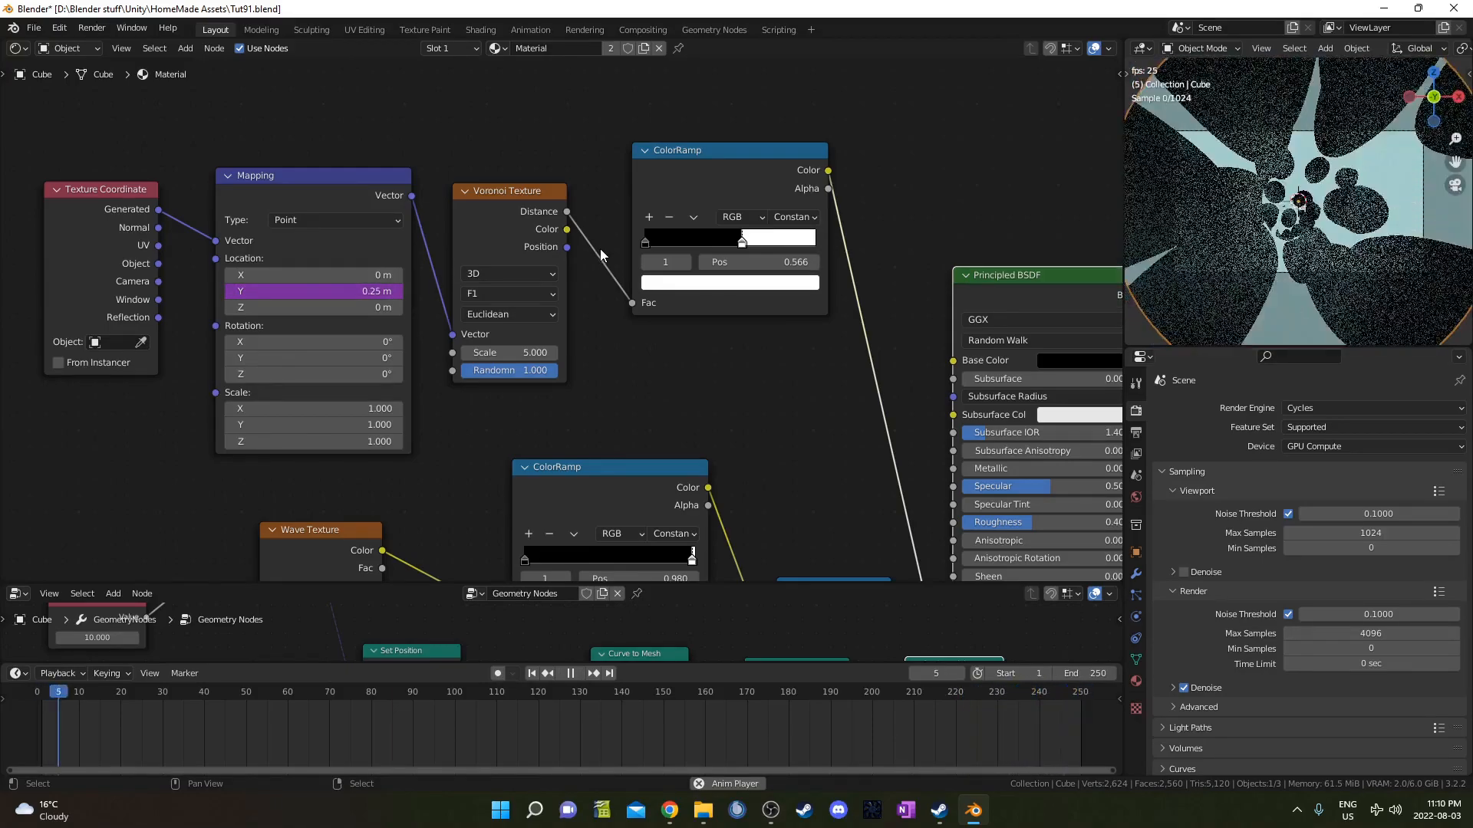
{"action": "left_click", "coordinate": [569, 674]}
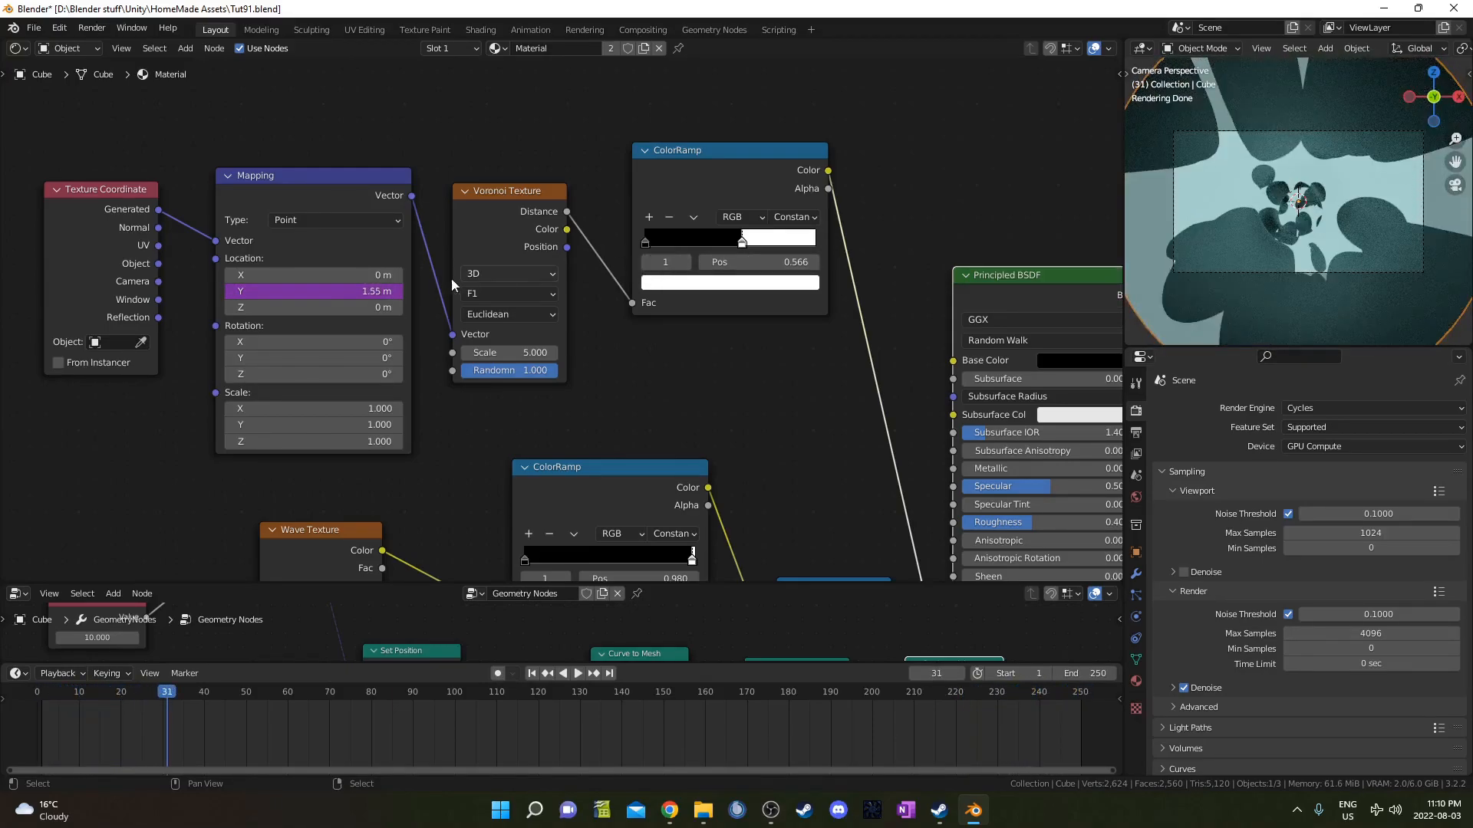
{"action": "type", "text": "frame/20"}
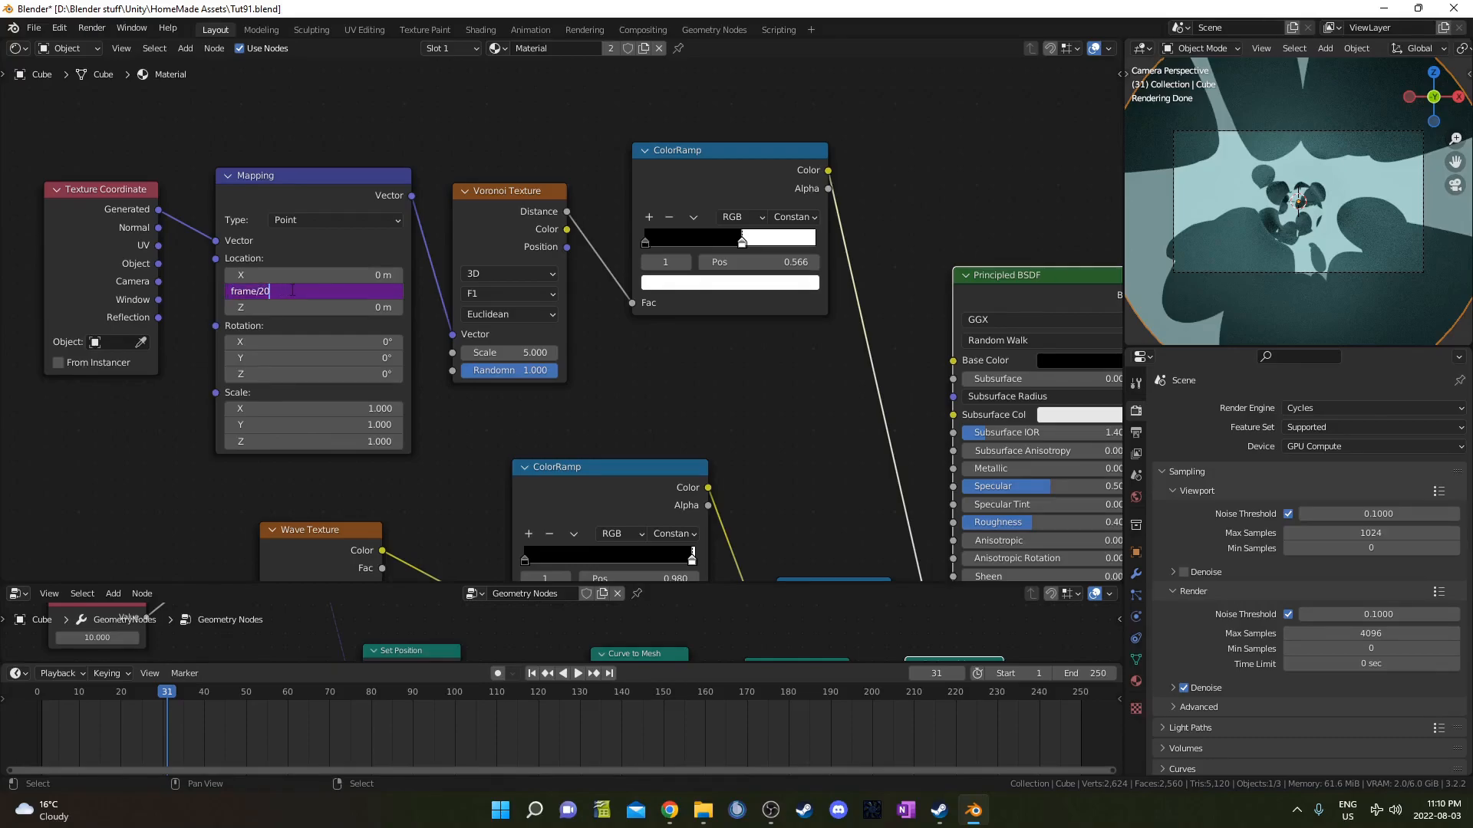
{"action": "left_click", "coordinate": [577, 672]}
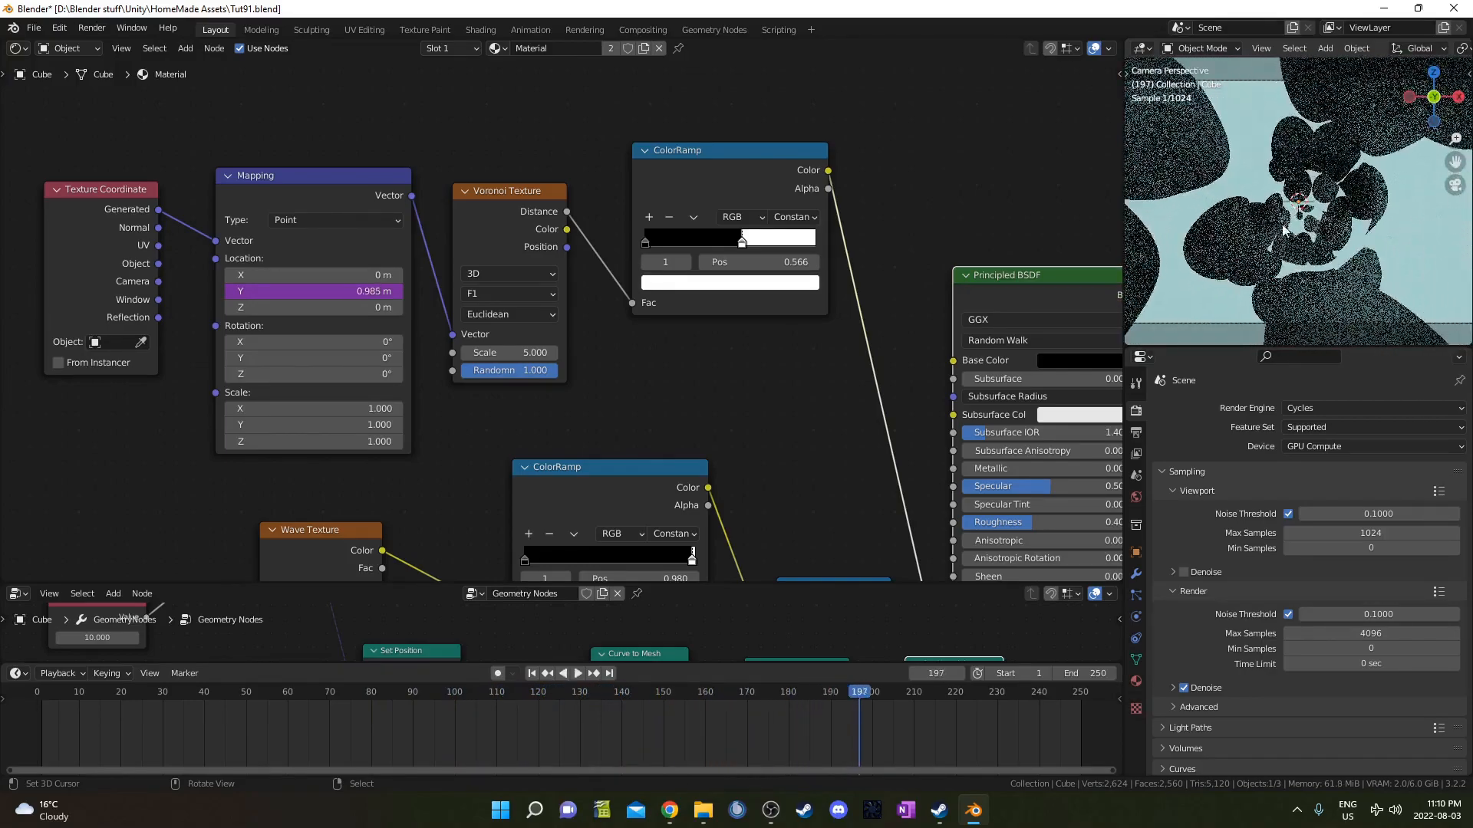
{"action": "left_click_drag", "start_coordinate": [740, 236], "coordinate": [770, 237]}
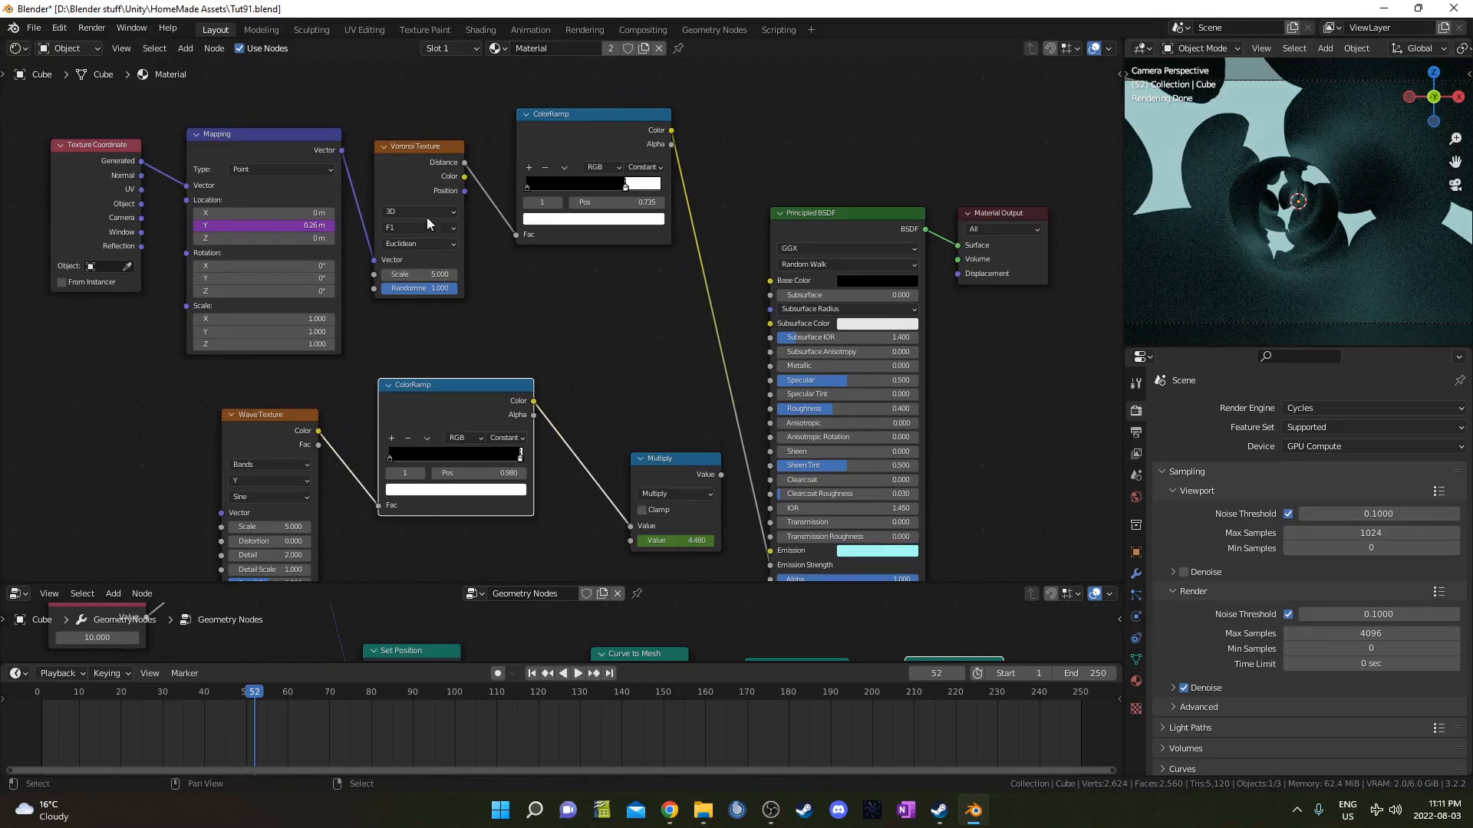
{"action": "mouse_move", "coordinate": [416, 248]}
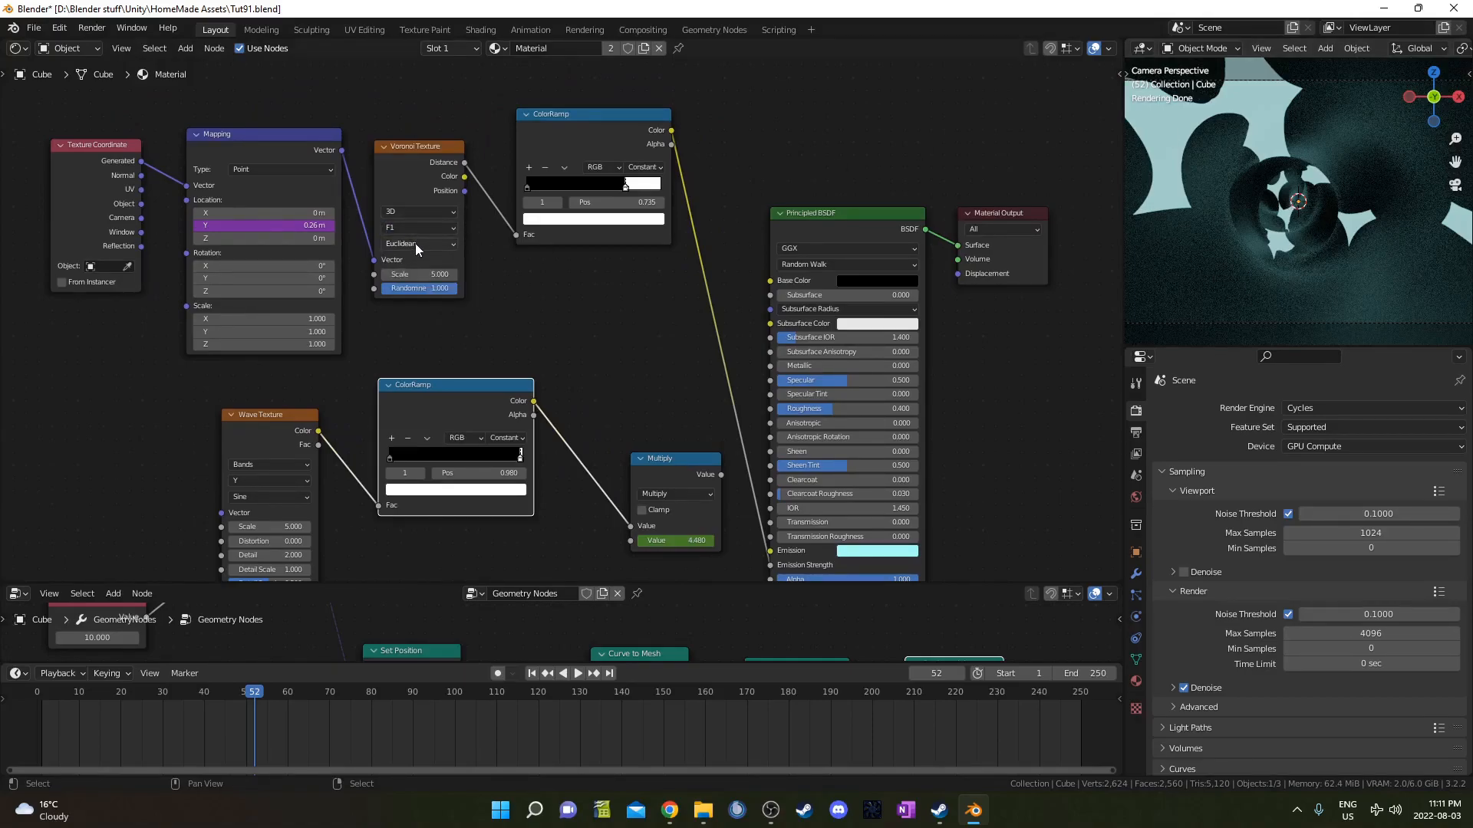
Set the Voronoi distance to Chebychev and the Mapping Y scale to 0.7
{"action": "left_click", "coordinate": [416, 244]}
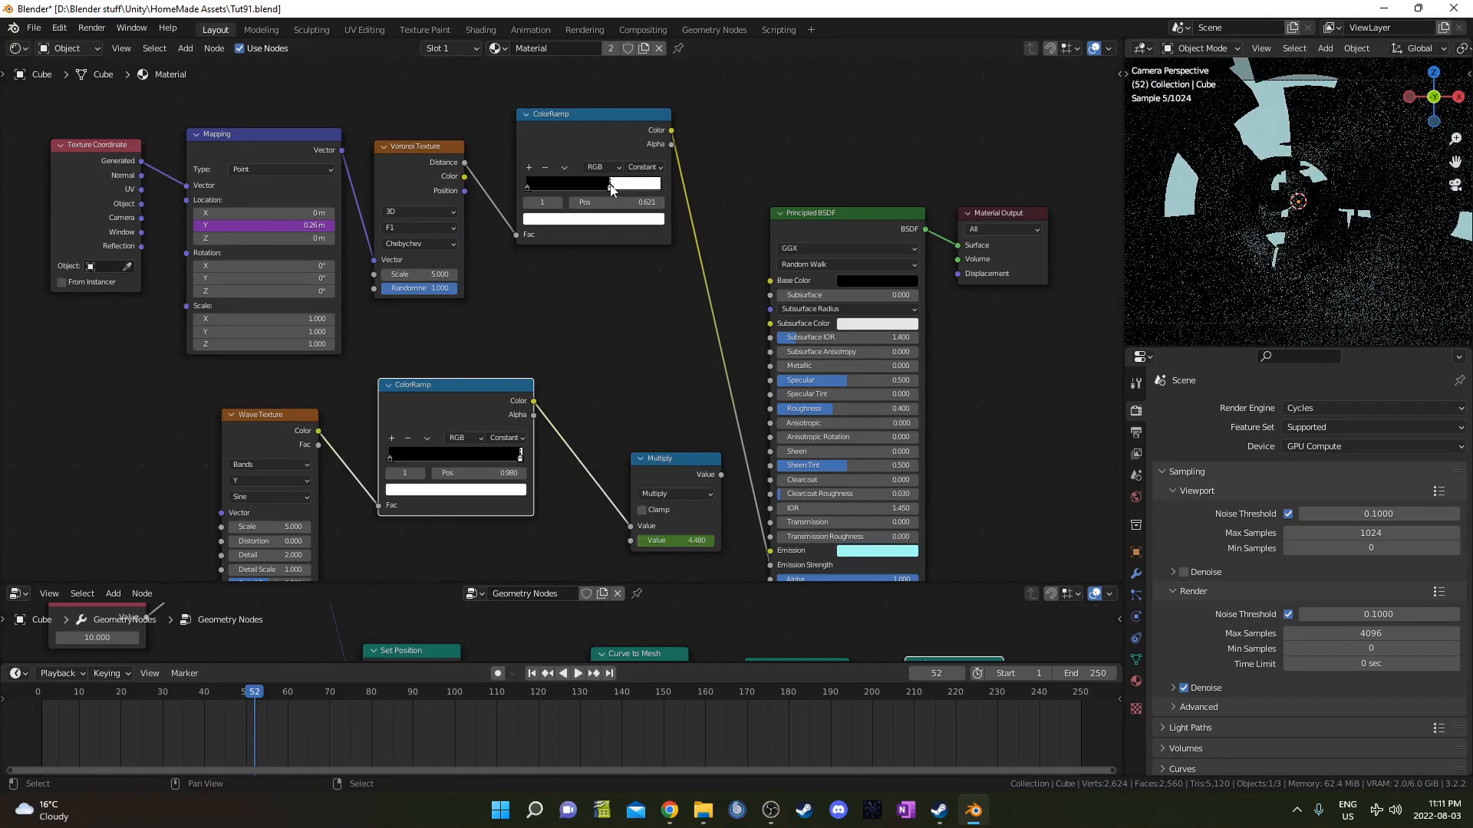
{"action": "left_click", "coordinate": [577, 673]}
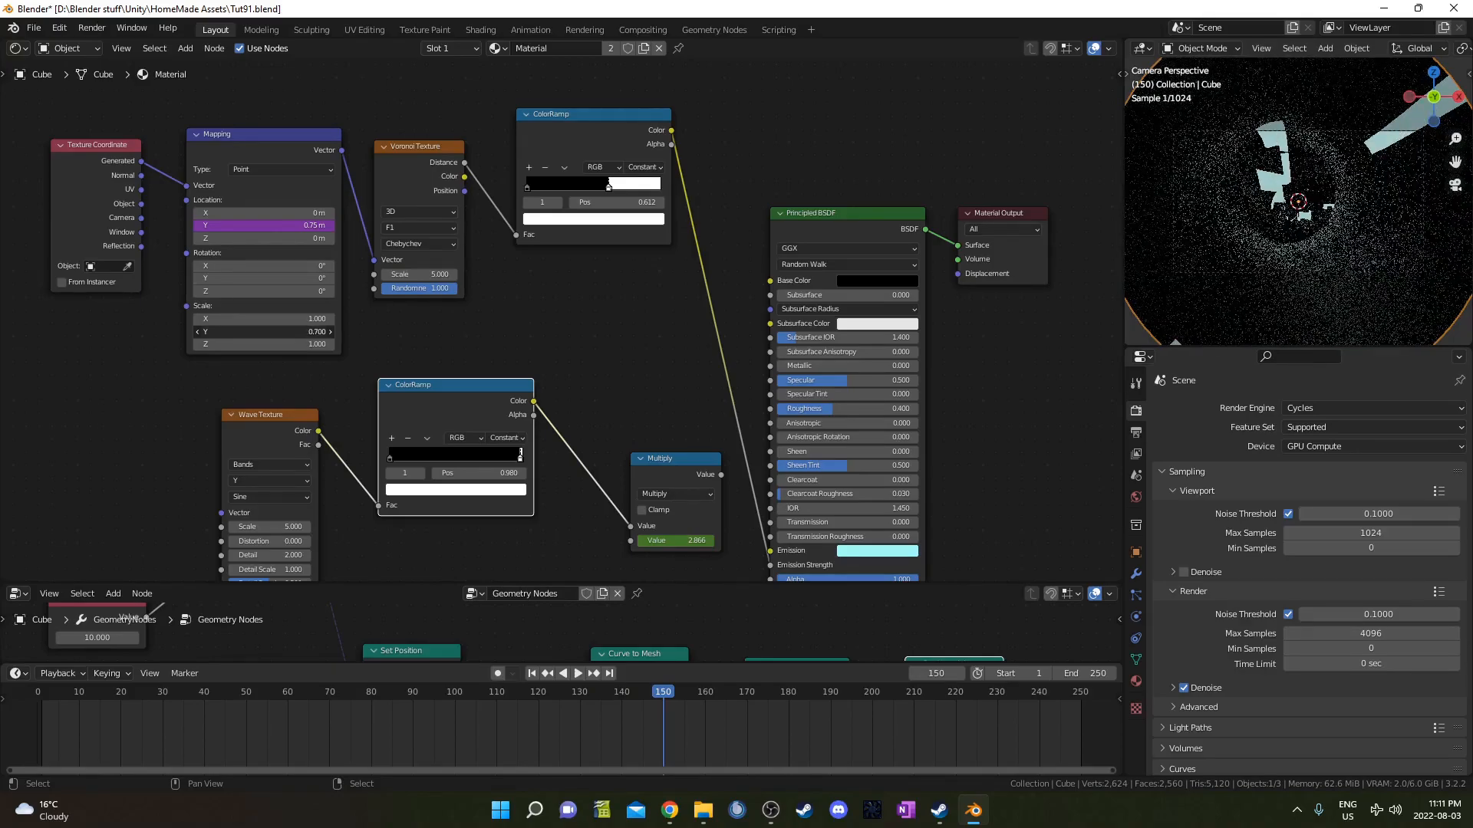
{"action": "left_click", "coordinate": [577, 672]}
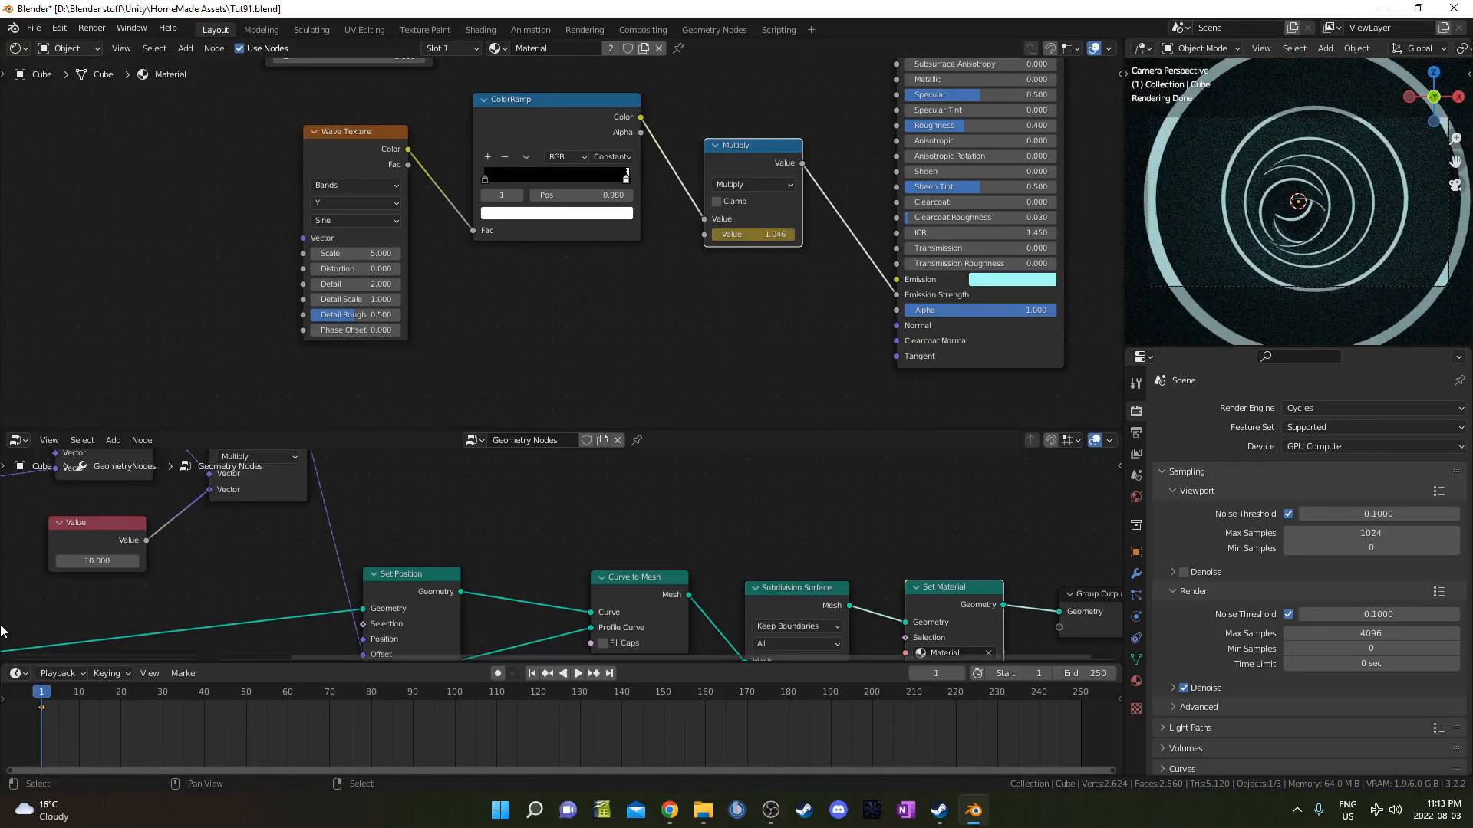
Drive the Wave Texture phase offset from the current frame and save the Tut91 file
{"action": "double_click", "coordinate": [355, 330]}
{"action": "type", "text": "#f"}
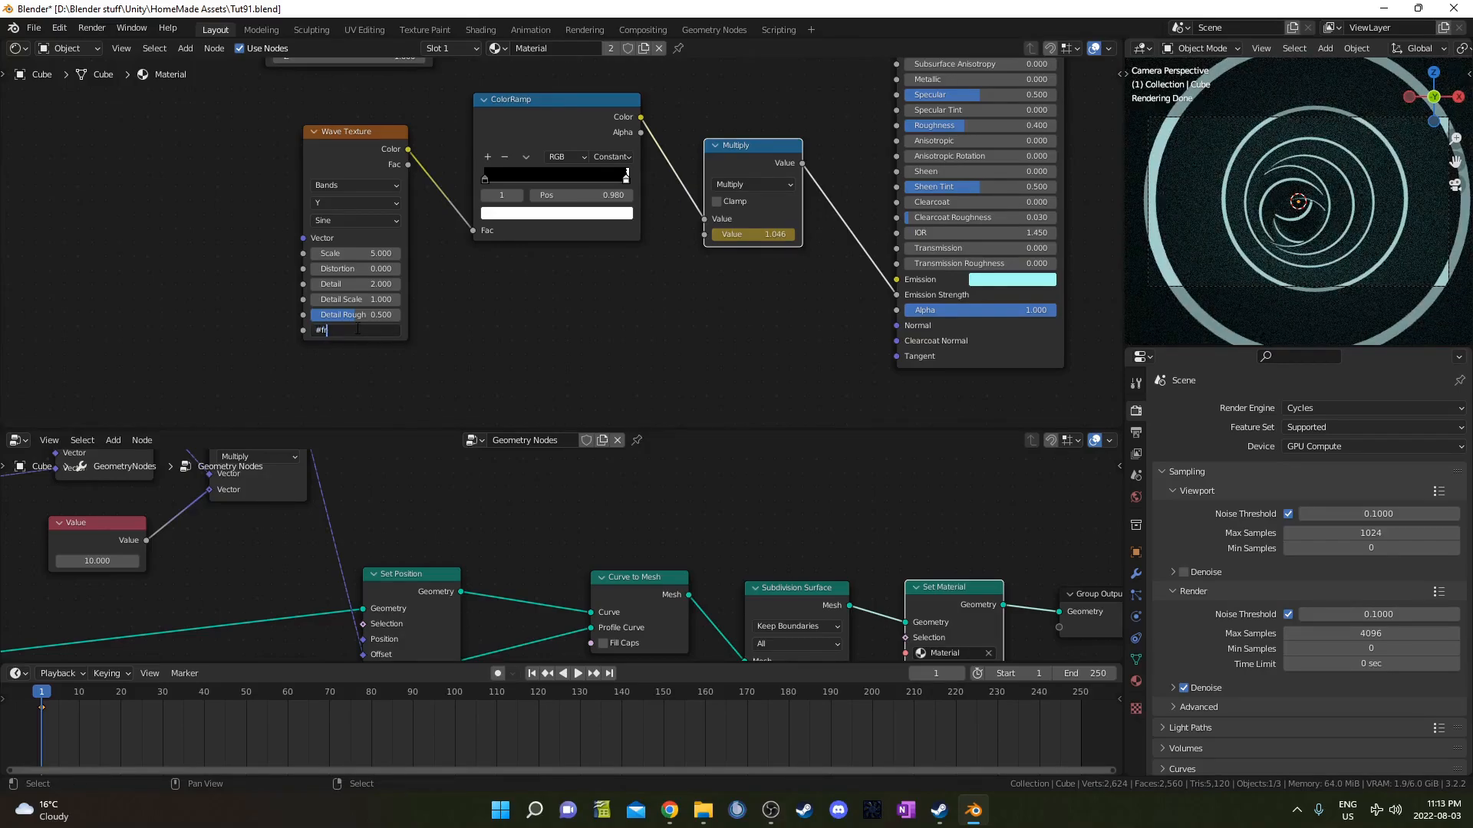
{"action": "type", "text": "rame/5"}
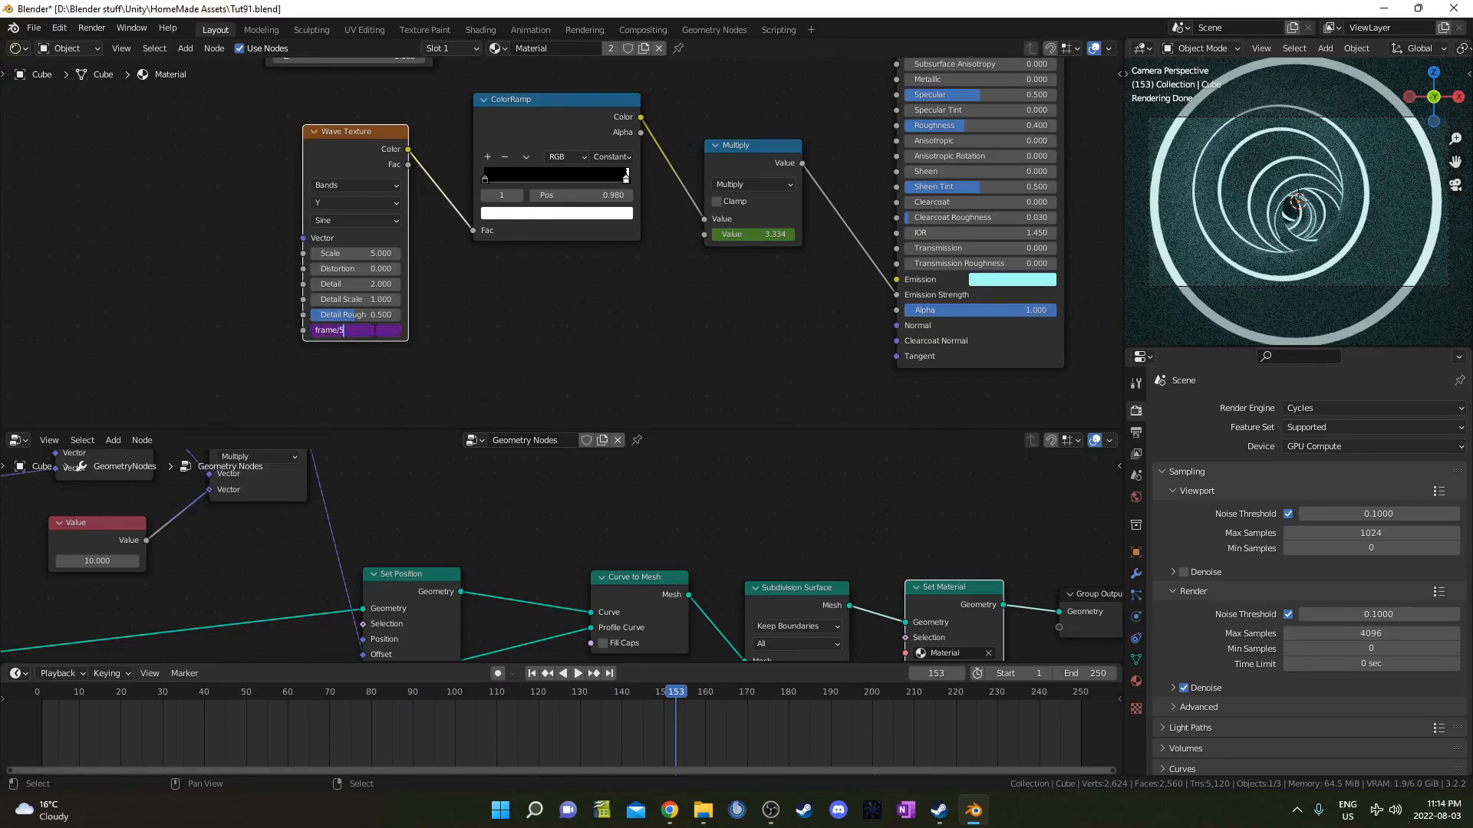
{"action": "type", "text": "15.300"}
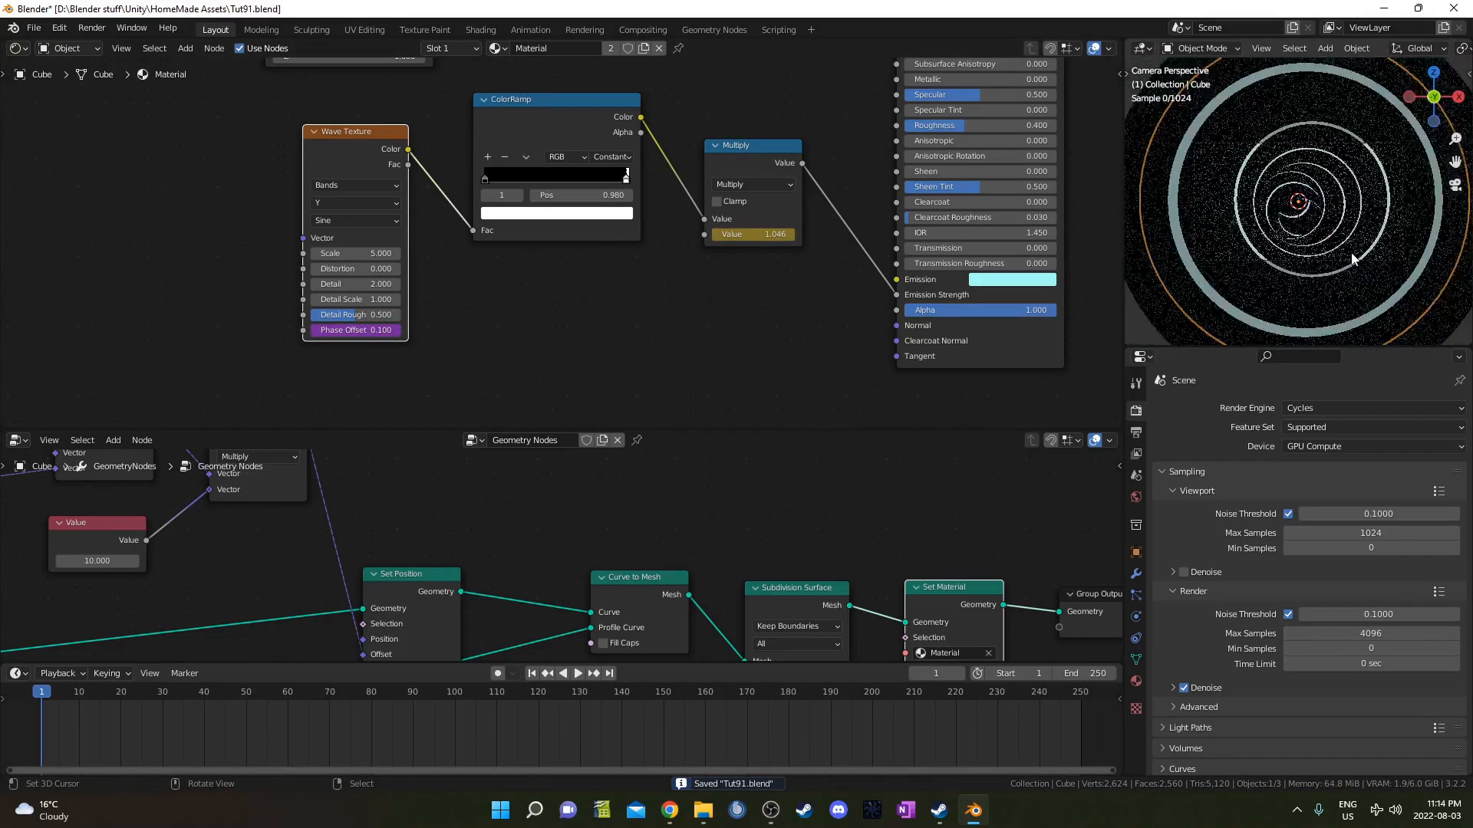
{"action": "left_click", "coordinate": [227, 29]}
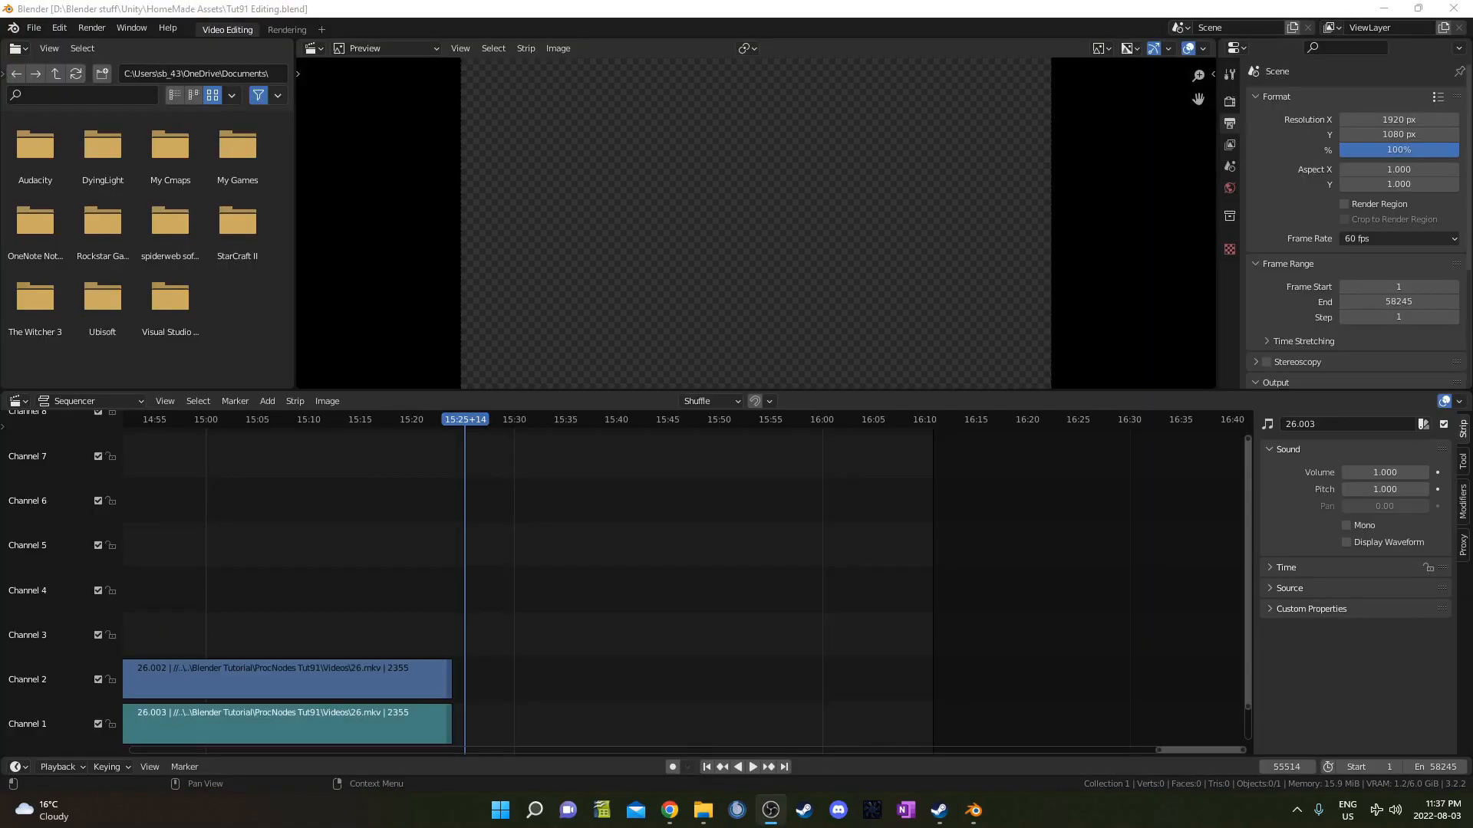